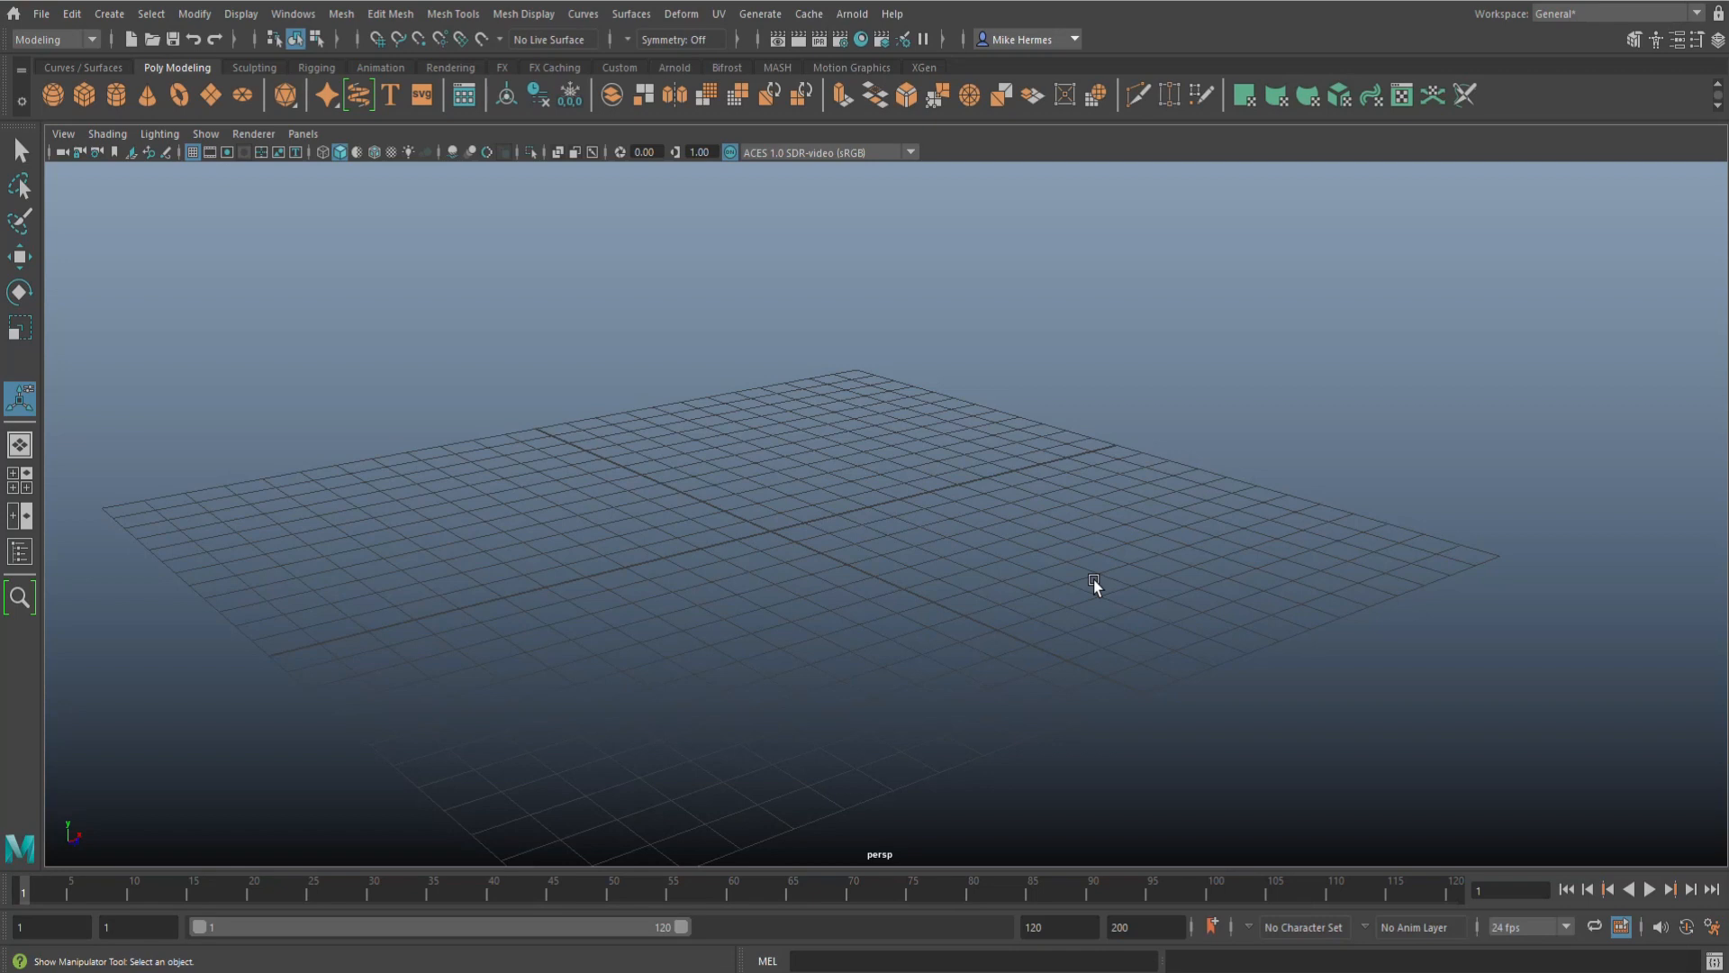
# Step: Show and hide the Modeling Toolkit, then orbit around the empty grid
pyautogui.click(1636, 39)
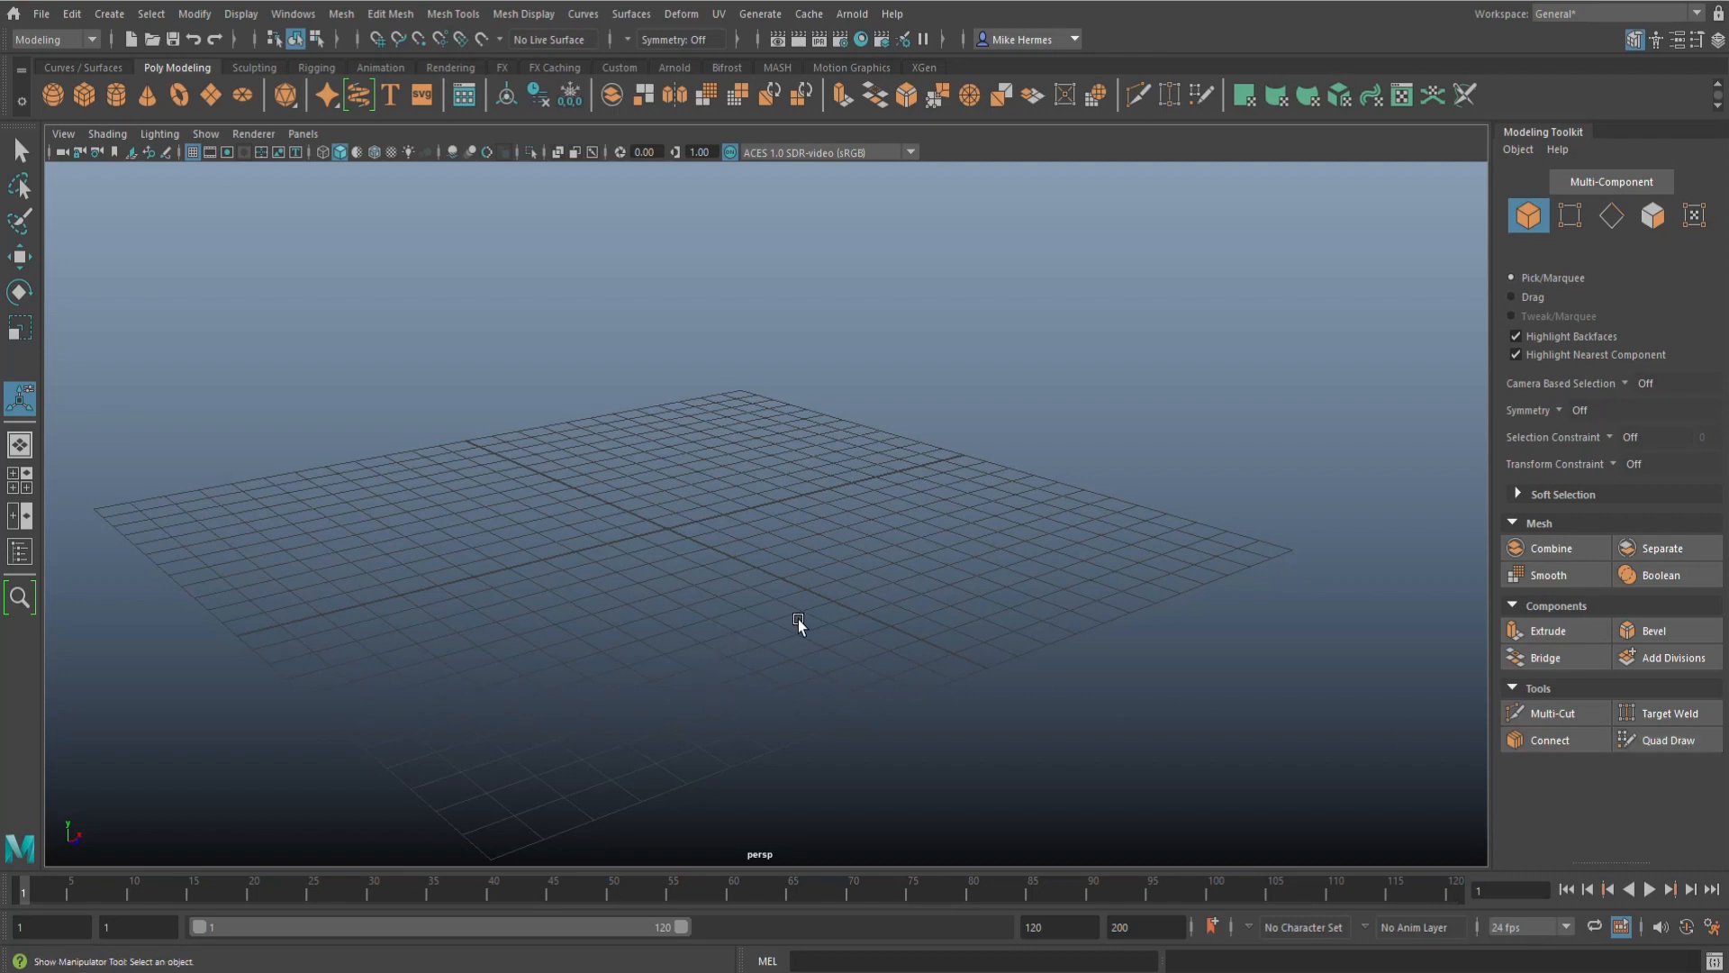
pyautogui.moveTo(816, 648)
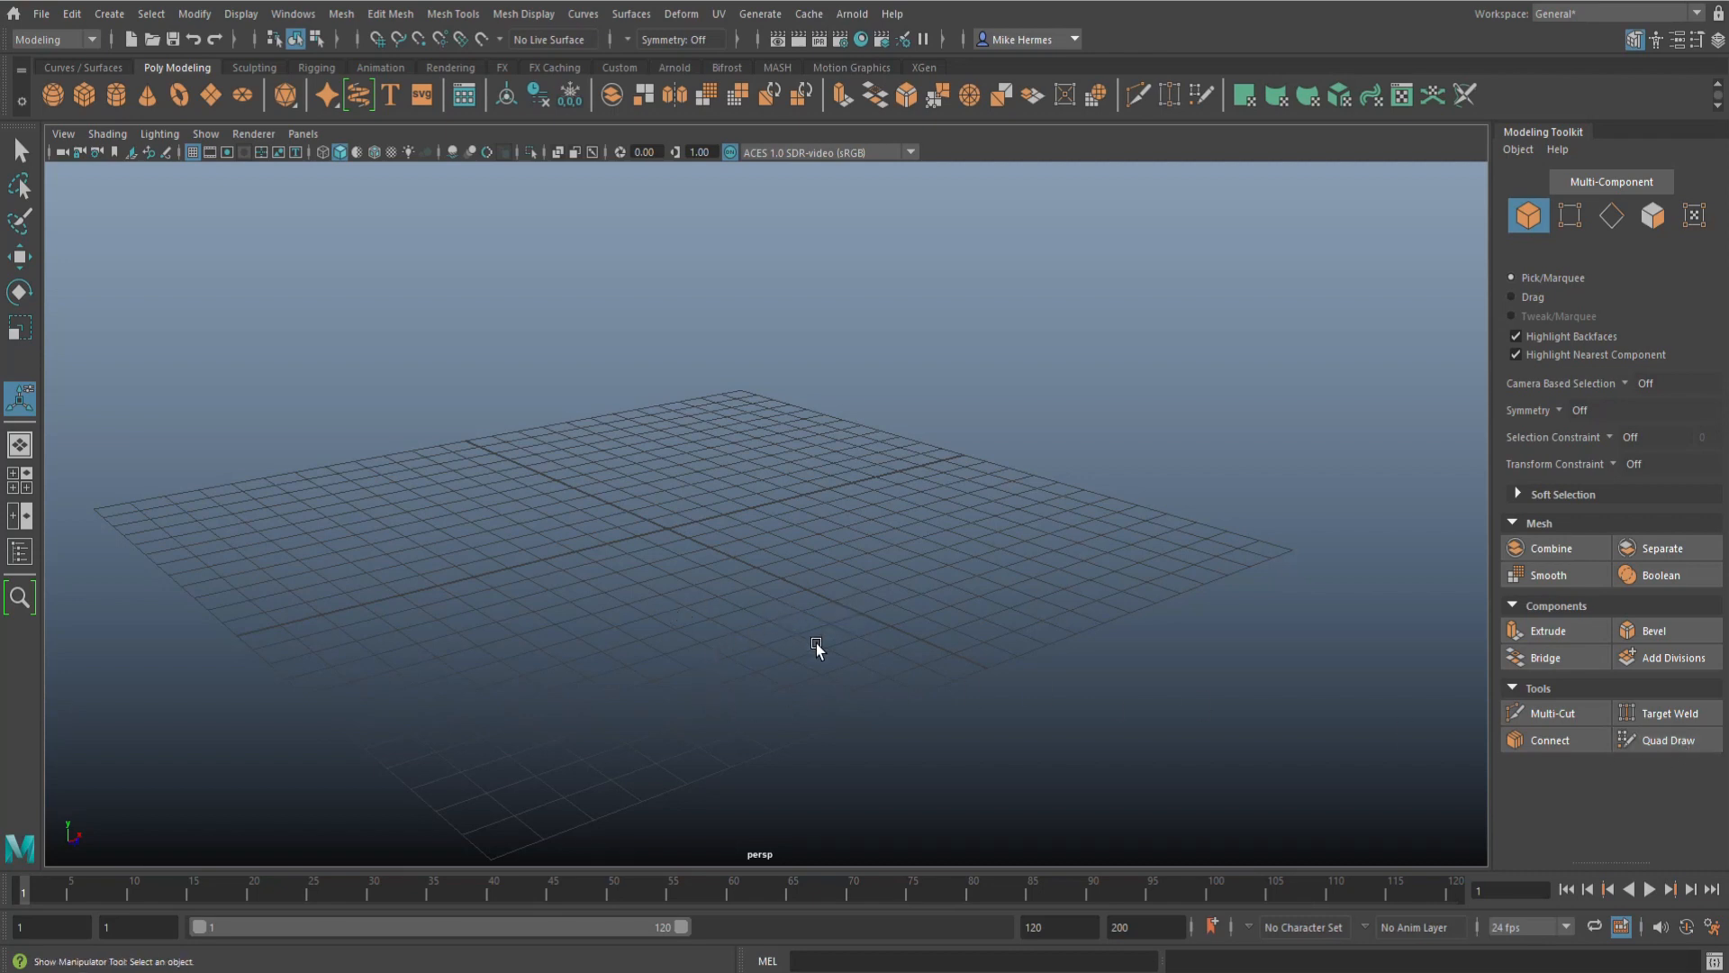
pyautogui.moveTo(877, 618)
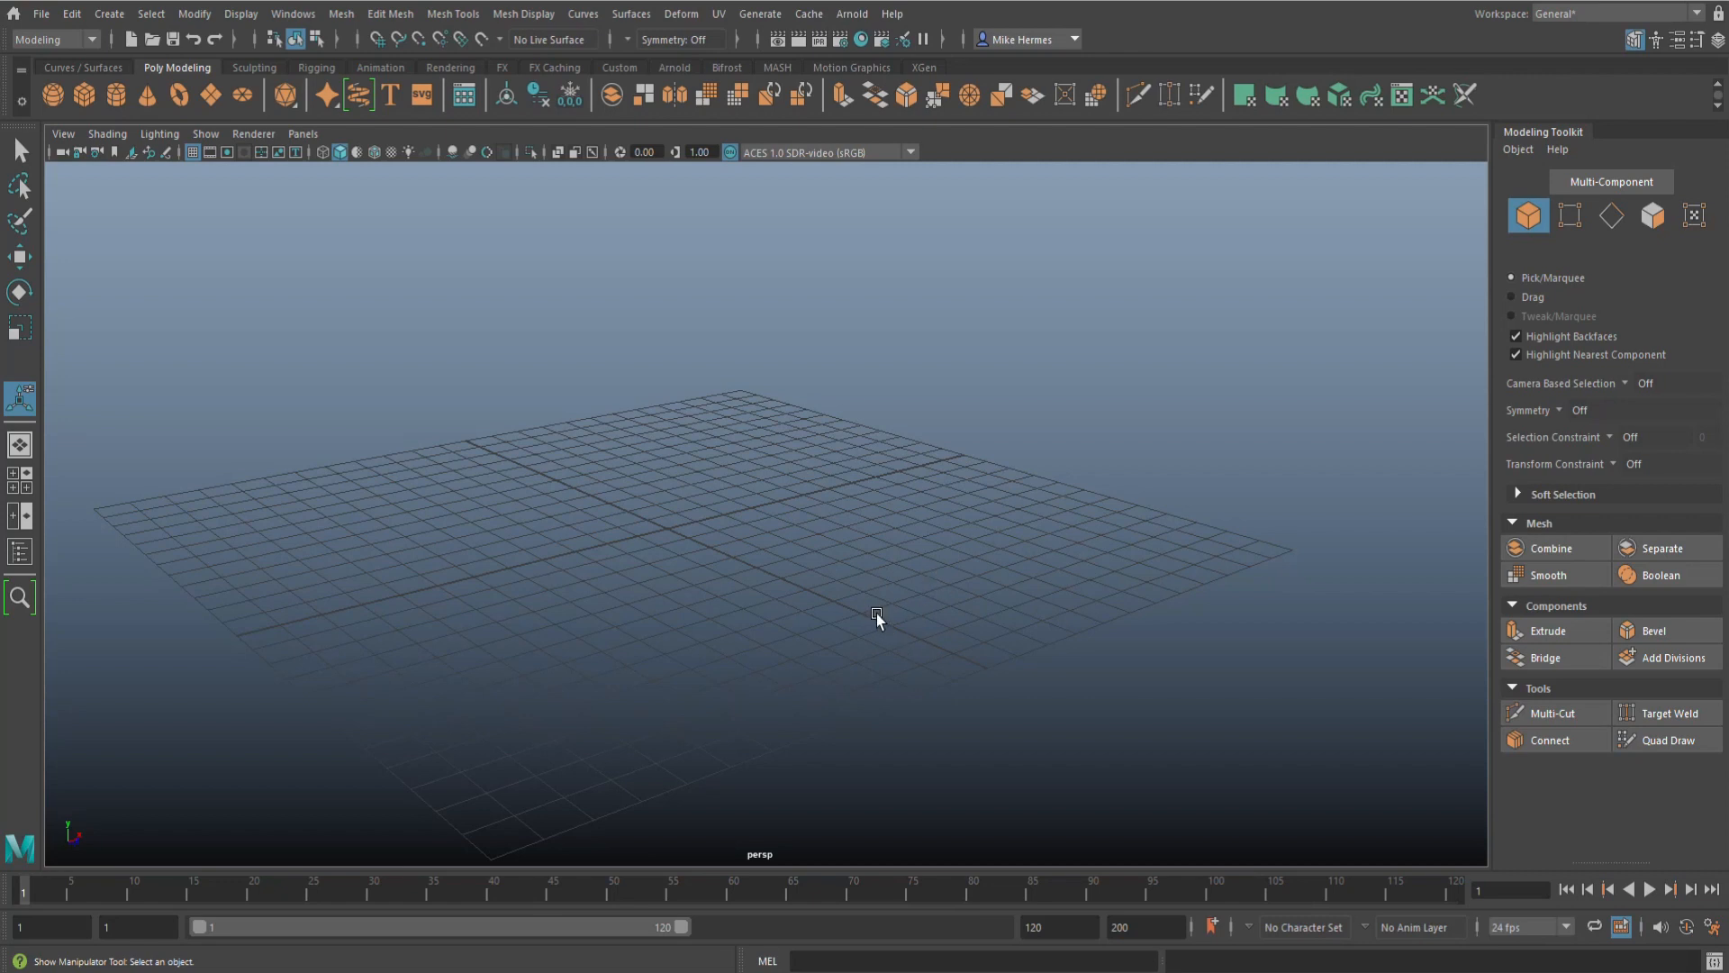
pyautogui.moveTo(612, 651)
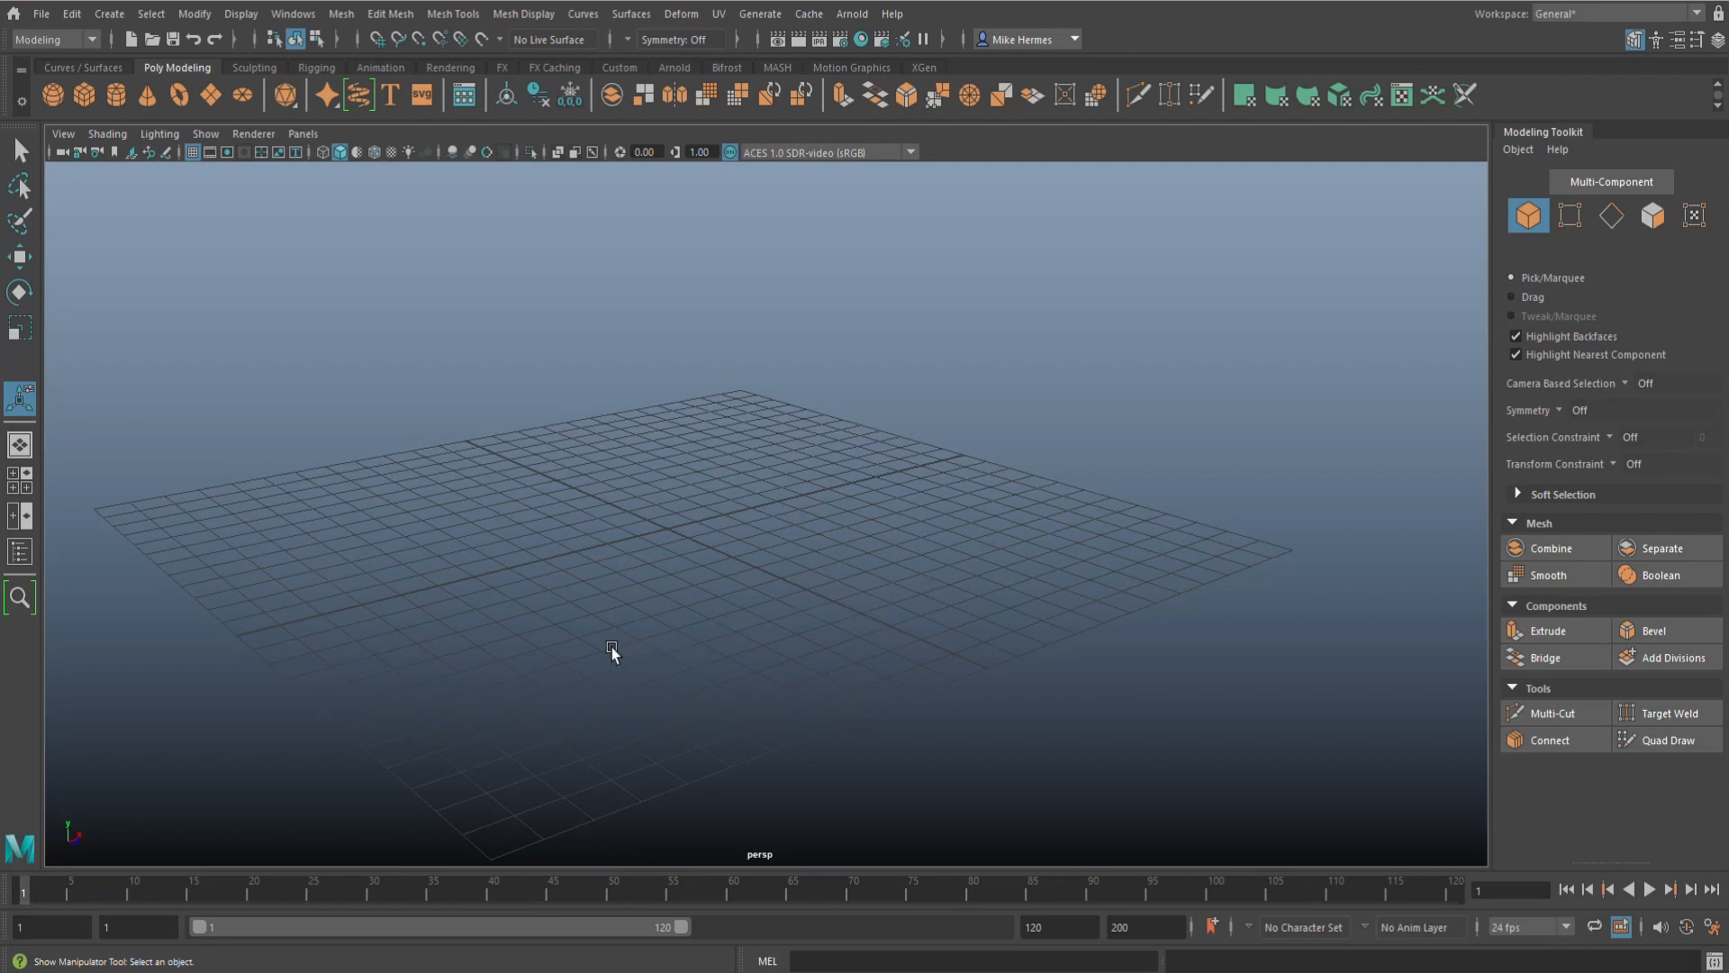
pyautogui.moveTo(665, 662)
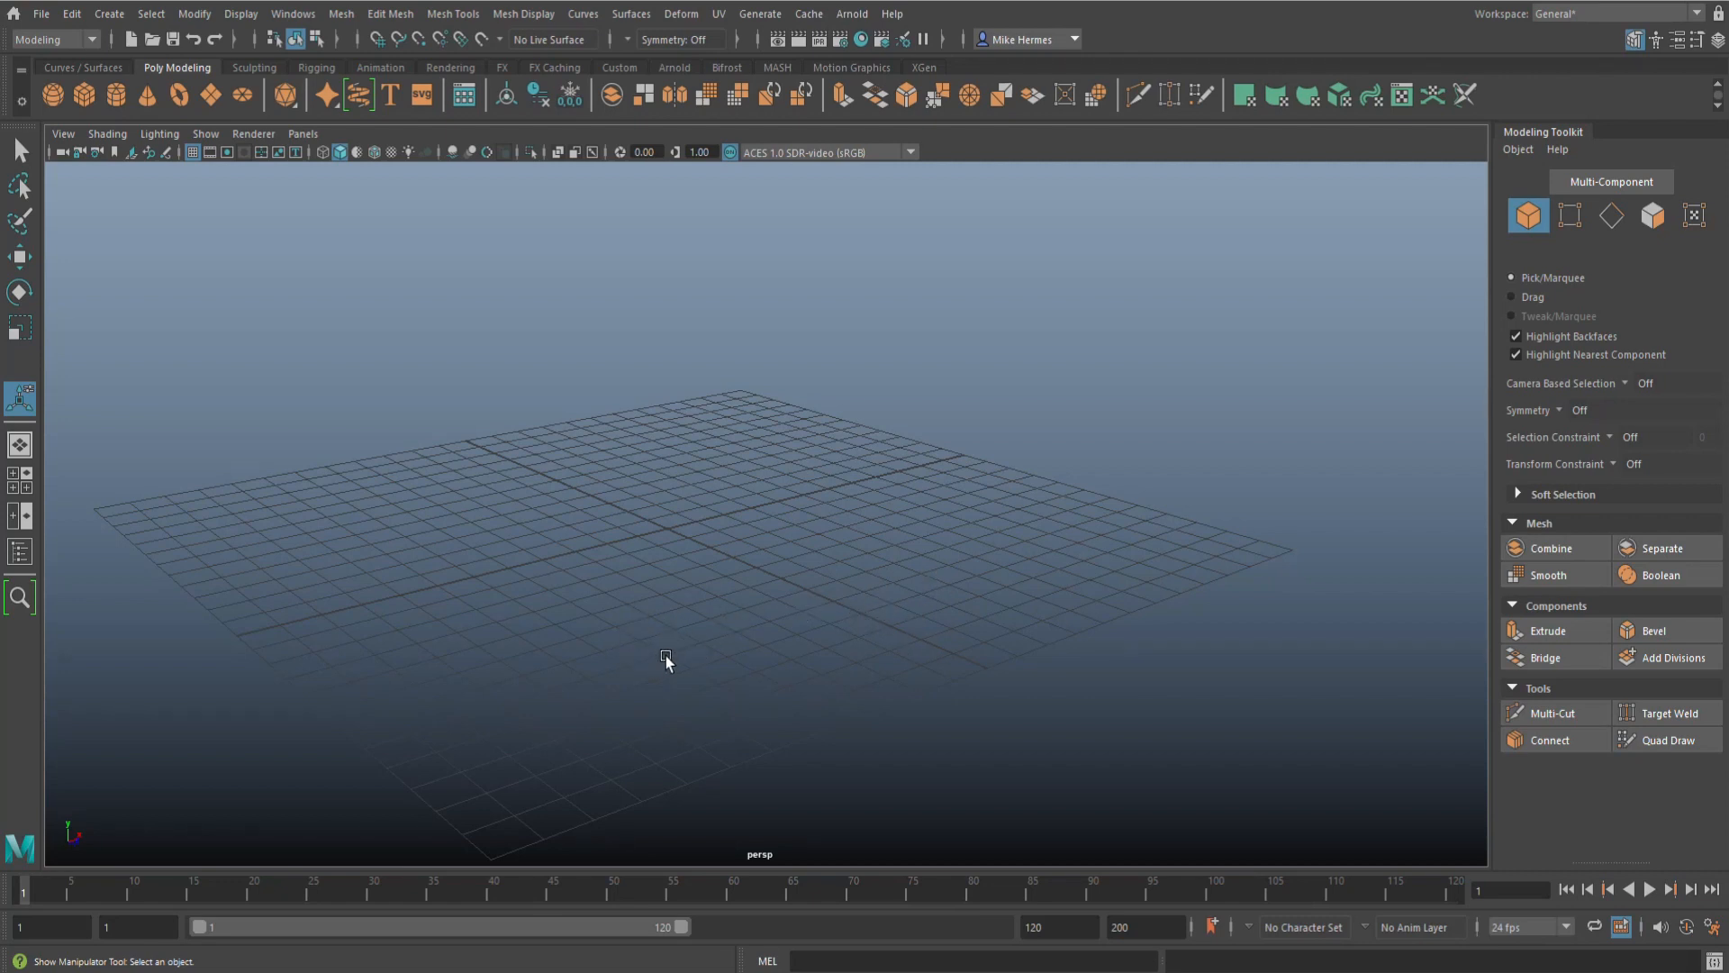
pyautogui.moveTo(984, 535)
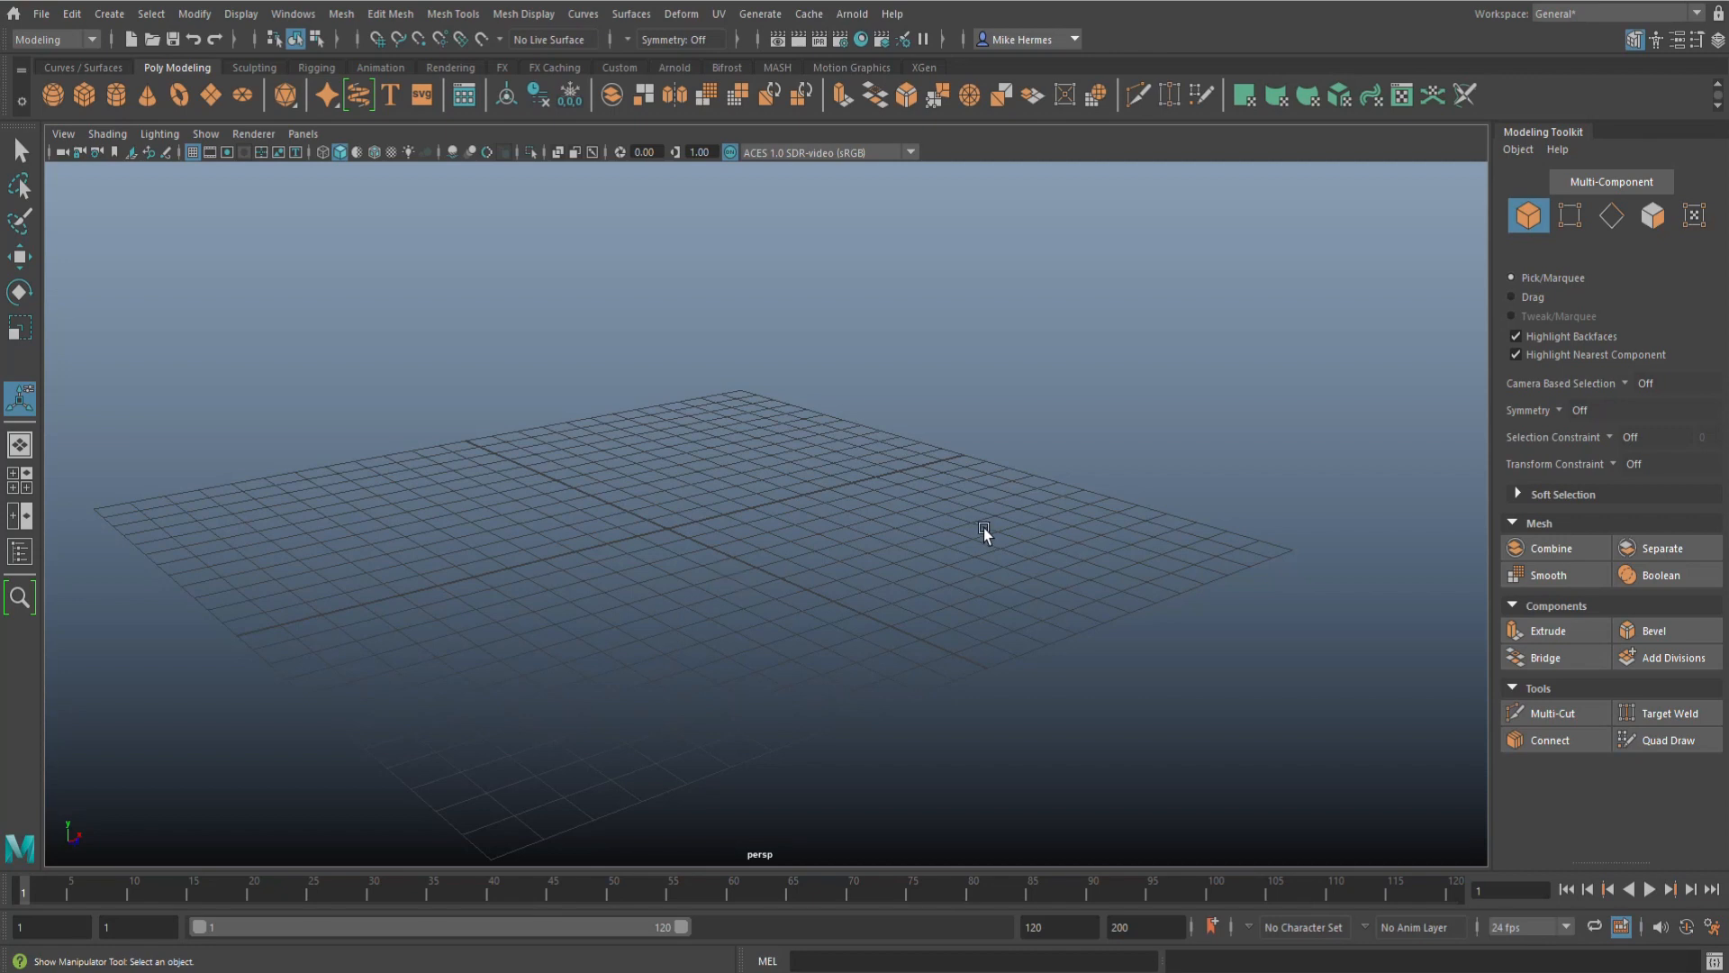
pyautogui.moveTo(1169, 498)
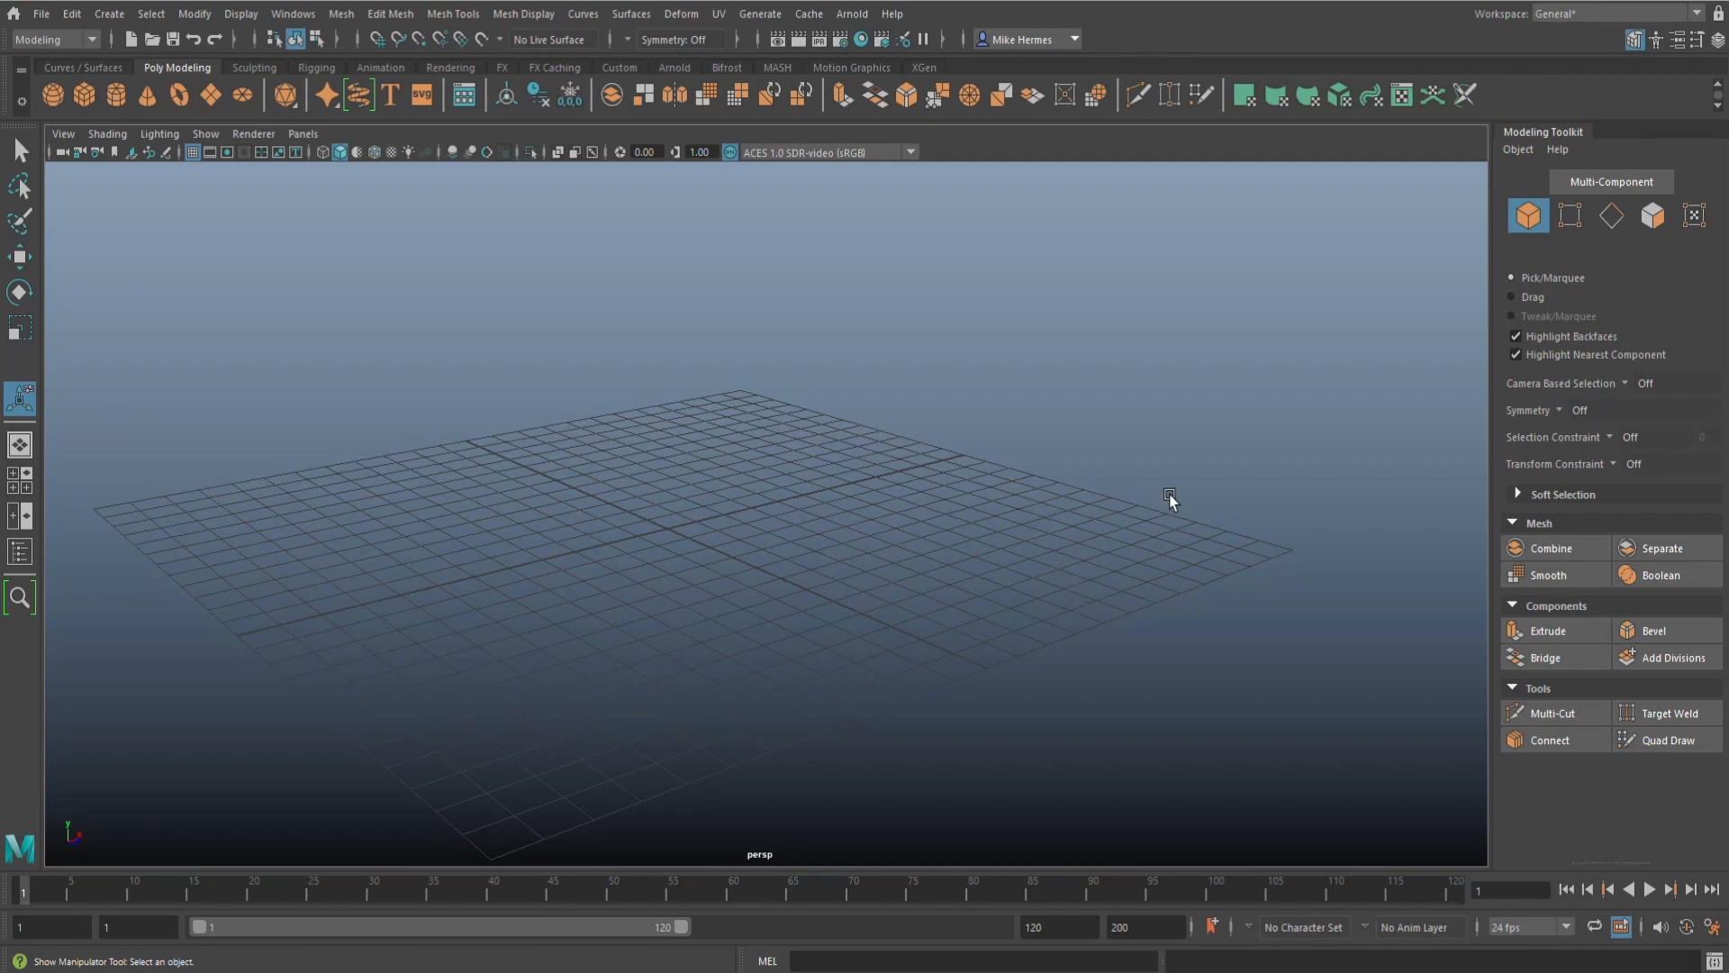
pyautogui.click(1633, 40)
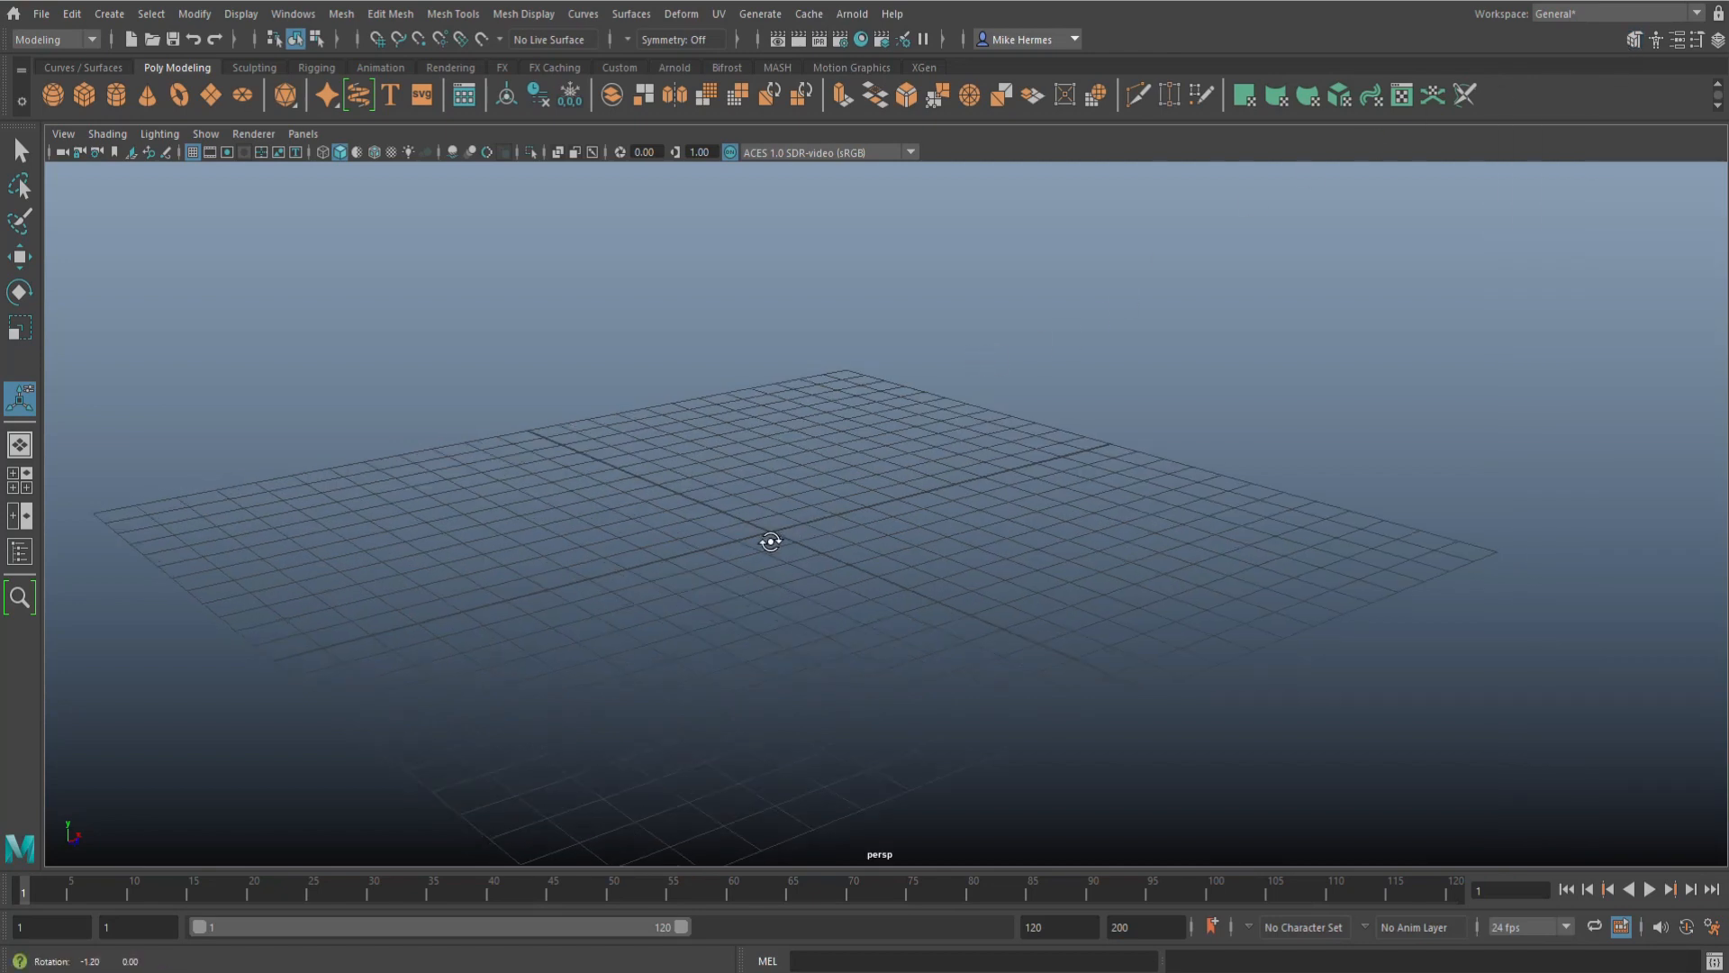
pyautogui.moveTo(771, 541); pyautogui.dragTo(850, 545)
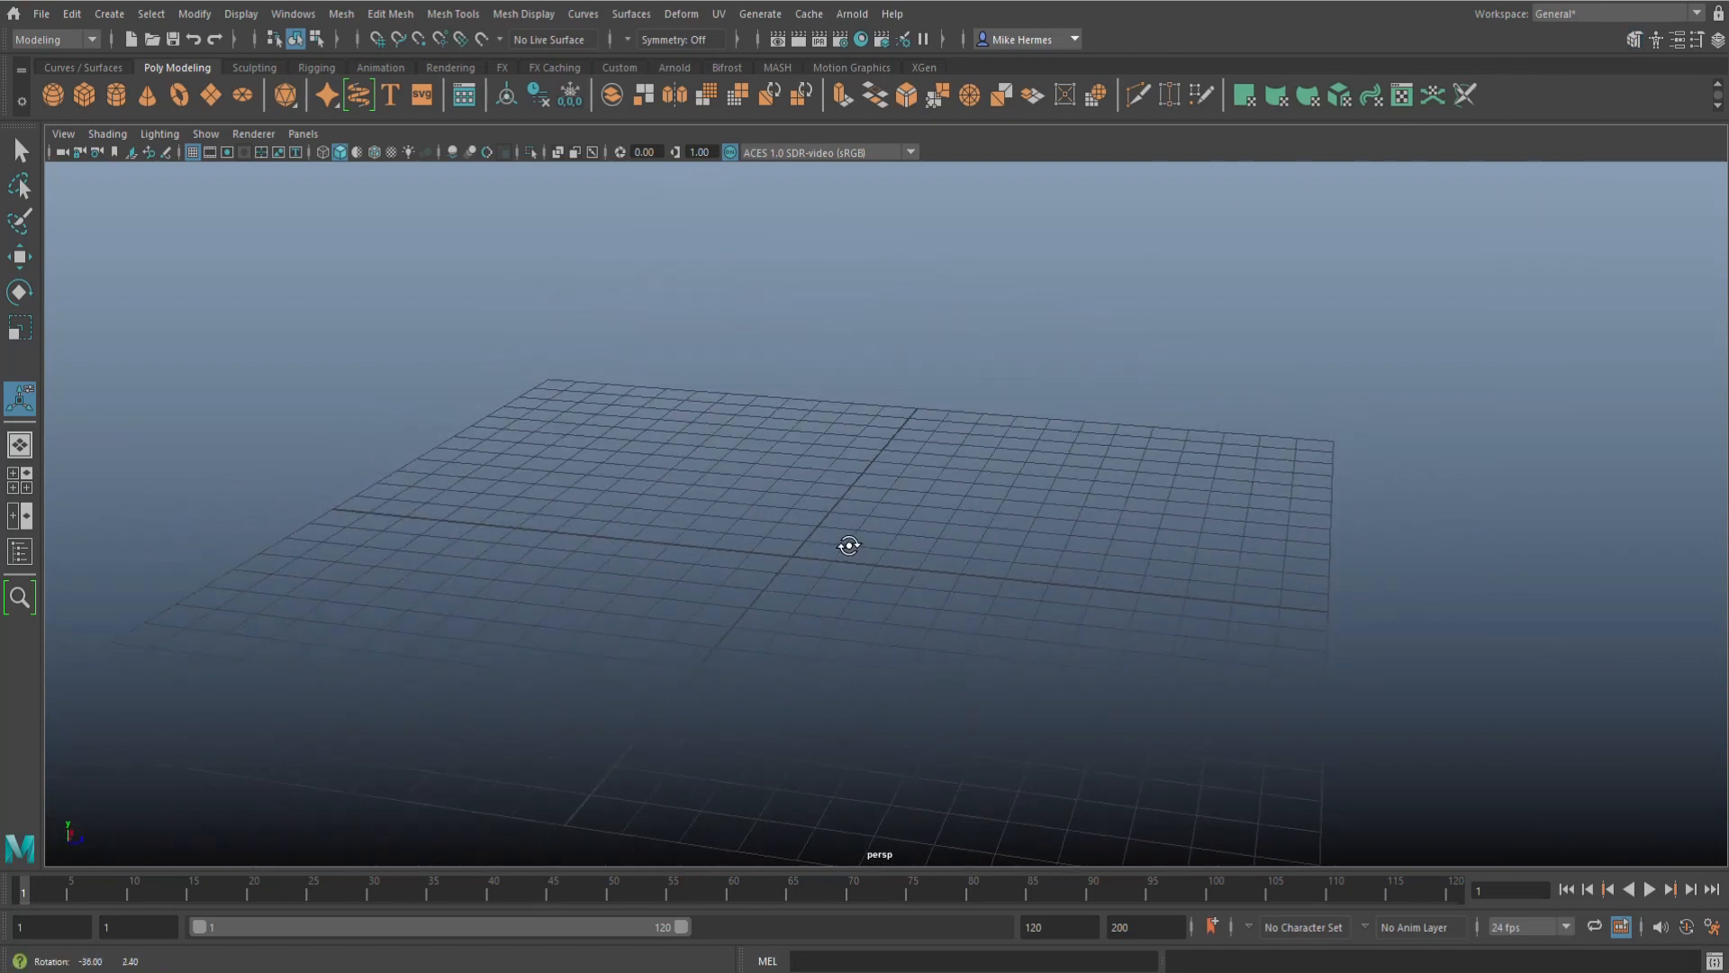
pyautogui.moveTo(849, 546); pyautogui.dragTo(834, 548)
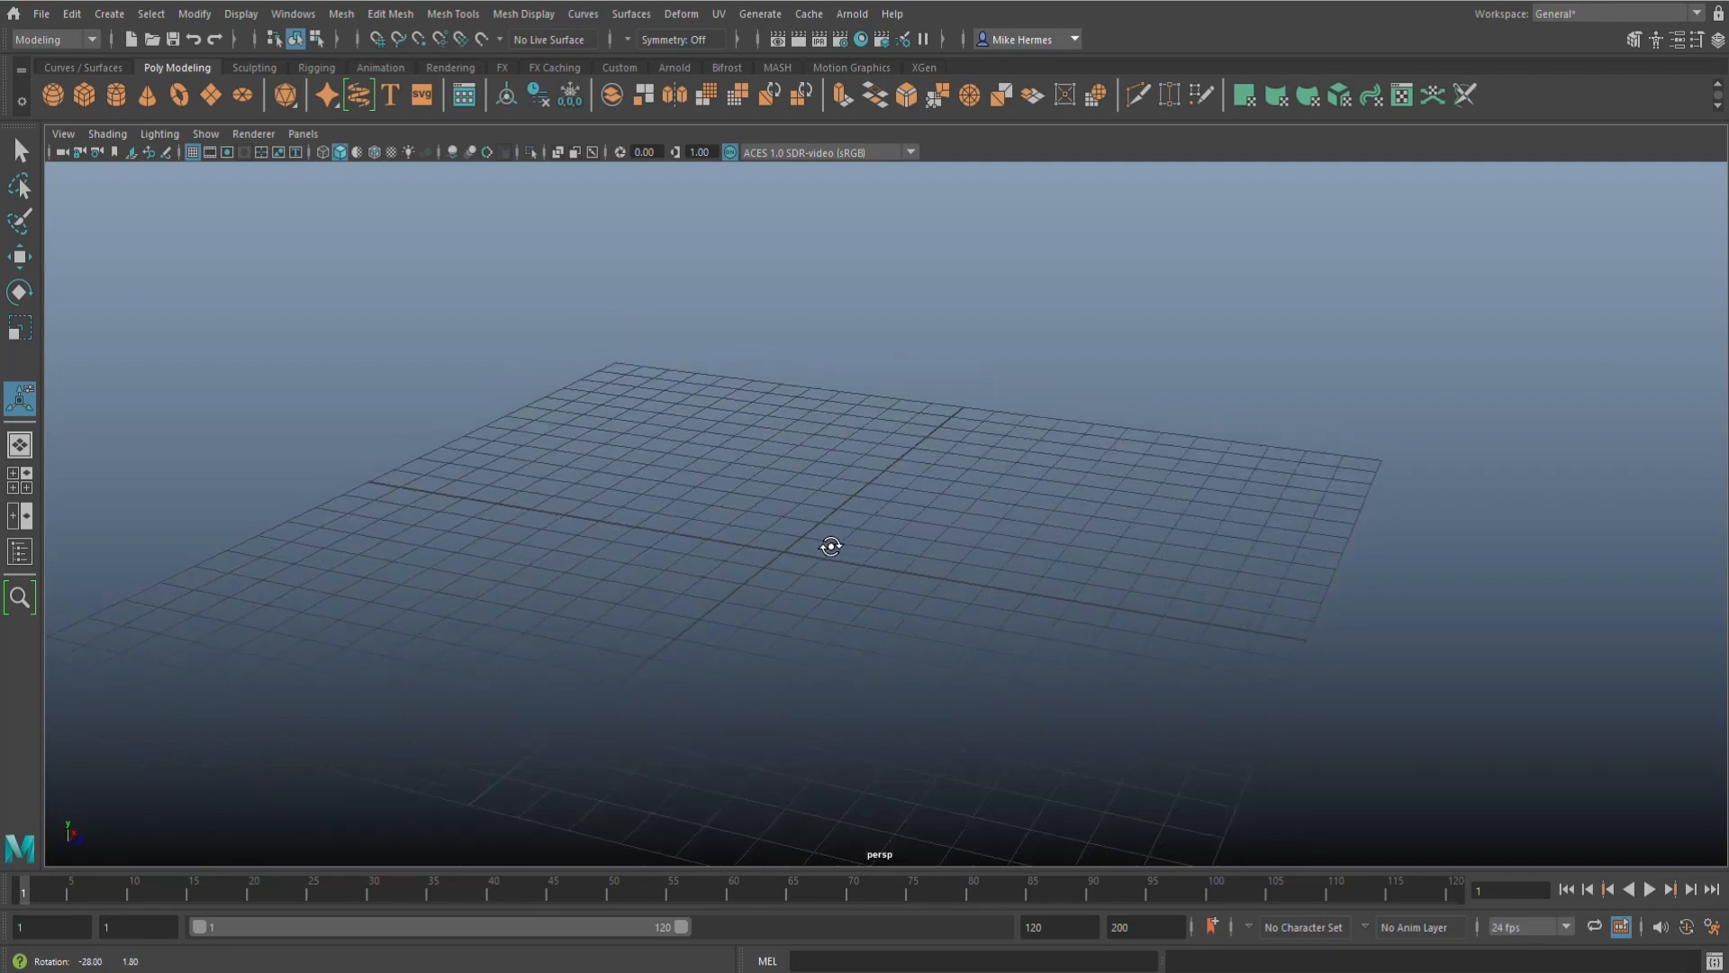
pyautogui.moveTo(830, 546); pyautogui.dragTo(826, 546)
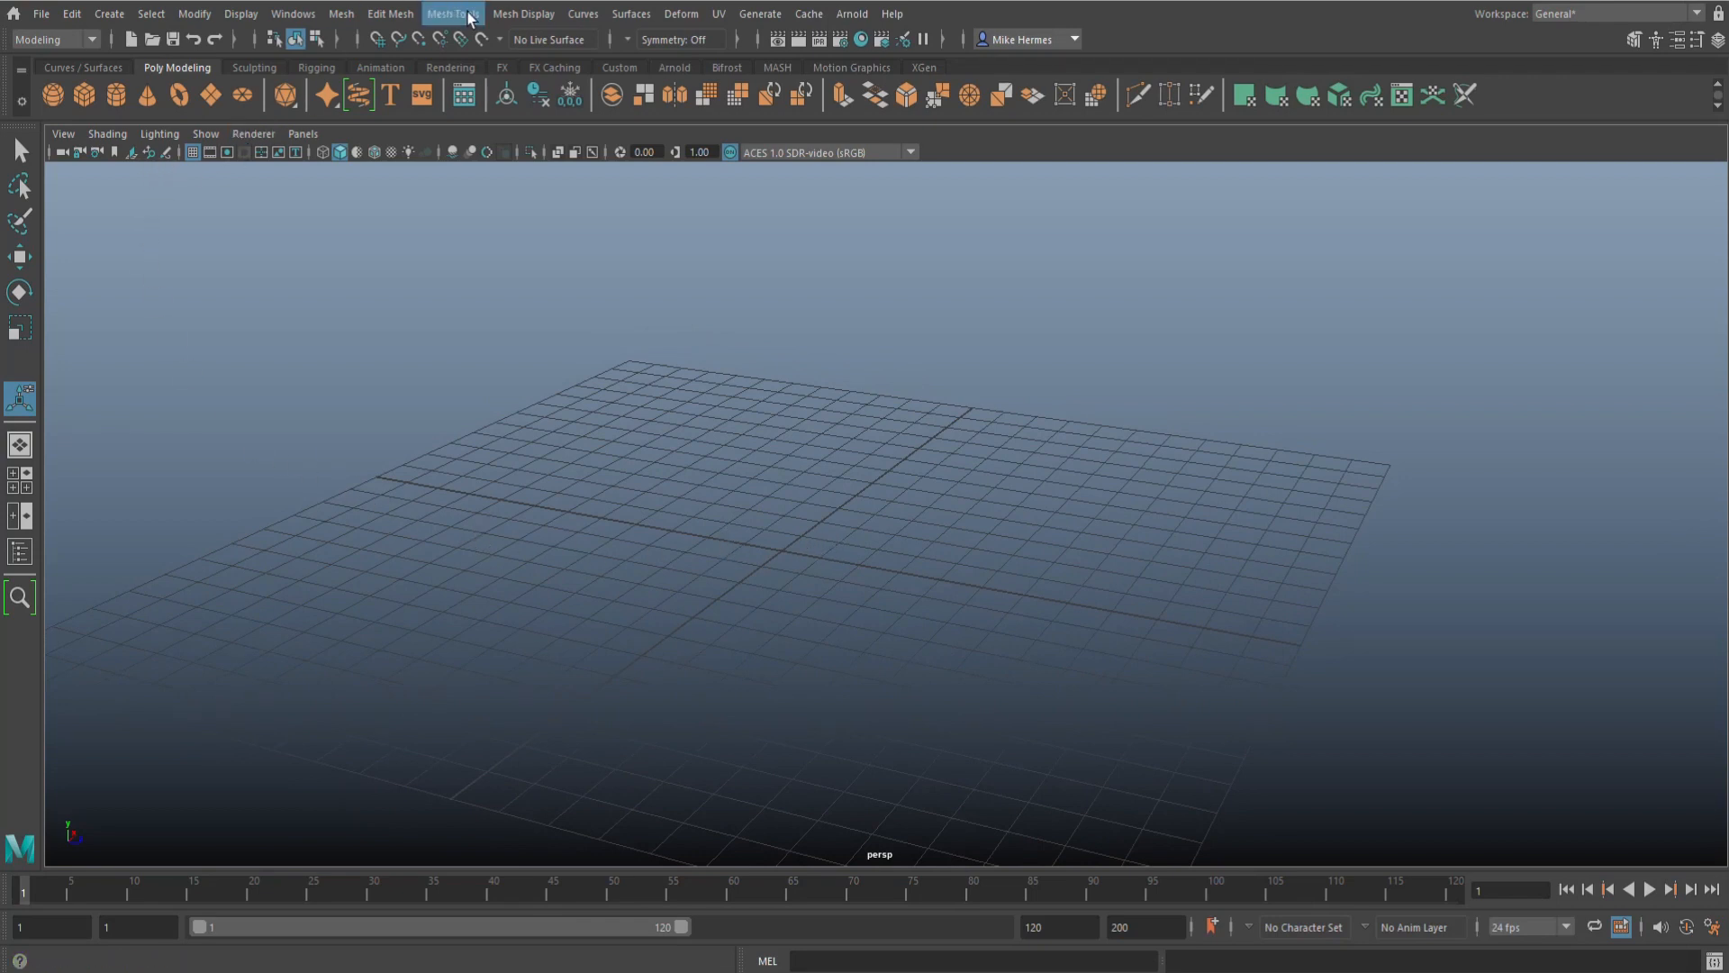
# Step: Enable Keep new faces planar for the Create Polygon tool
pyautogui.click(451, 14)
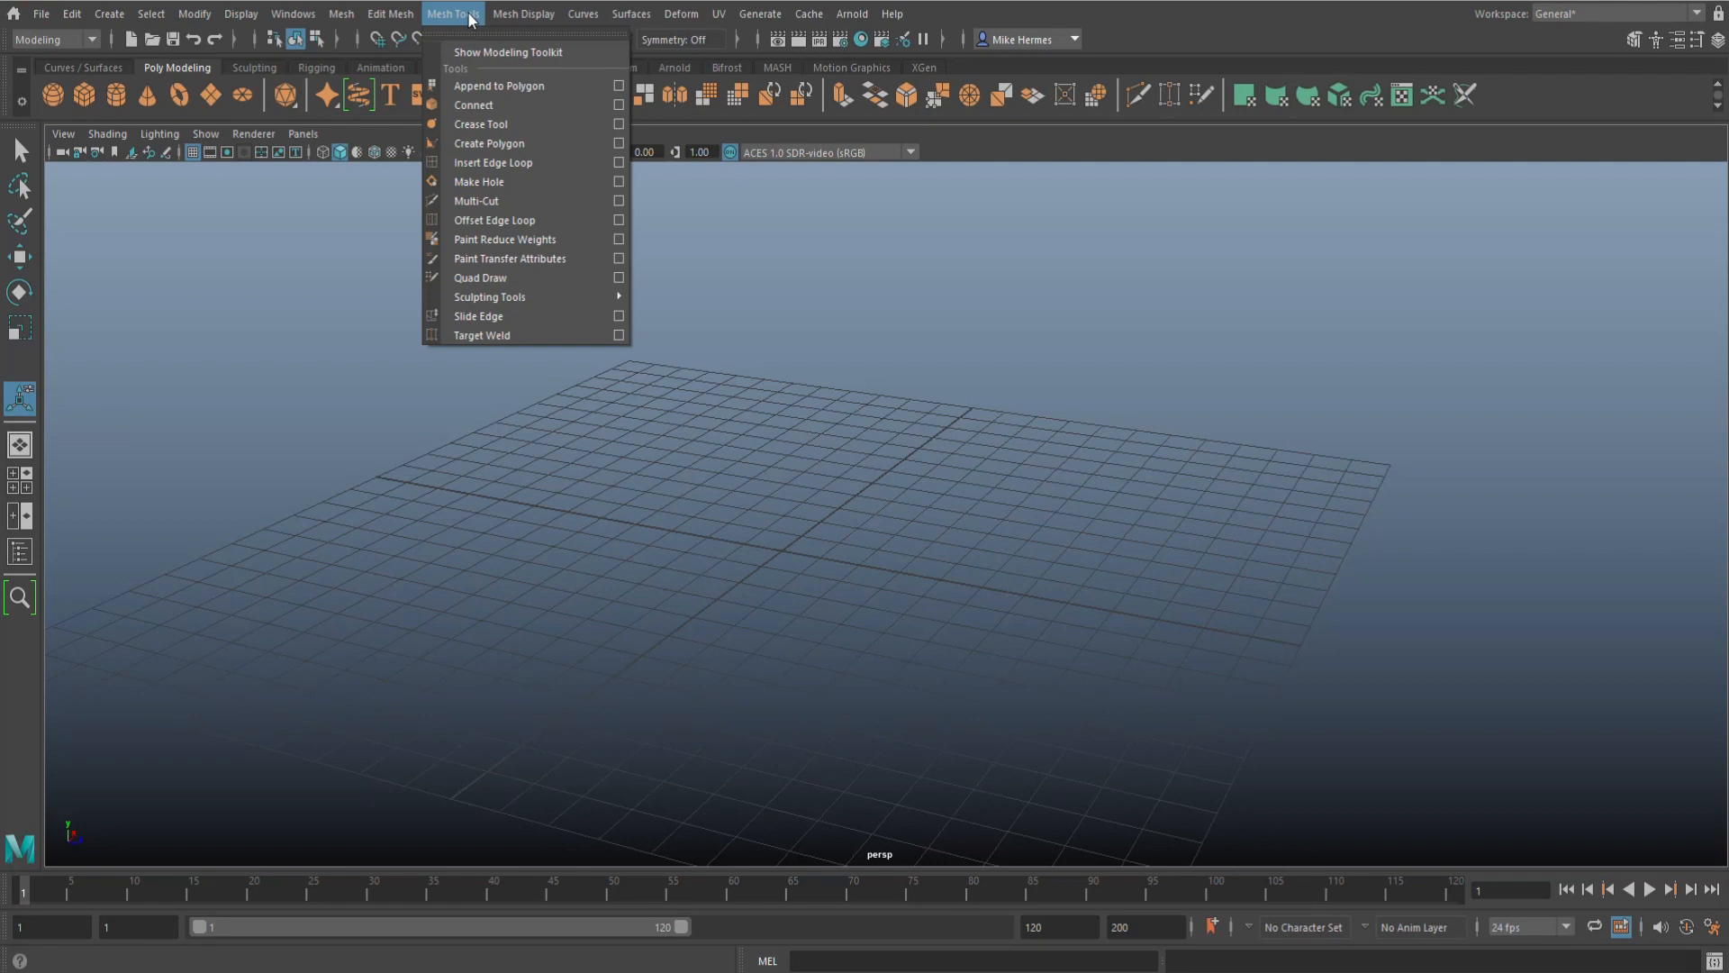
pyautogui.moveTo(519, 162)
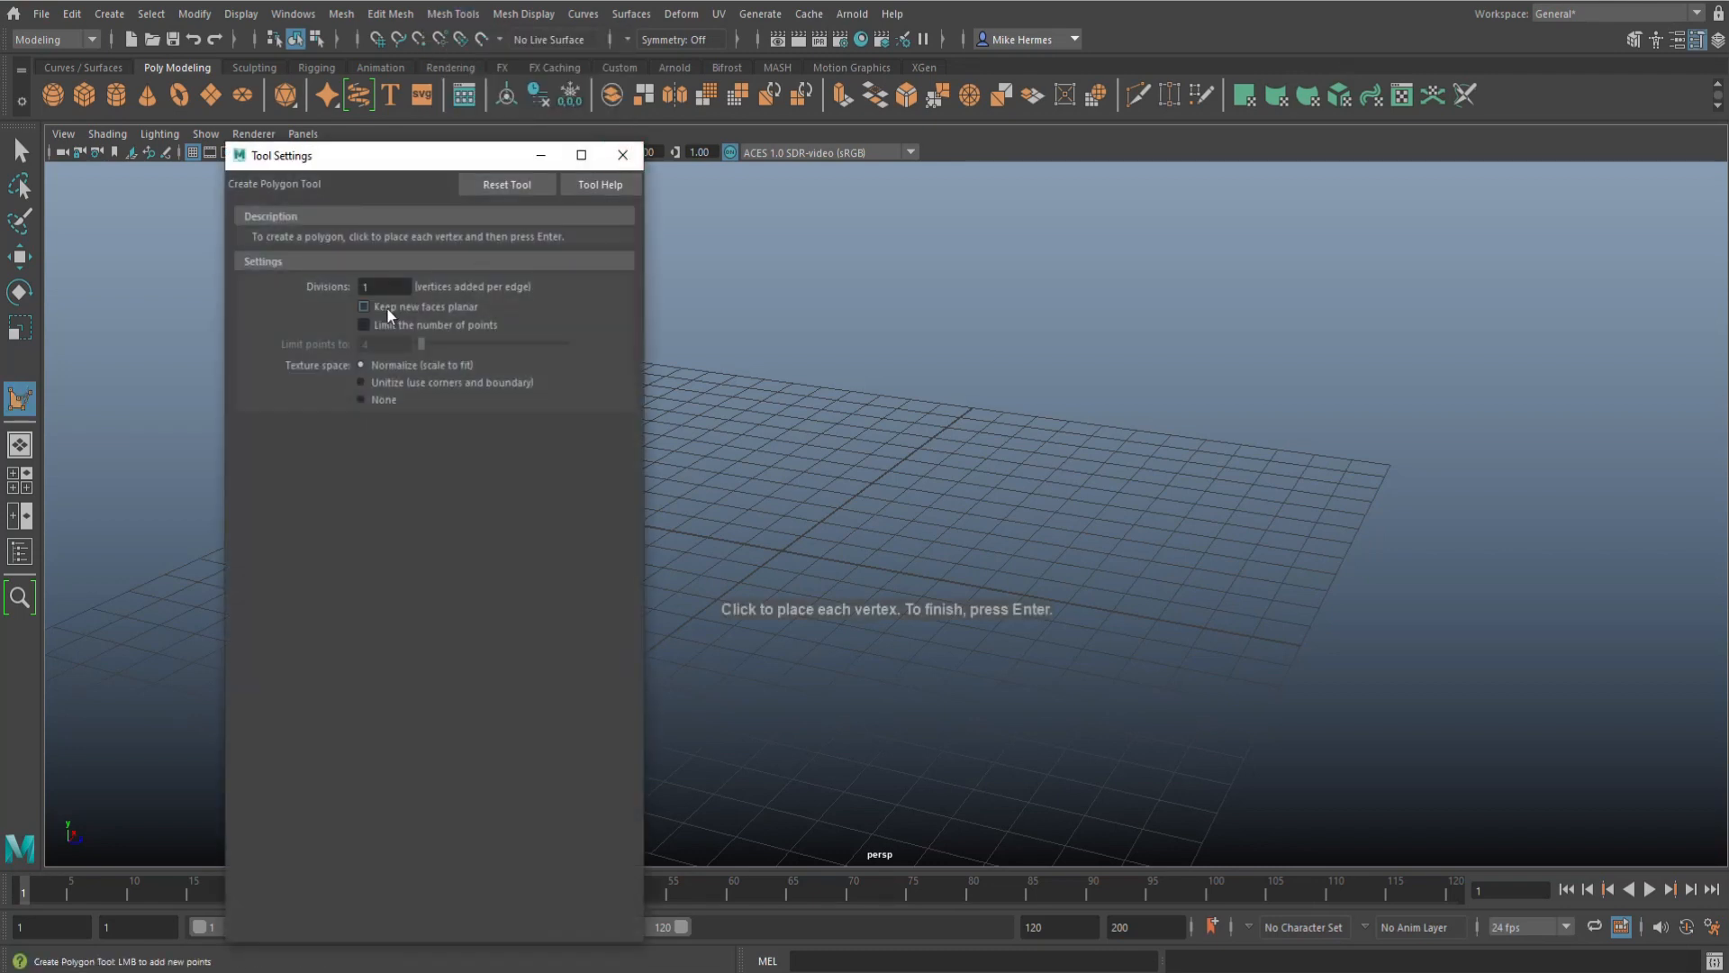
pyautogui.click(364, 306)
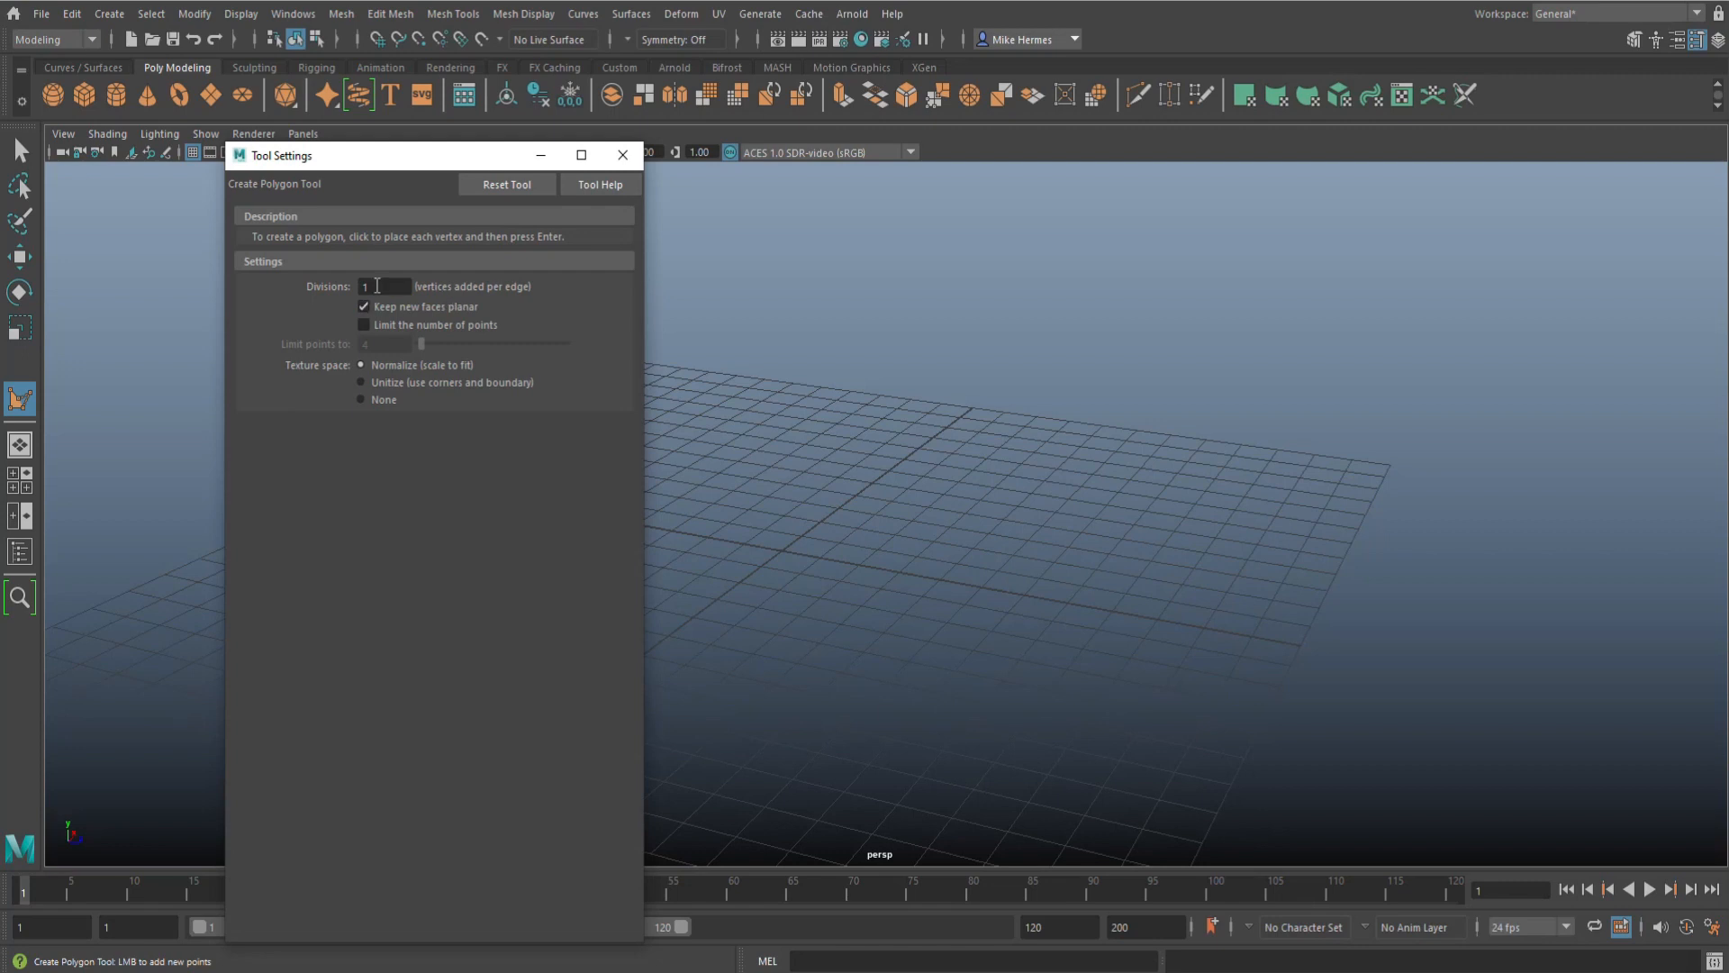
pyautogui.click(363, 324)
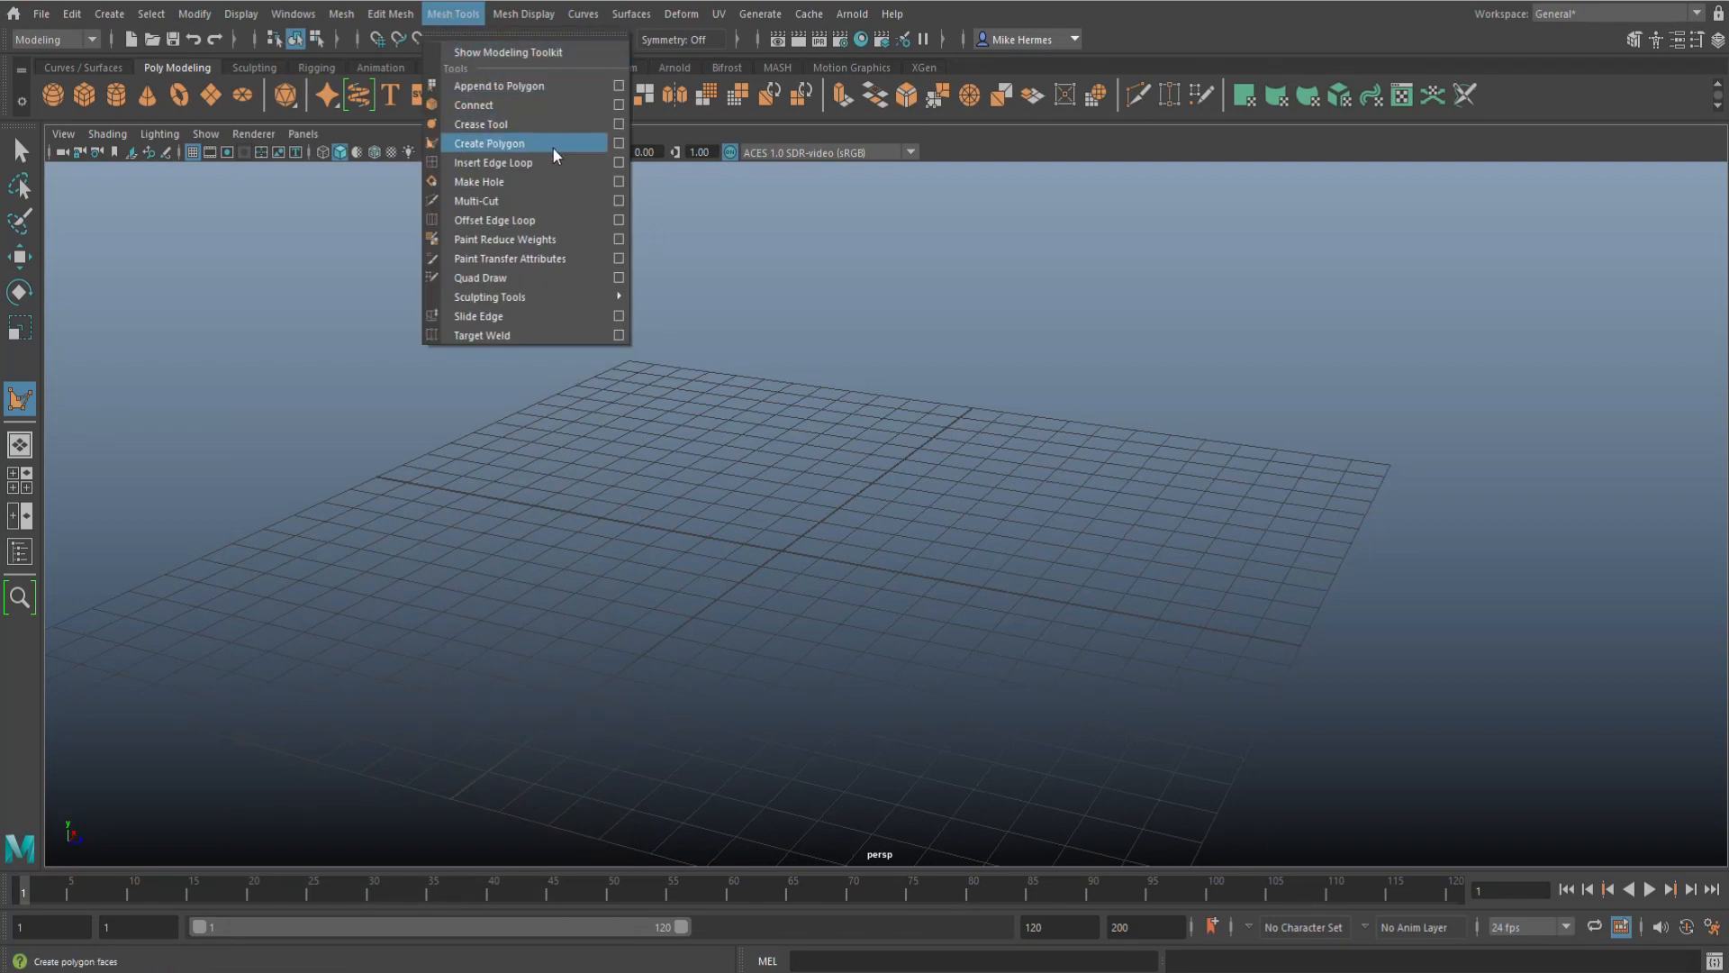
# Step: Draw a flat polygon by placing vertices around a boot-like sole outline
pyautogui.click(488, 143)
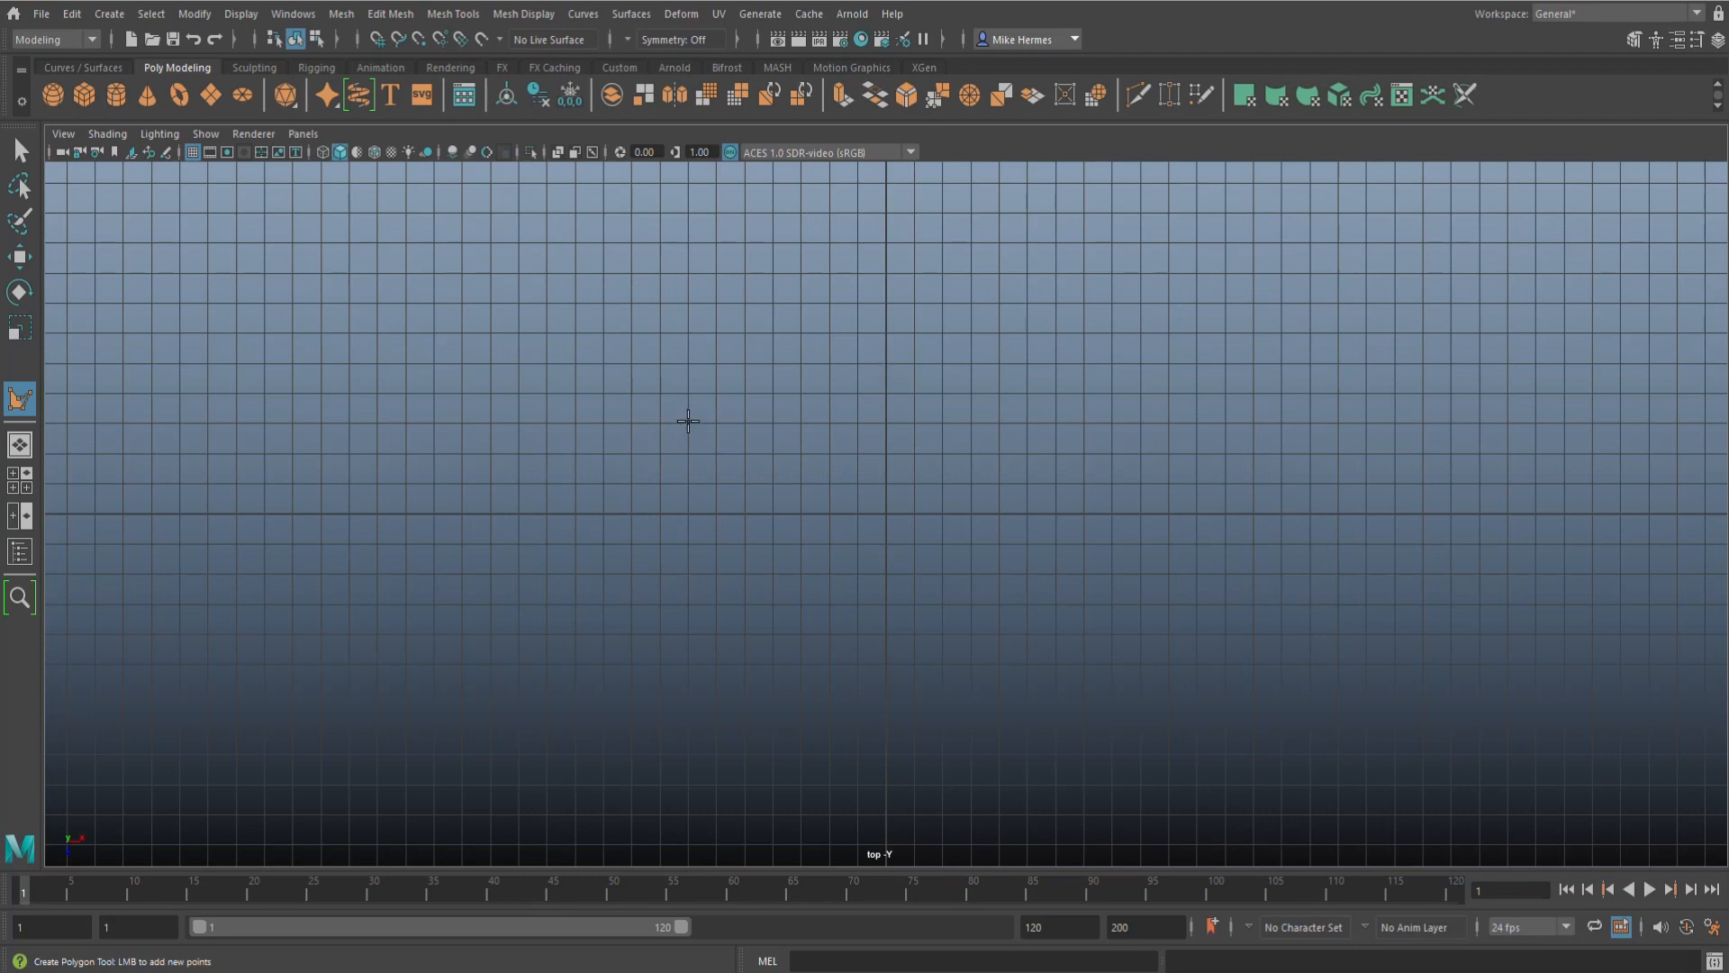
pyautogui.click(659, 422)
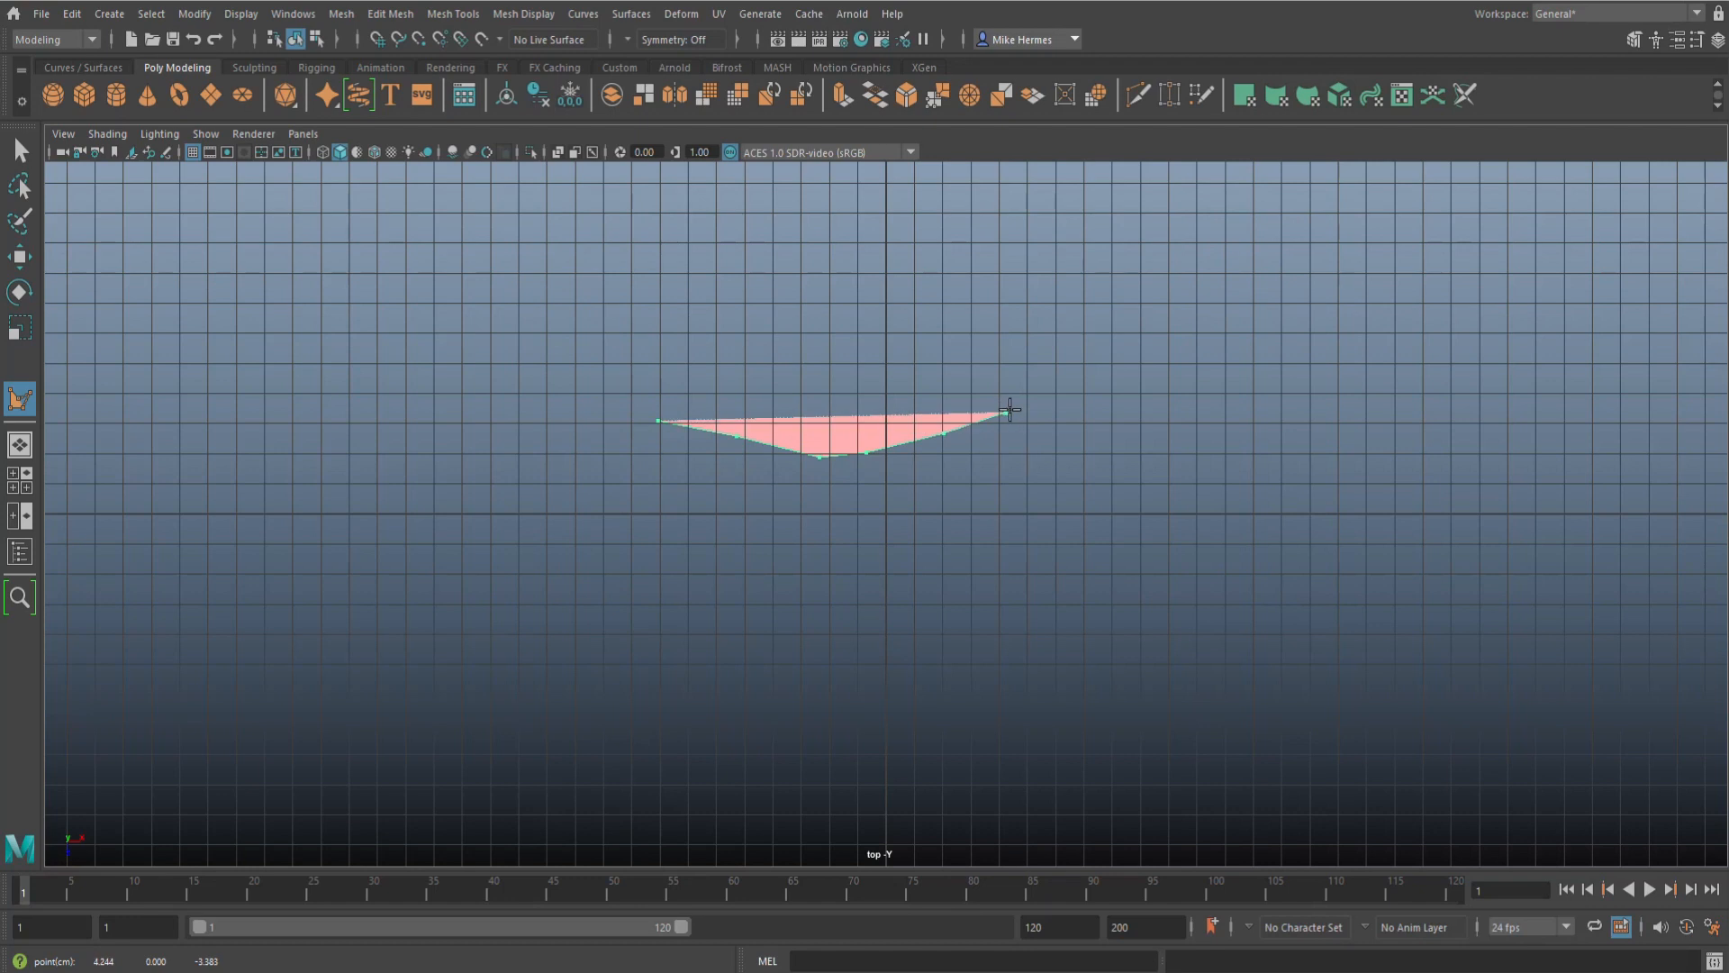
pyautogui.moveTo(1009, 408); pyautogui.dragTo(1185, 667)
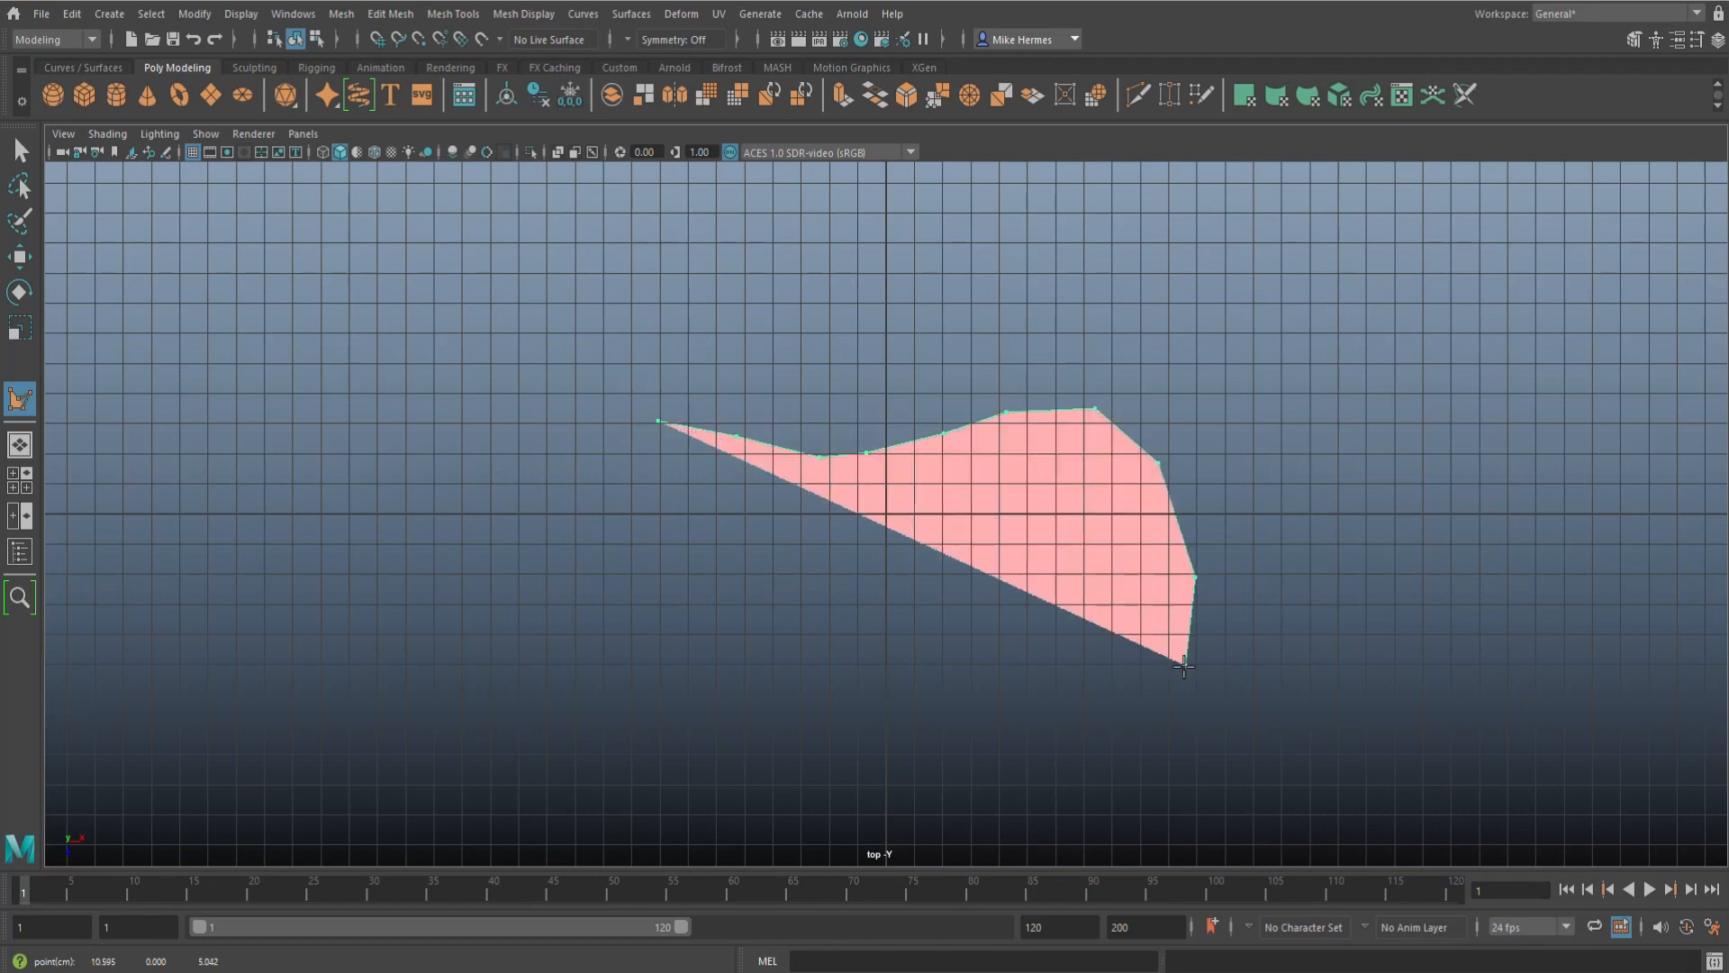
pyautogui.moveTo(1184, 665); pyautogui.dragTo(893, 703)
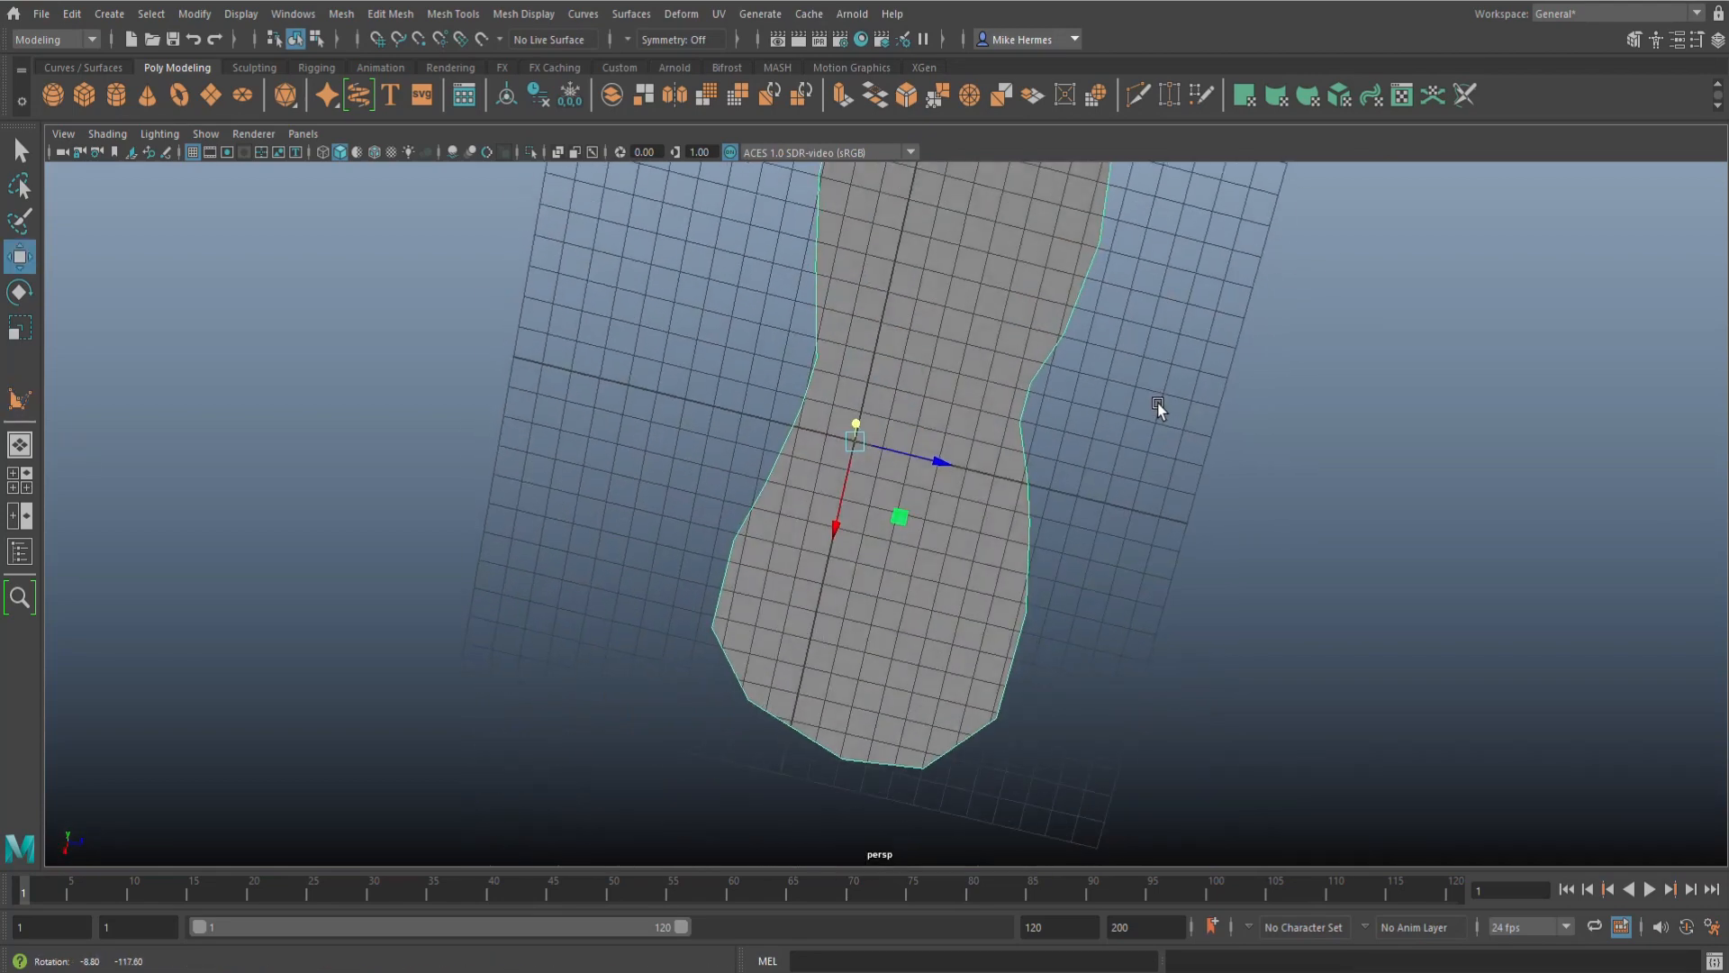
pyautogui.moveTo(1158, 408); pyautogui.dragTo(1224, 541)
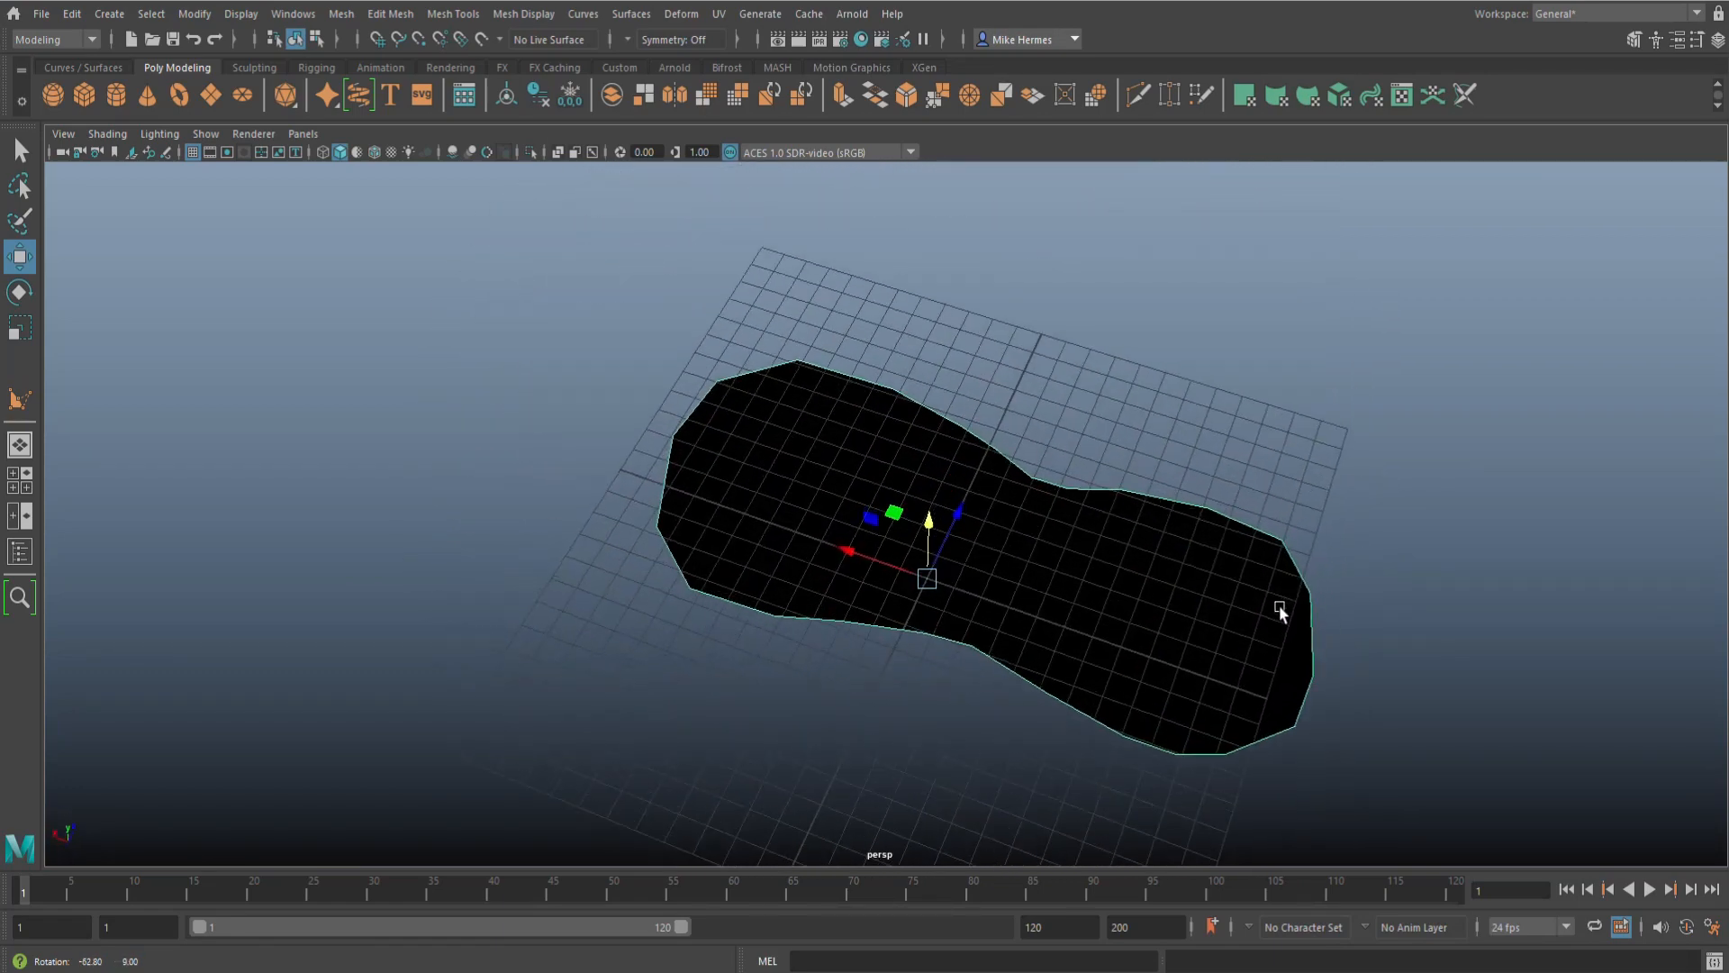
pyautogui.moveTo(1279, 613); pyautogui.dragTo(1167, 540)
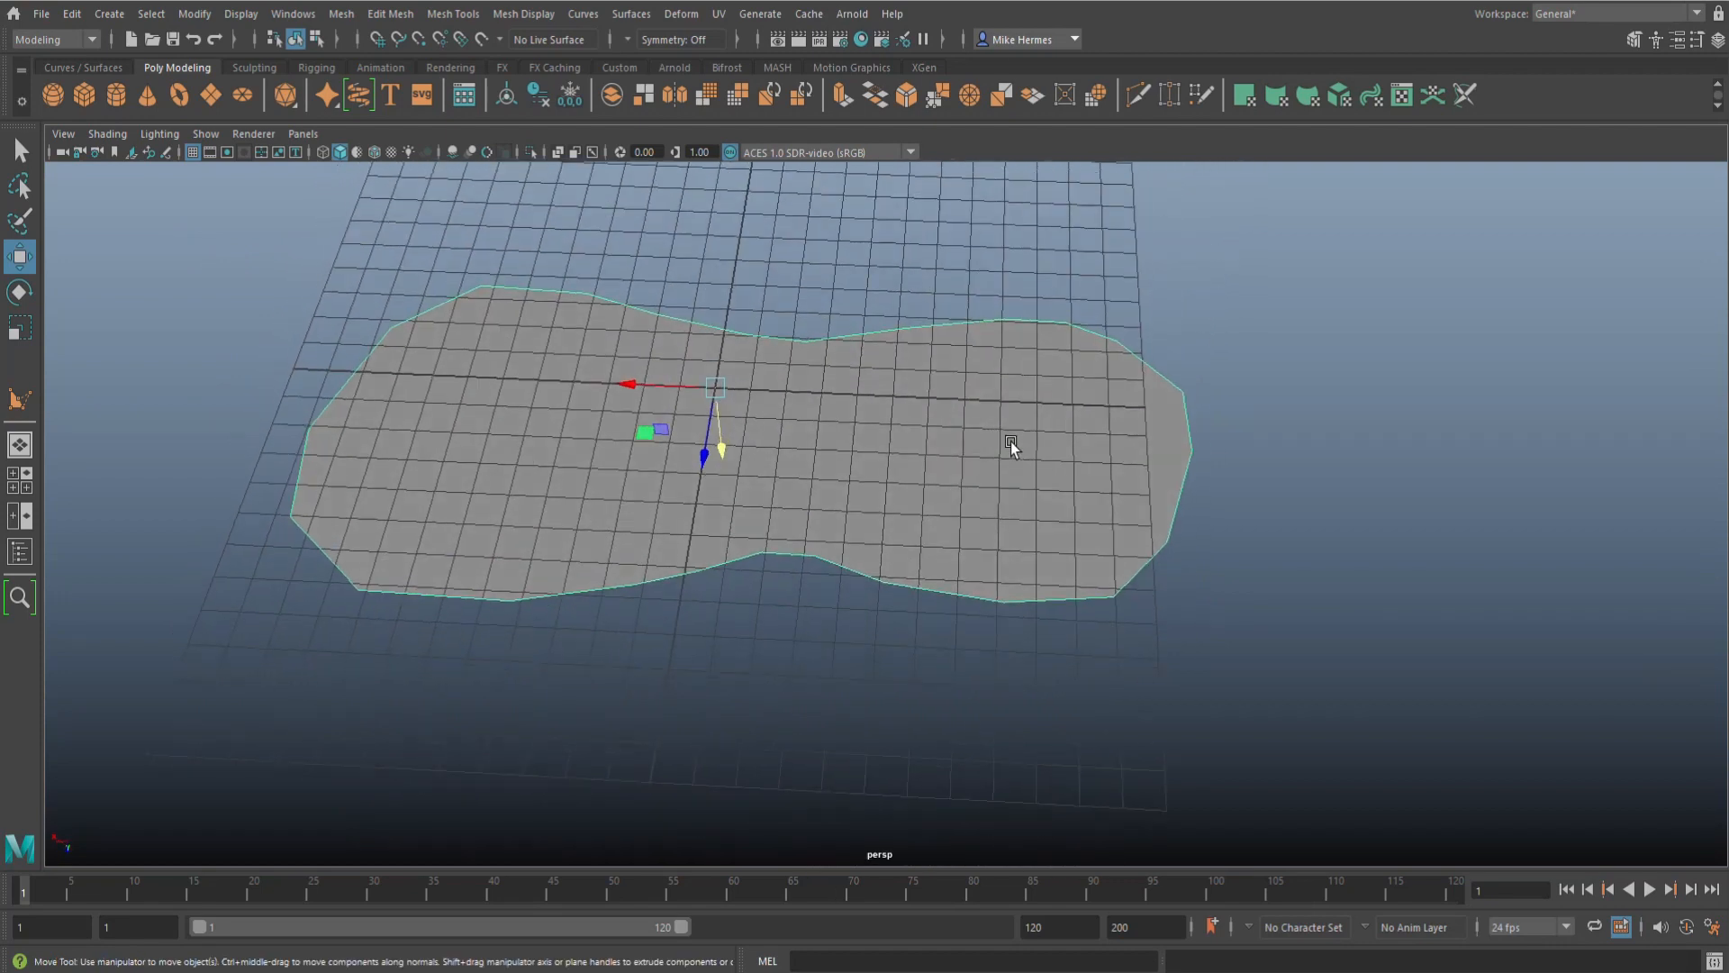
pyautogui.click(452, 13)
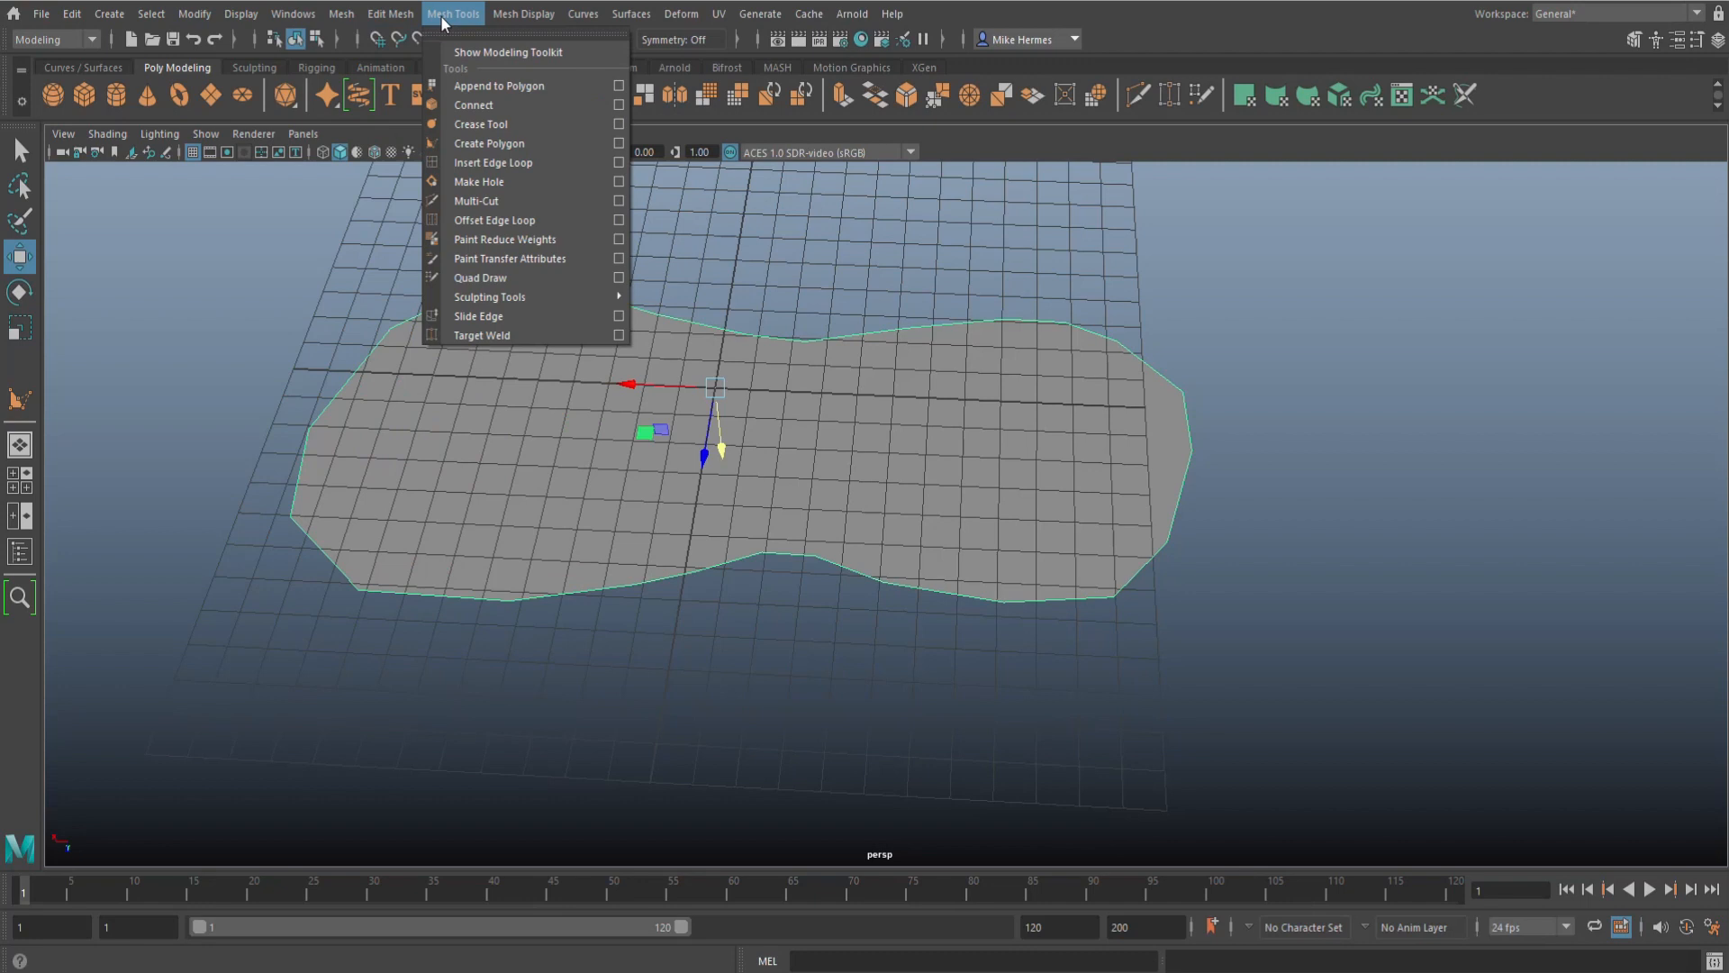
# Step: Retopologize the sole polygon into quads with a target face count of 80
pyautogui.click(389, 13)
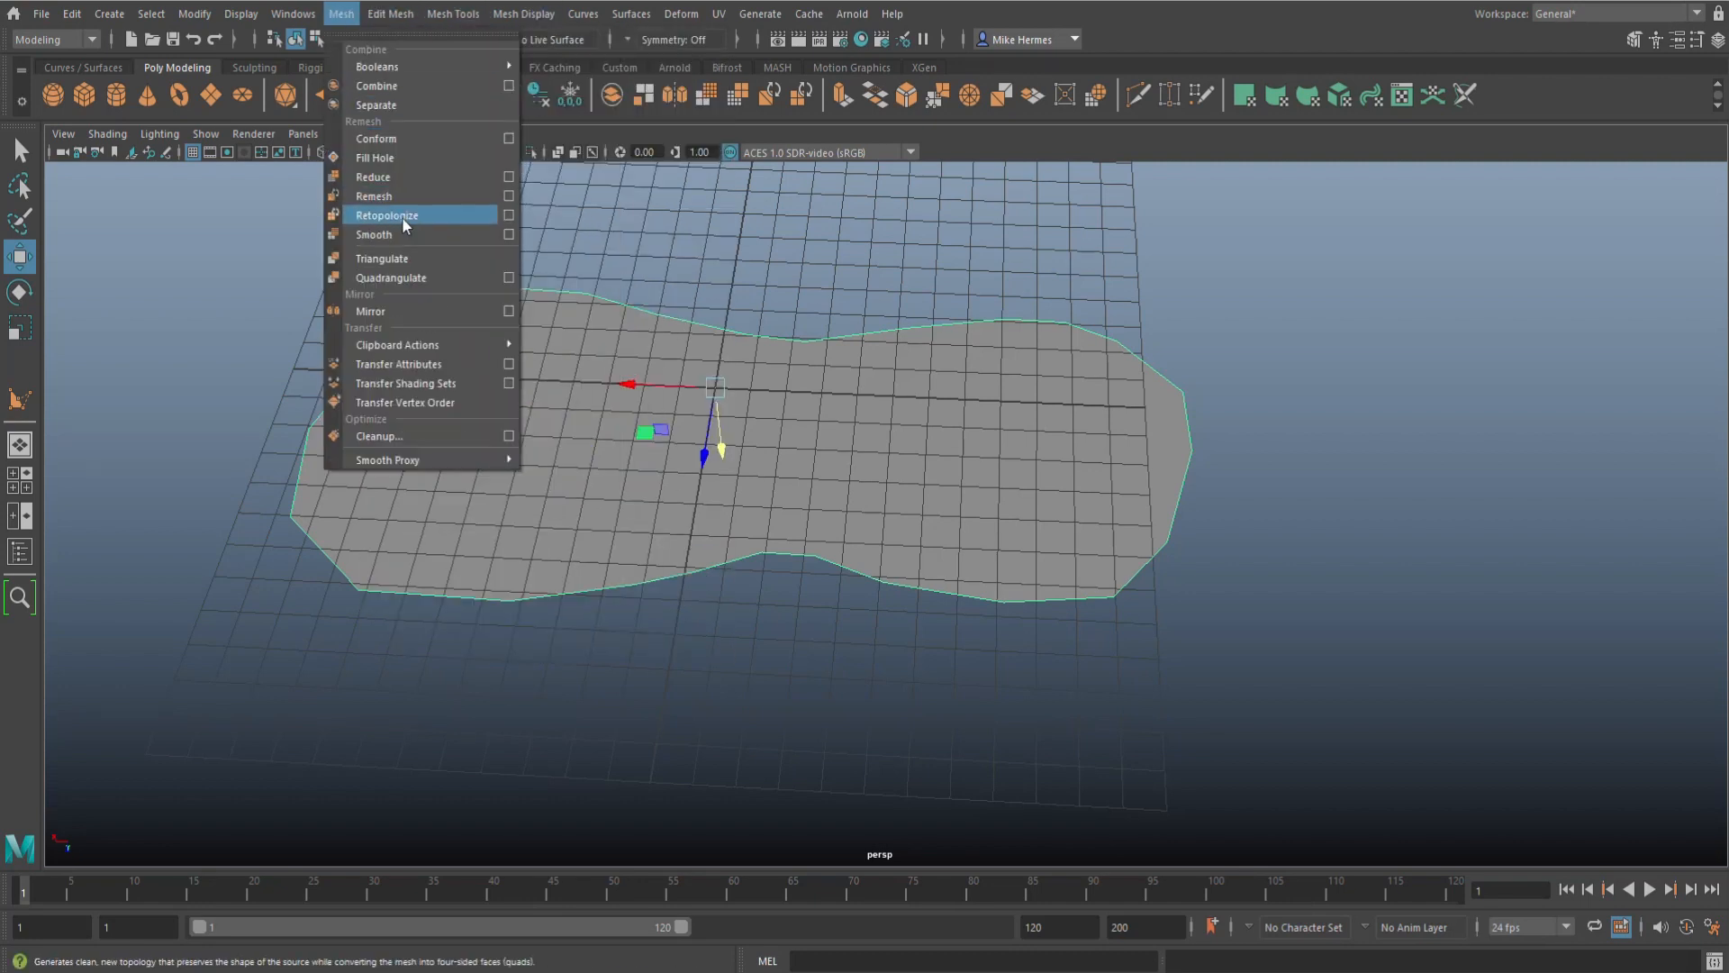
pyautogui.click(508, 215)
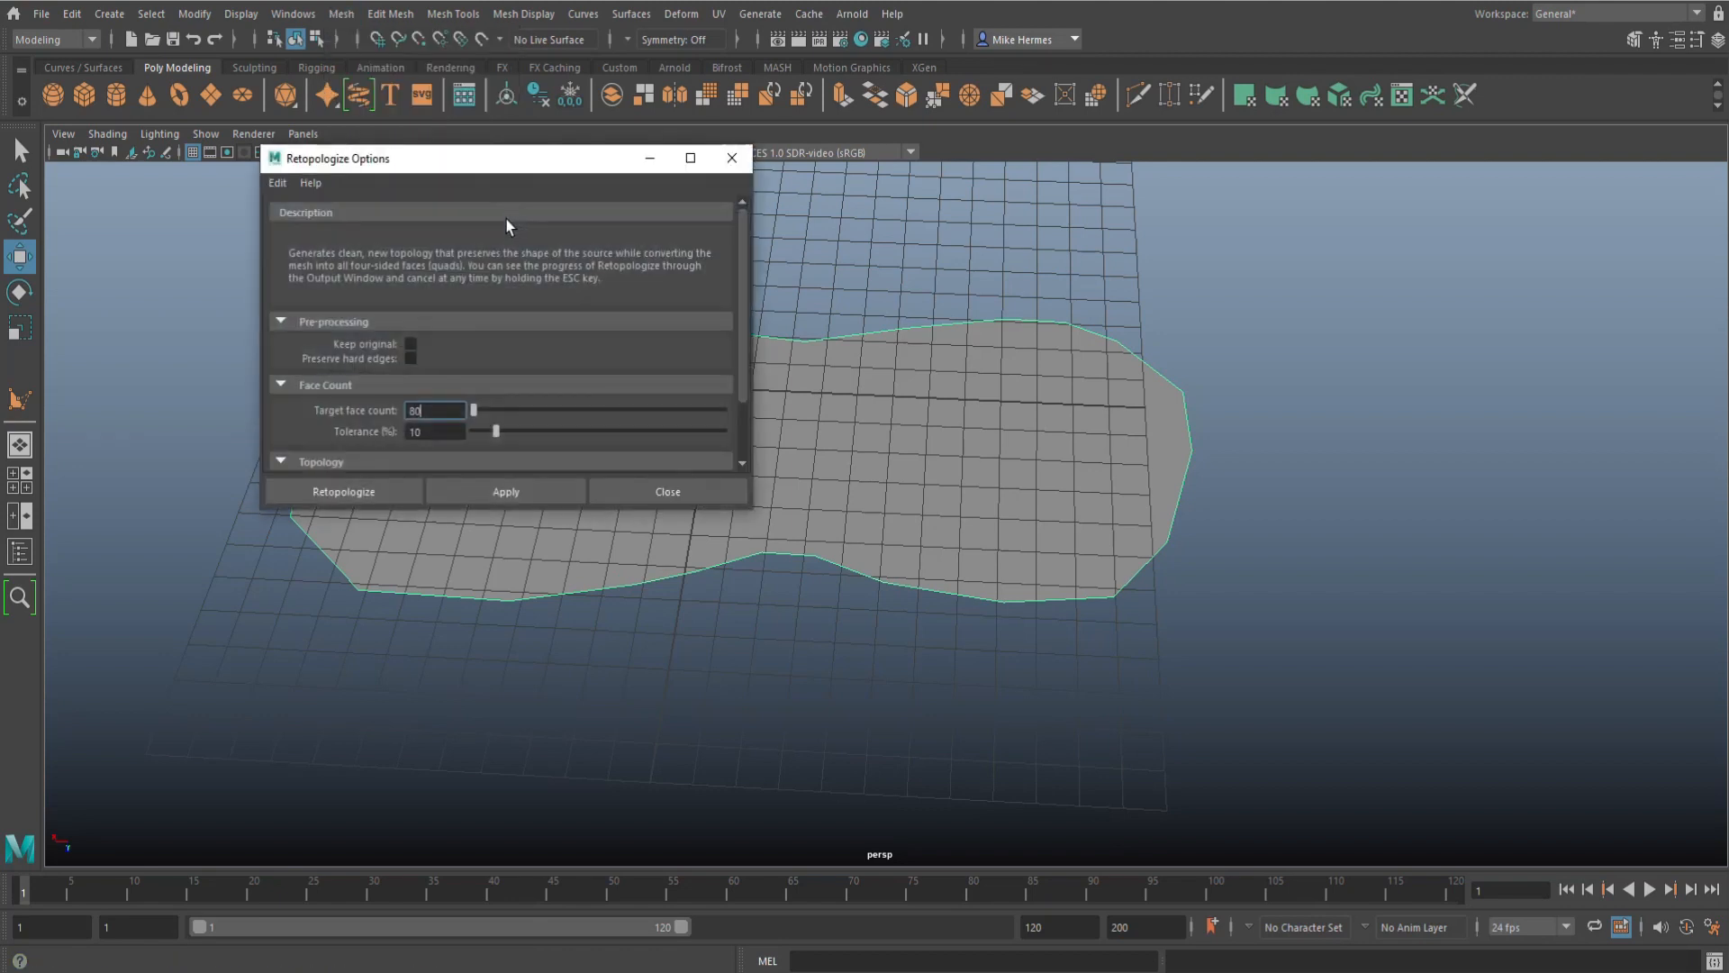
pyautogui.moveTo(269, 431)
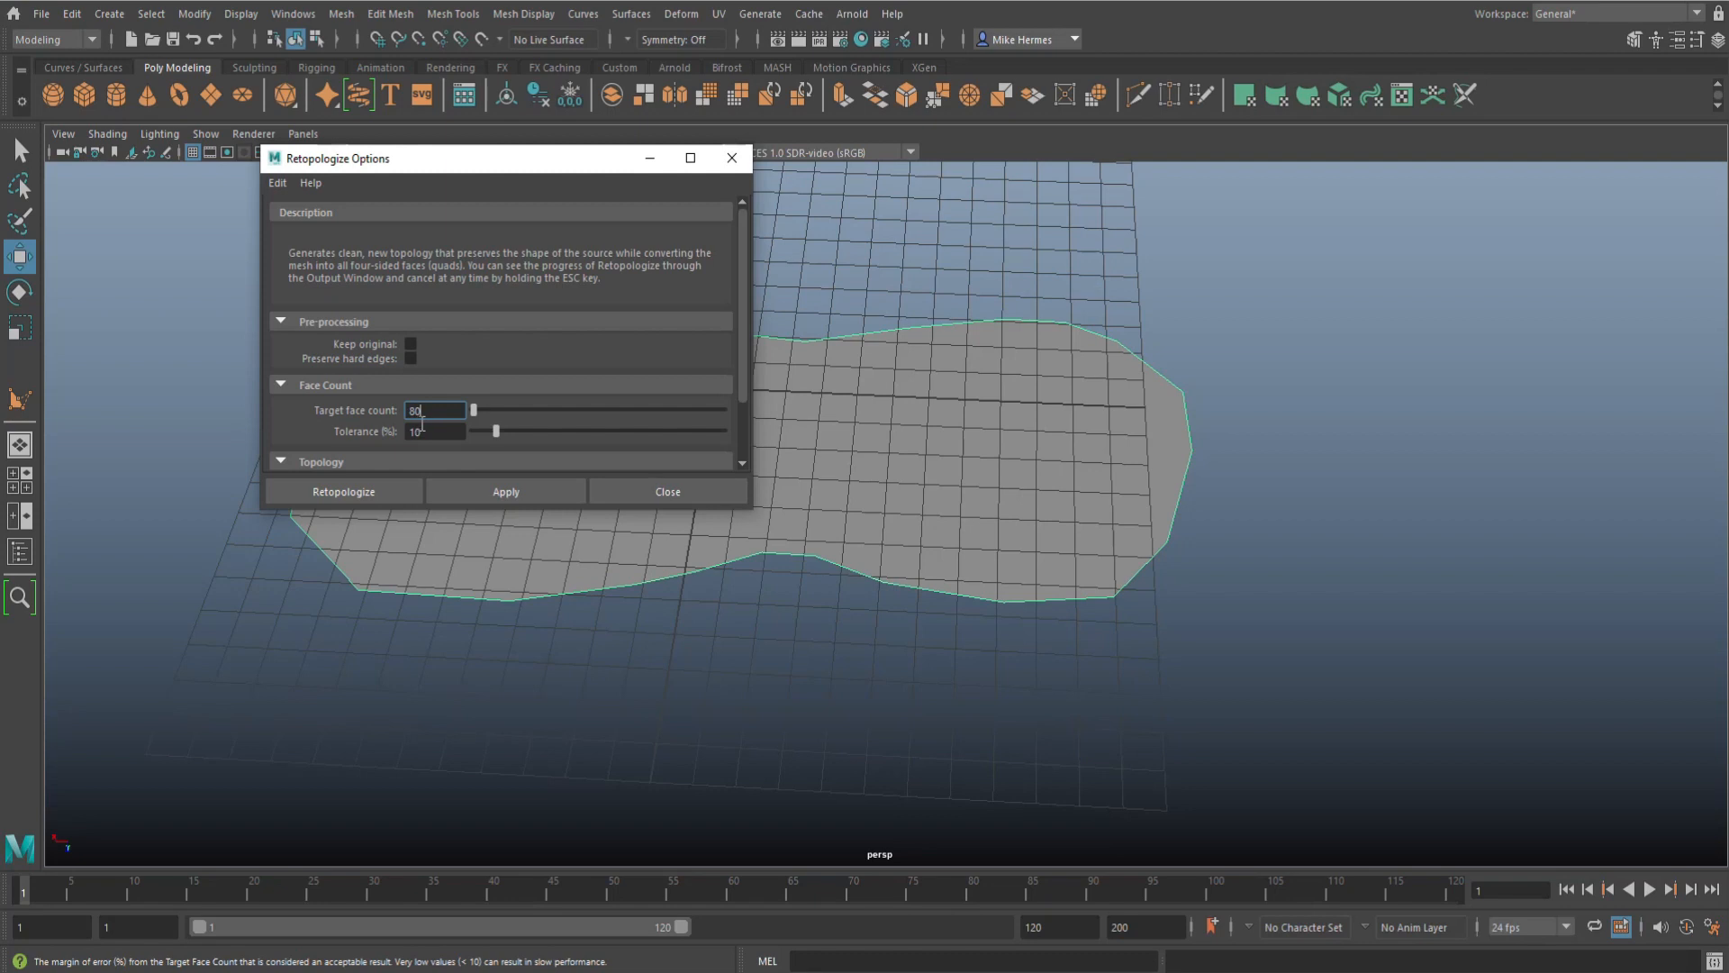
pyautogui.click(343, 491)
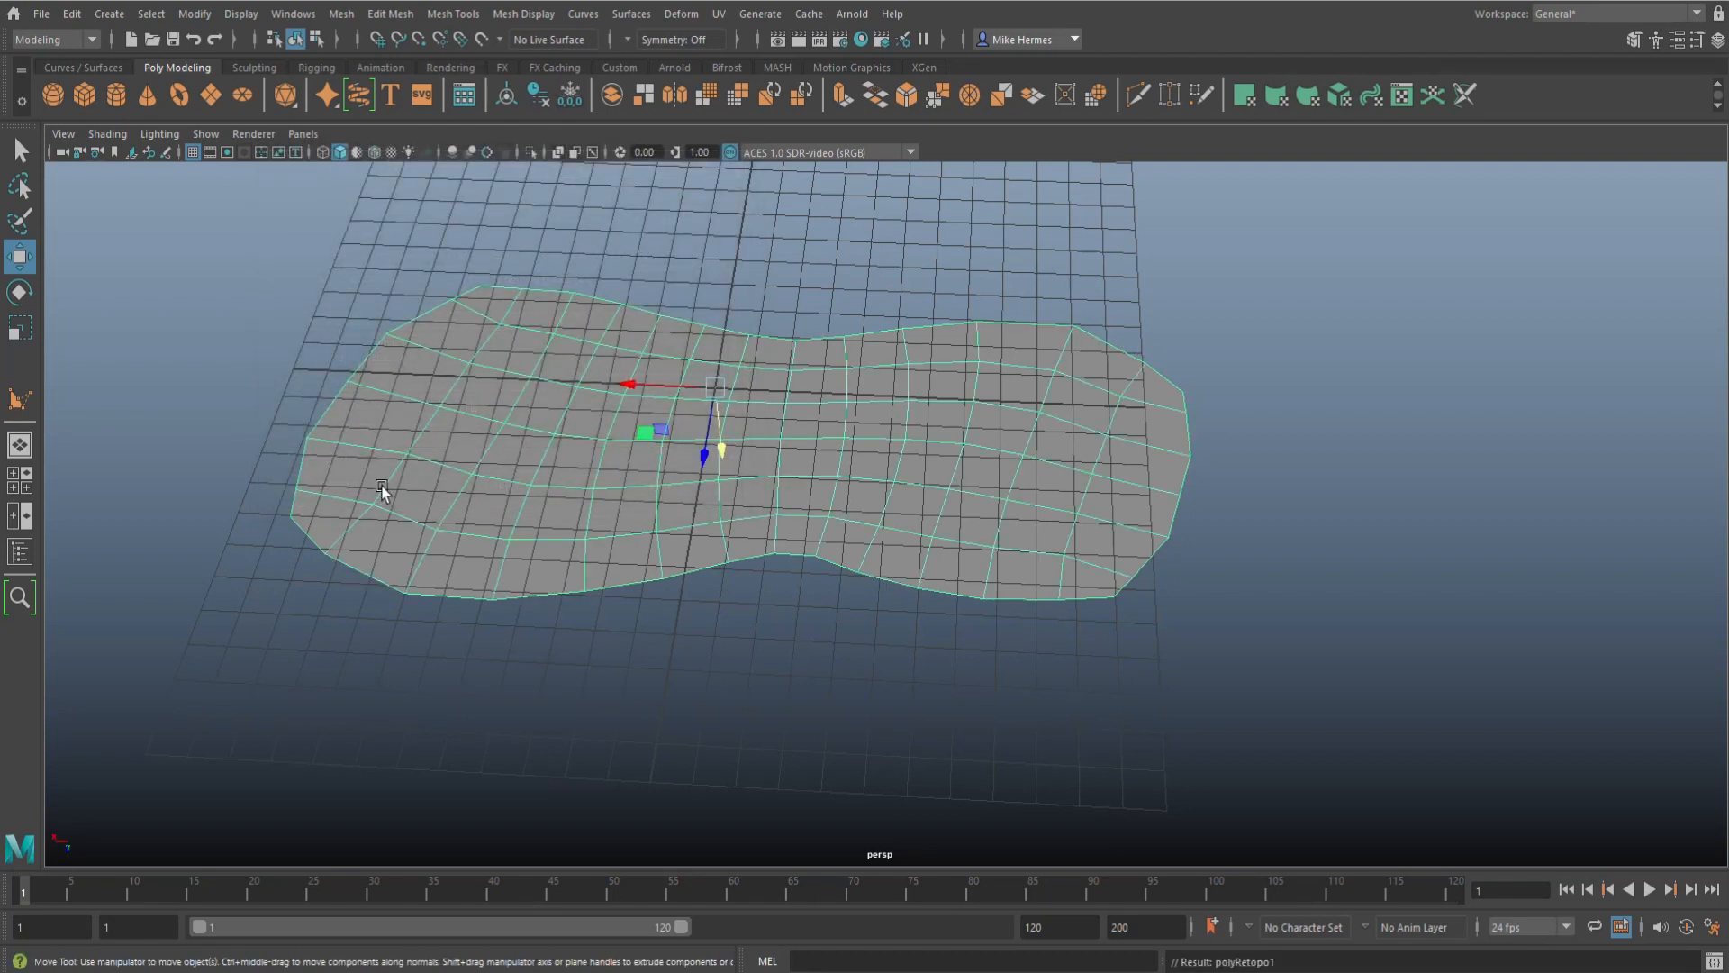
# Step: Orbit to a lower angle and extrude the quad faces upward into a slab
pyautogui.moveTo(380, 491); pyautogui.dragTo(879, 675)
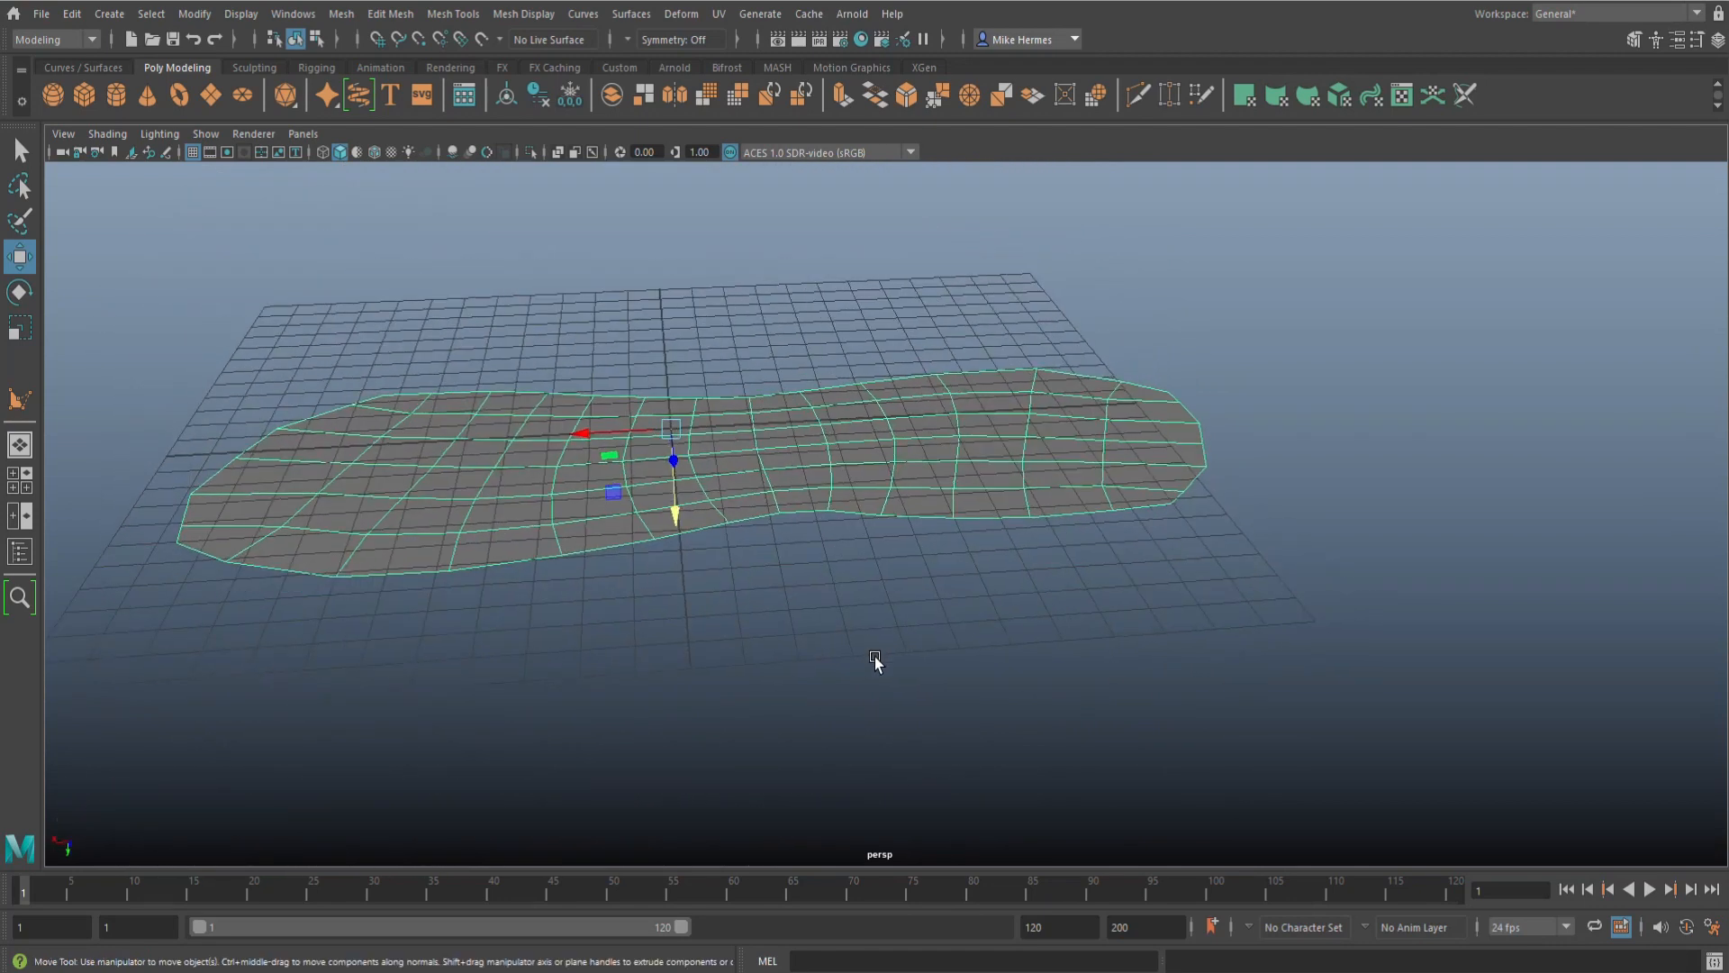
pyautogui.moveTo(876, 662); pyautogui.dragTo(1095, 645)
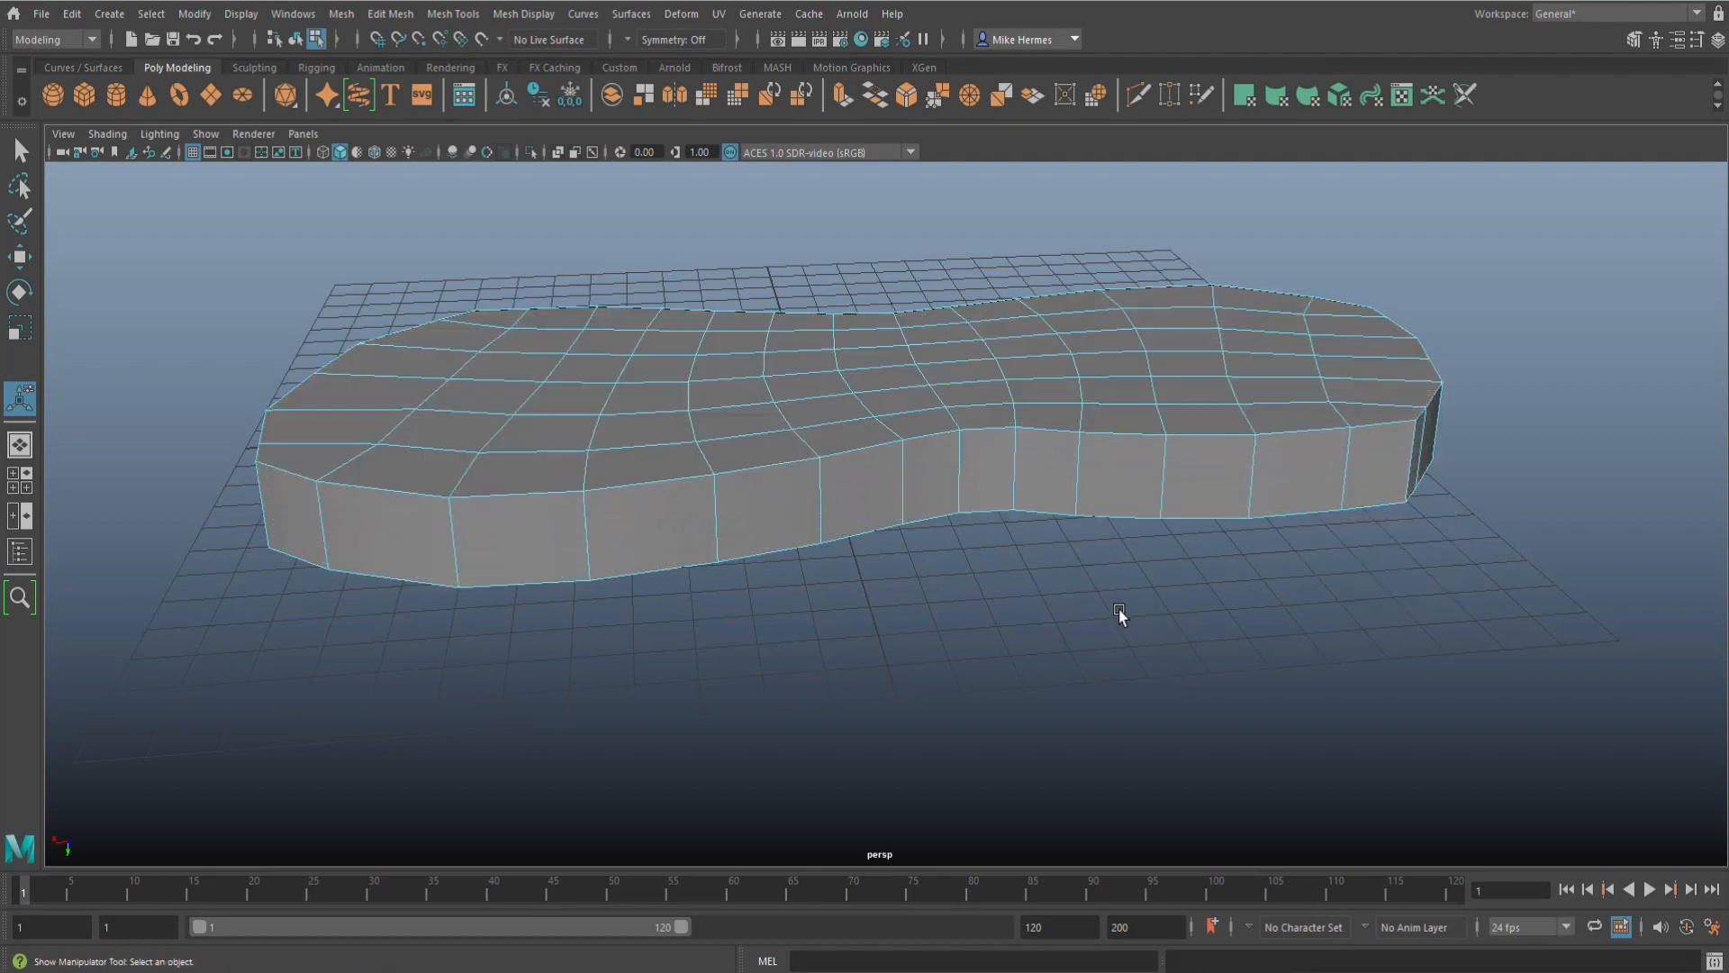
pyautogui.moveTo(1119, 610); pyautogui.dragTo(1062, 721)
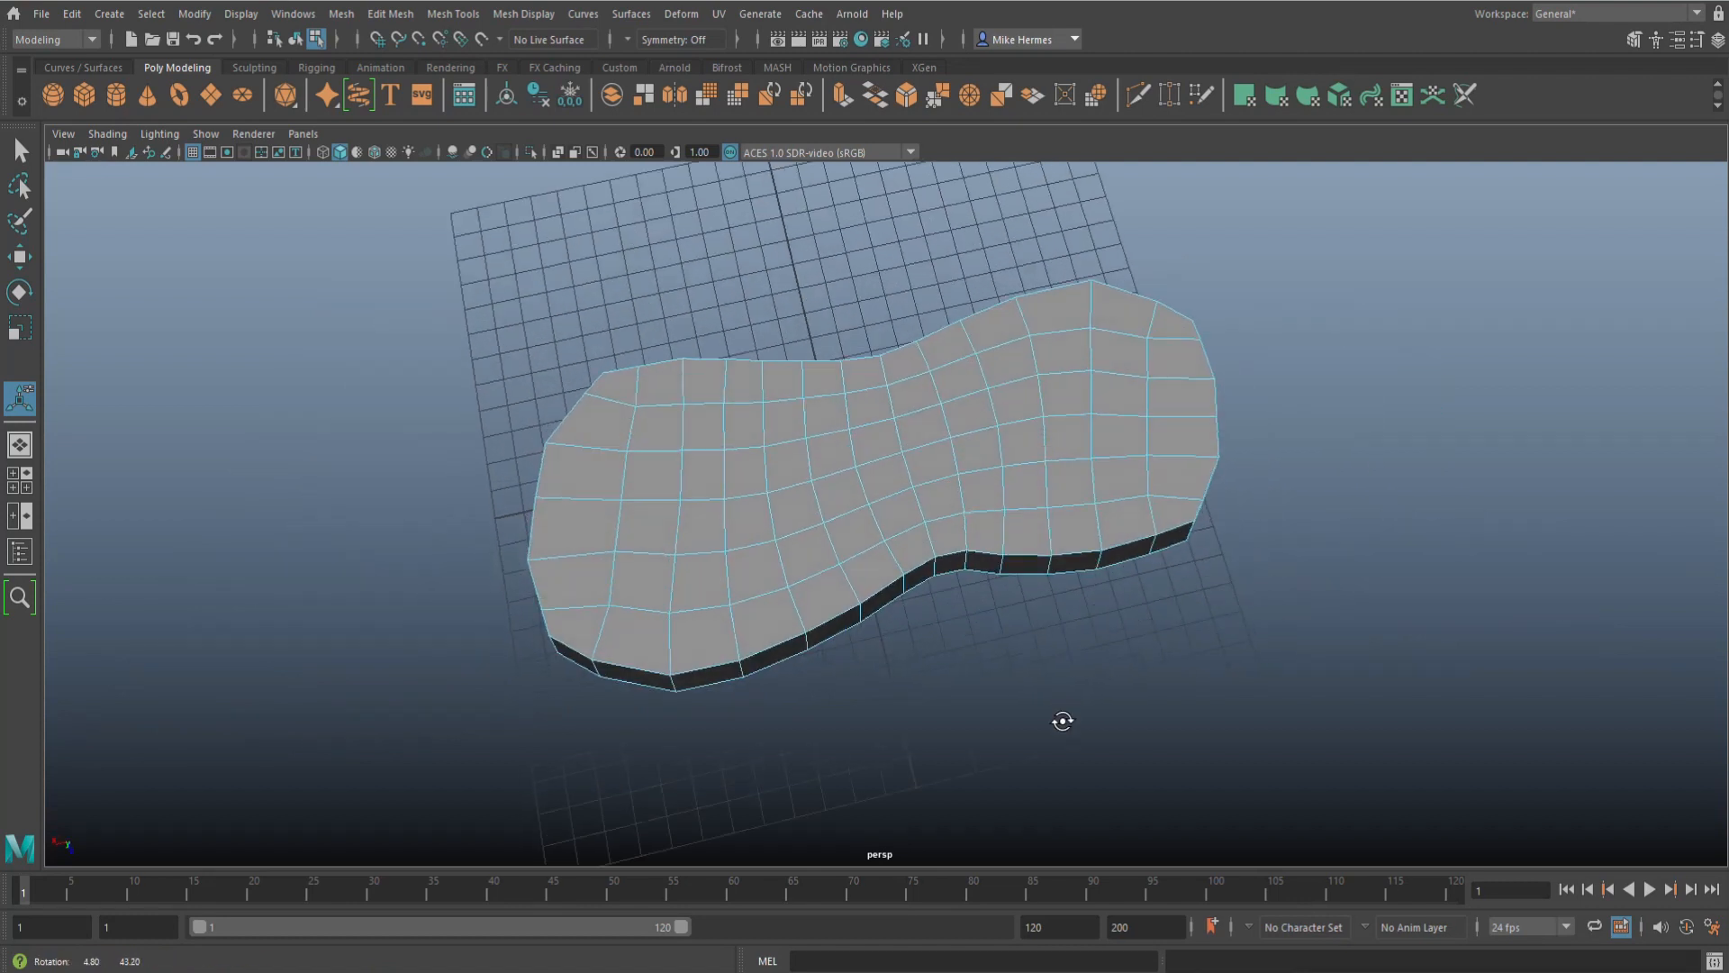
pyautogui.moveTo(1062, 721); pyautogui.dragTo(1217, 536)
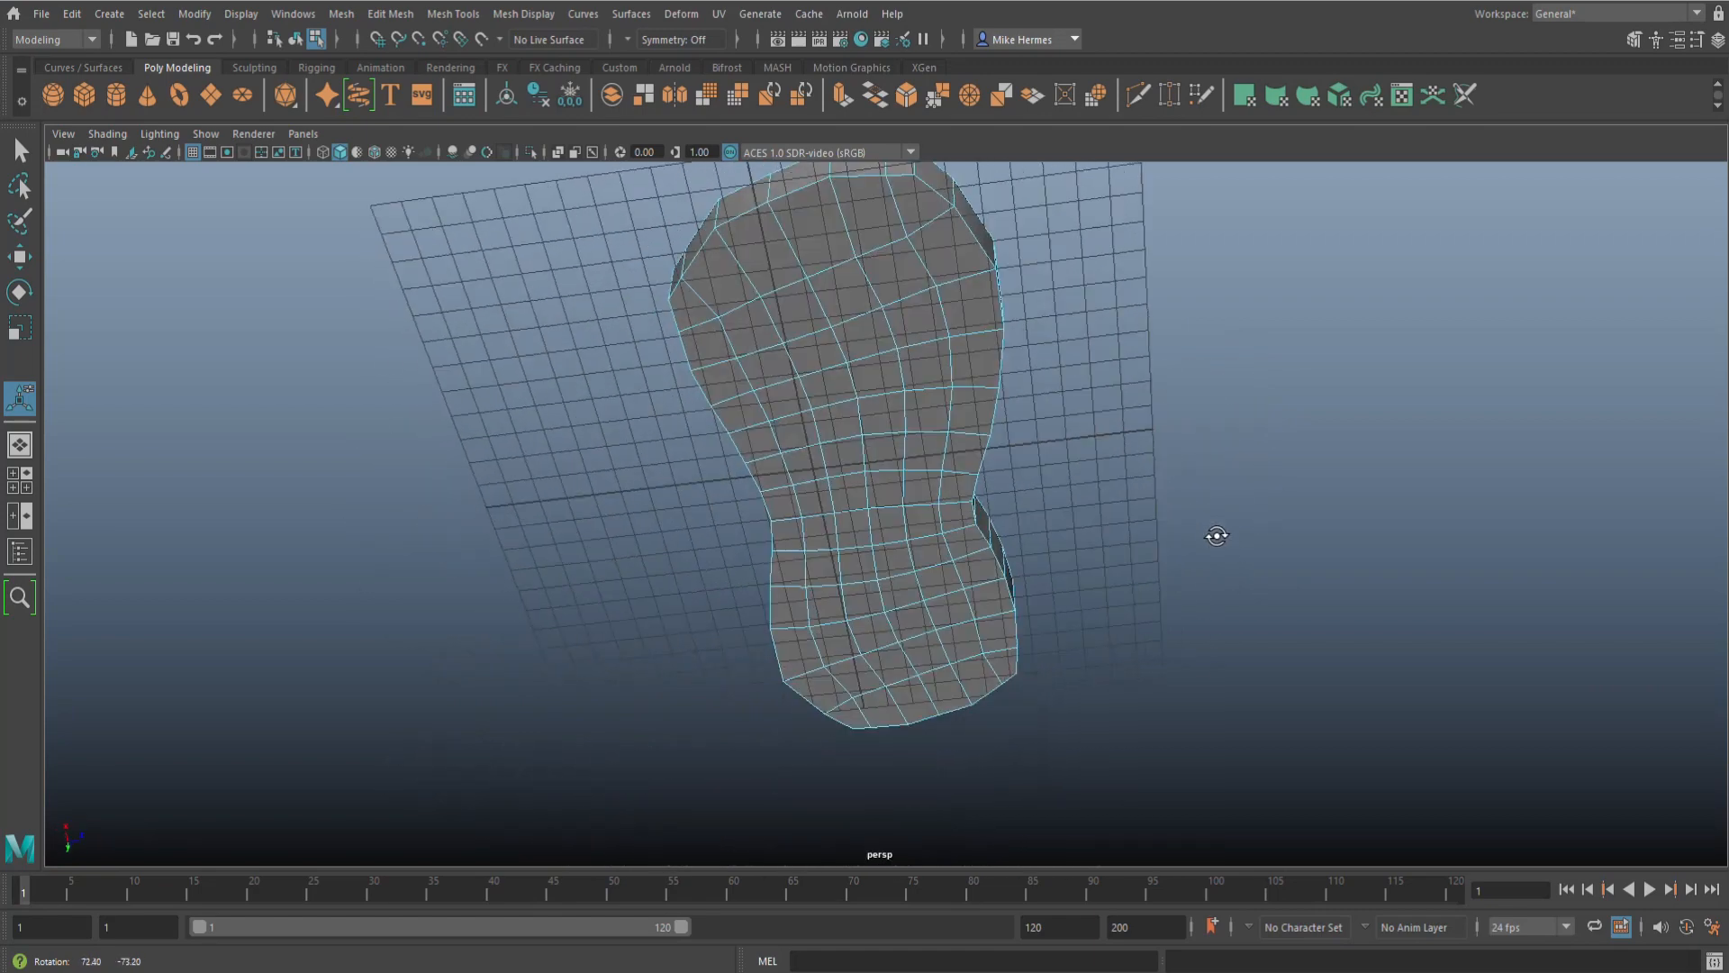
pyautogui.moveTo(1217, 536); pyautogui.dragTo(840, 711)
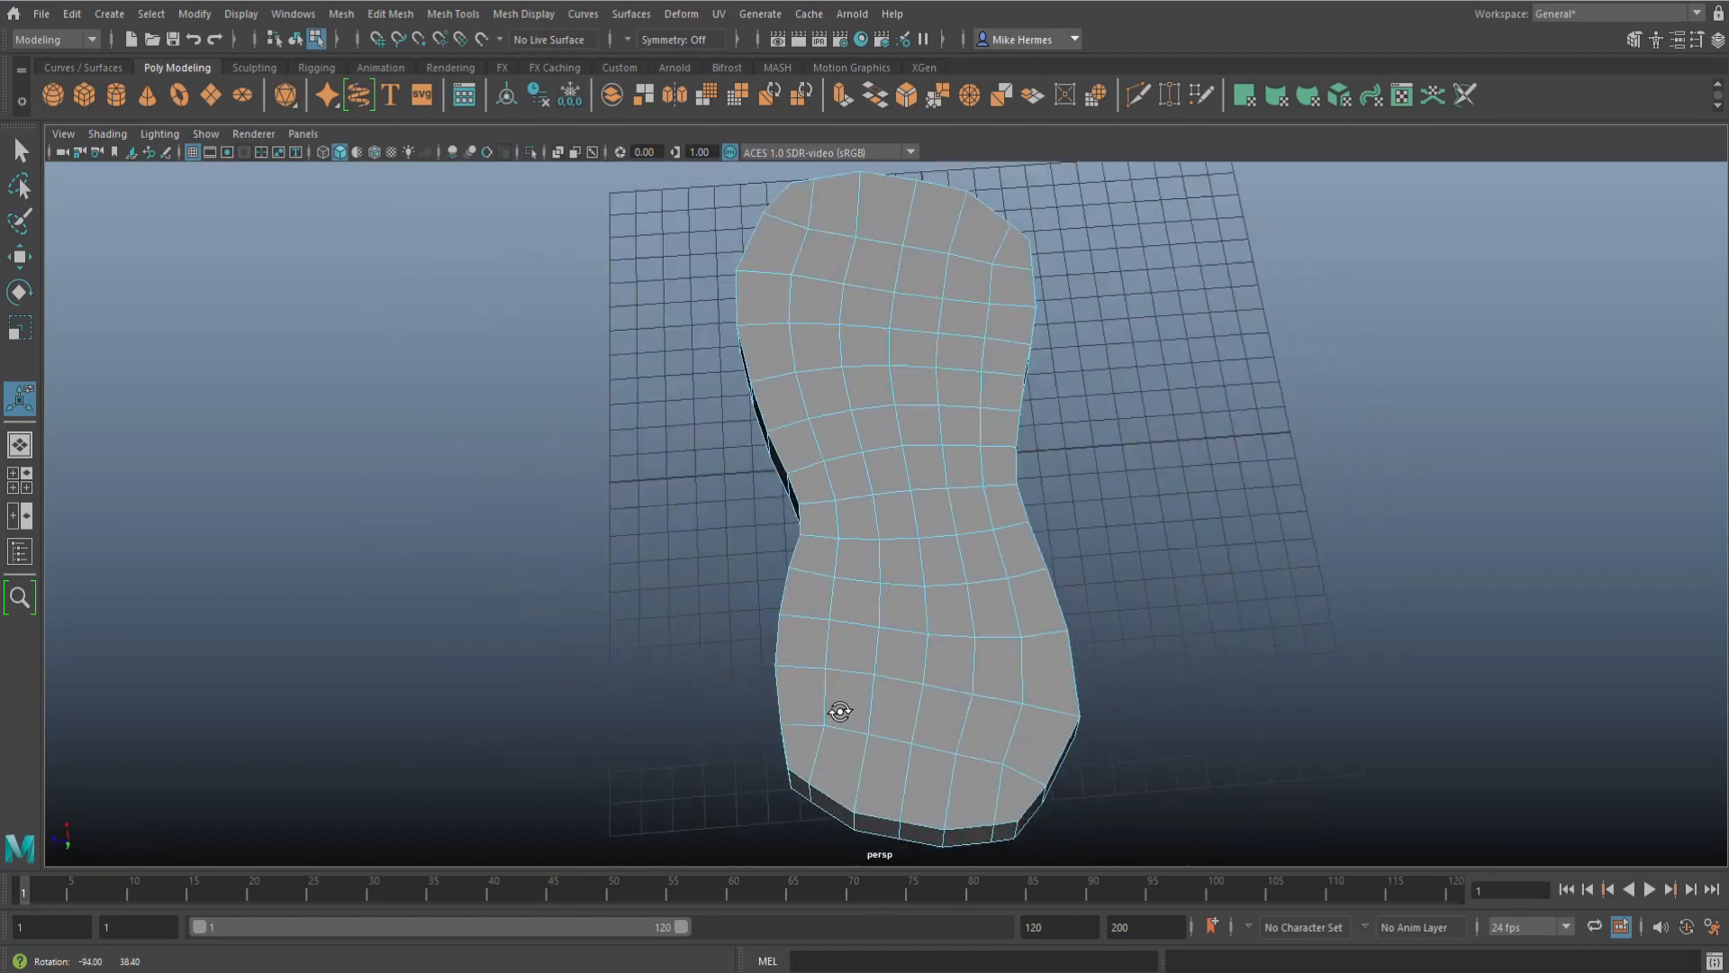
pyautogui.moveTo(841, 708); pyautogui.dragTo(1110, 698)
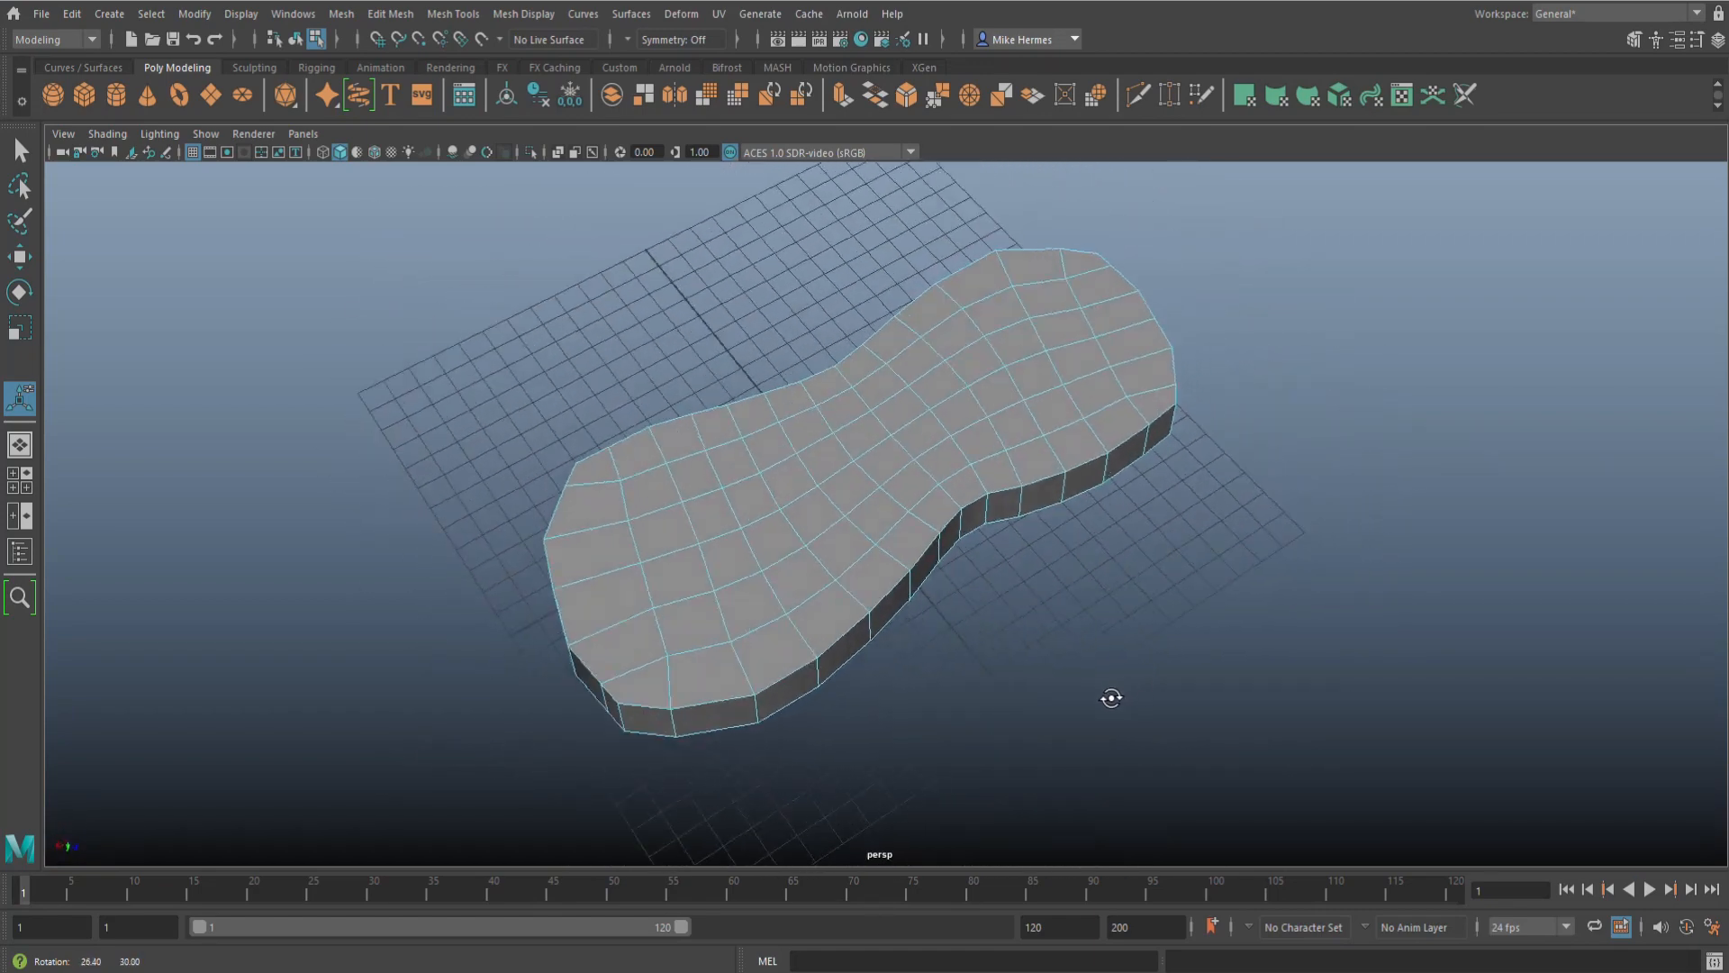
pyautogui.moveTo(1111, 698); pyautogui.dragTo(1070, 615)
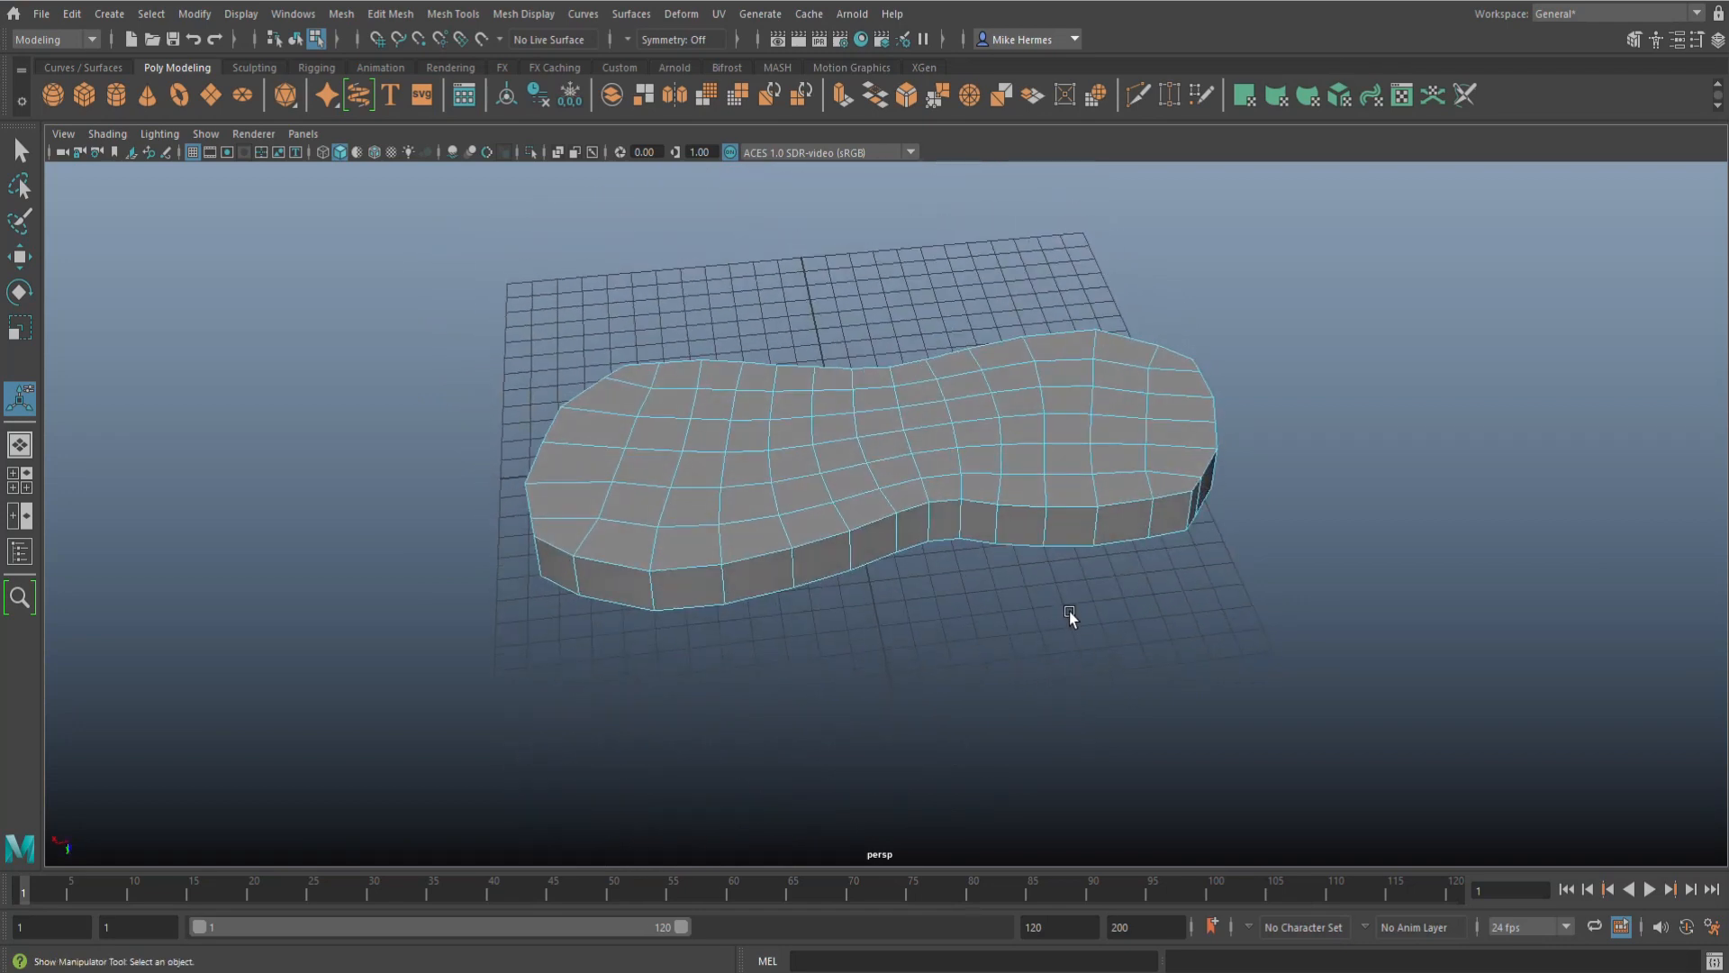
pyautogui.click(984, 495)
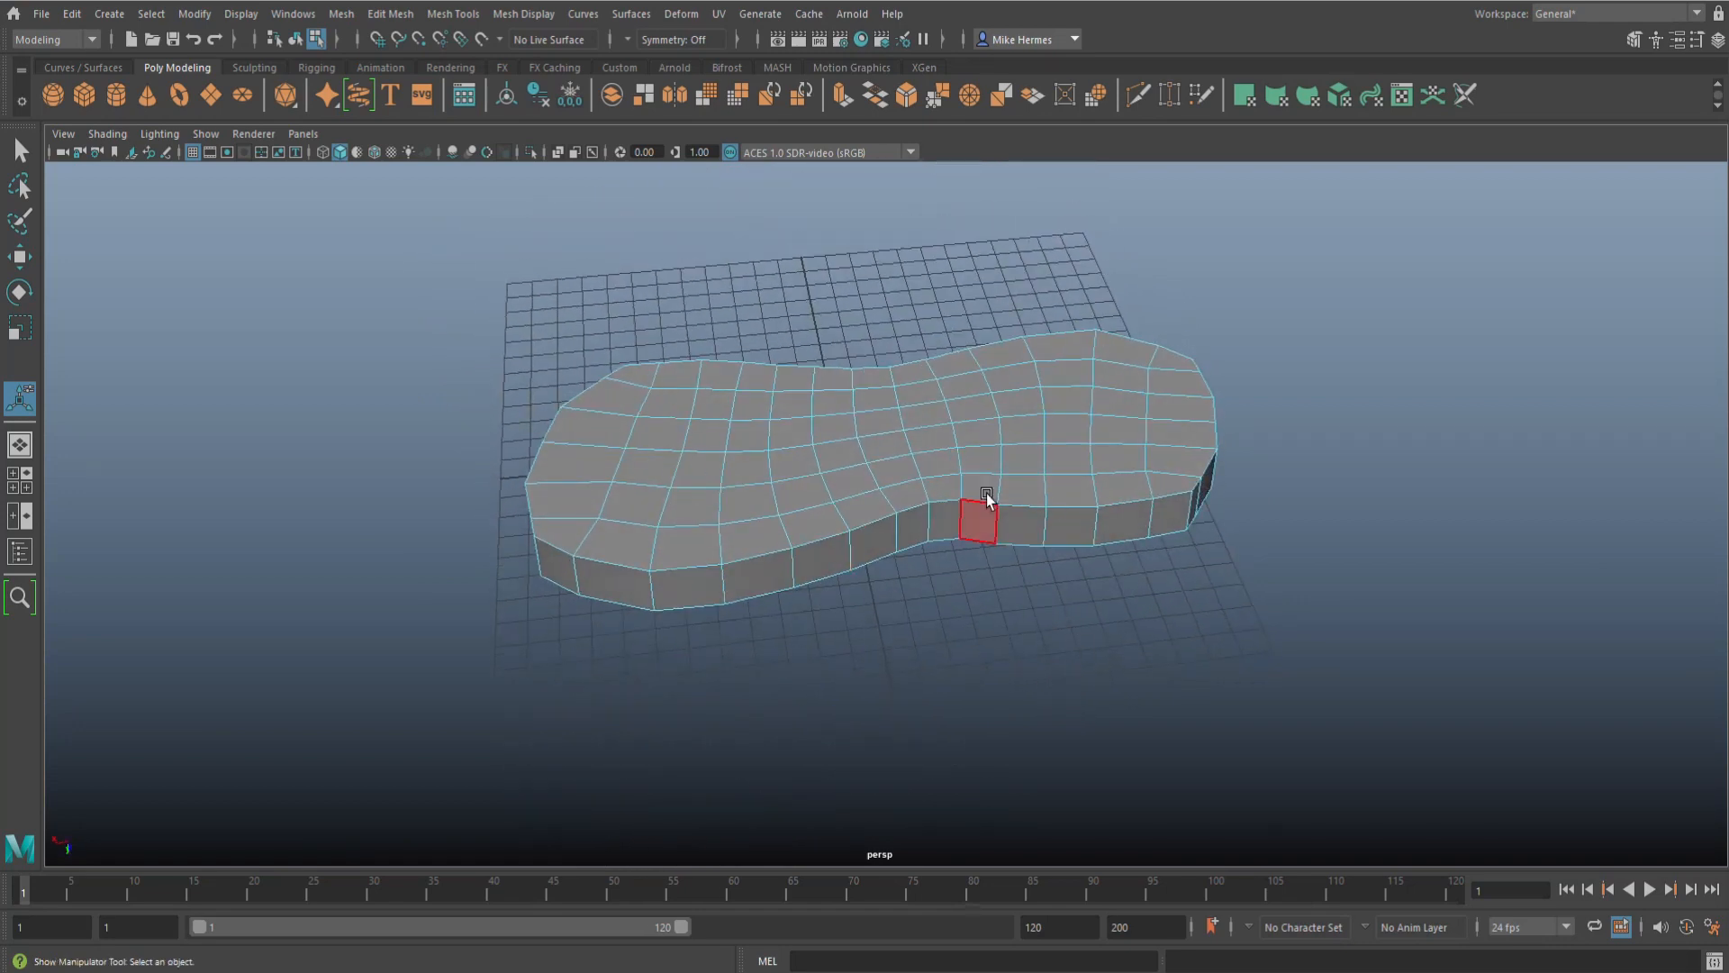
pyautogui.click(341, 14)
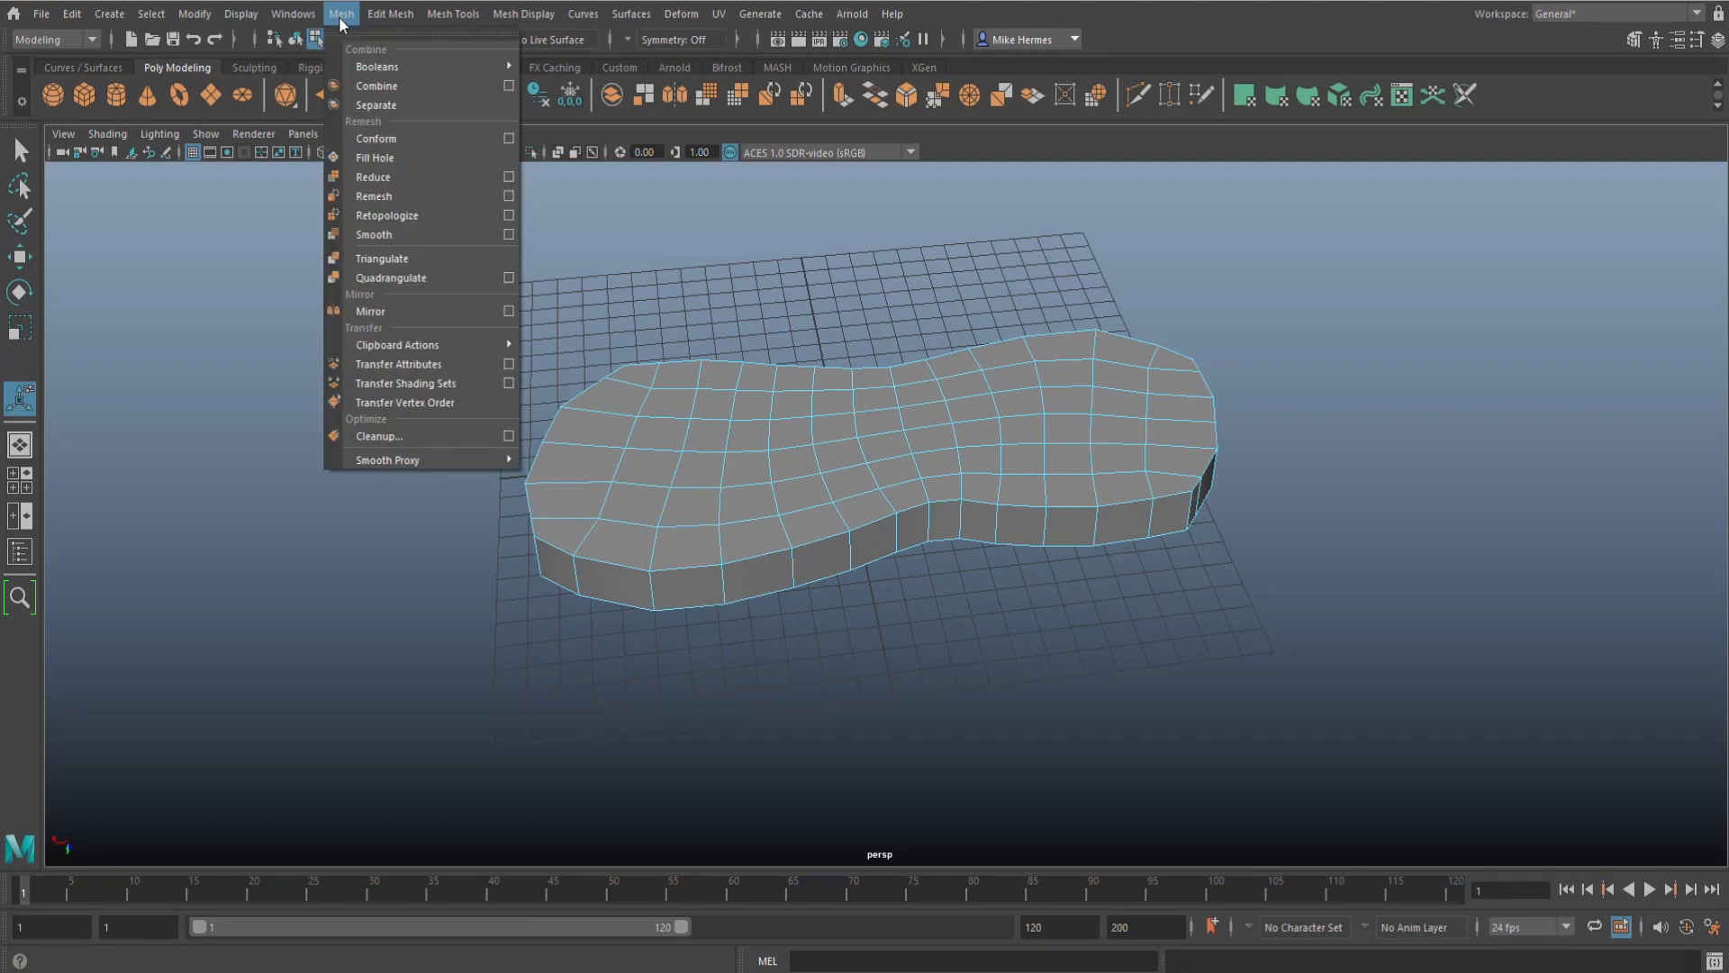
pyautogui.moveTo(408, 195)
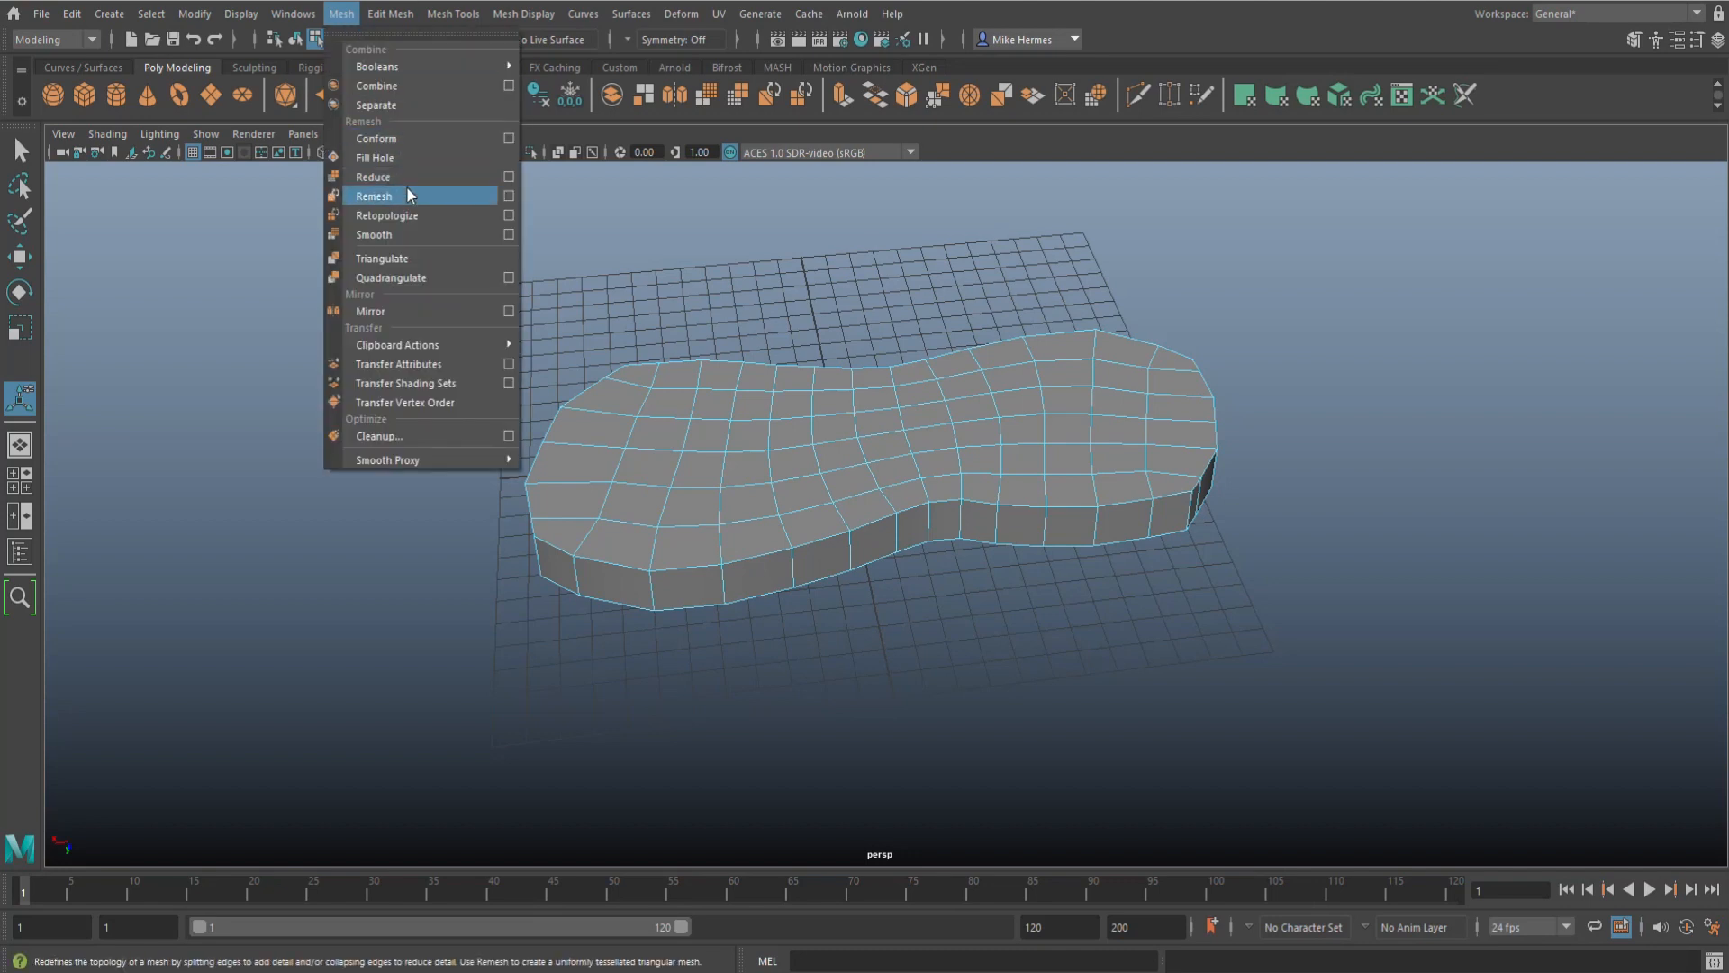
pyautogui.moveTo(1018, 628)
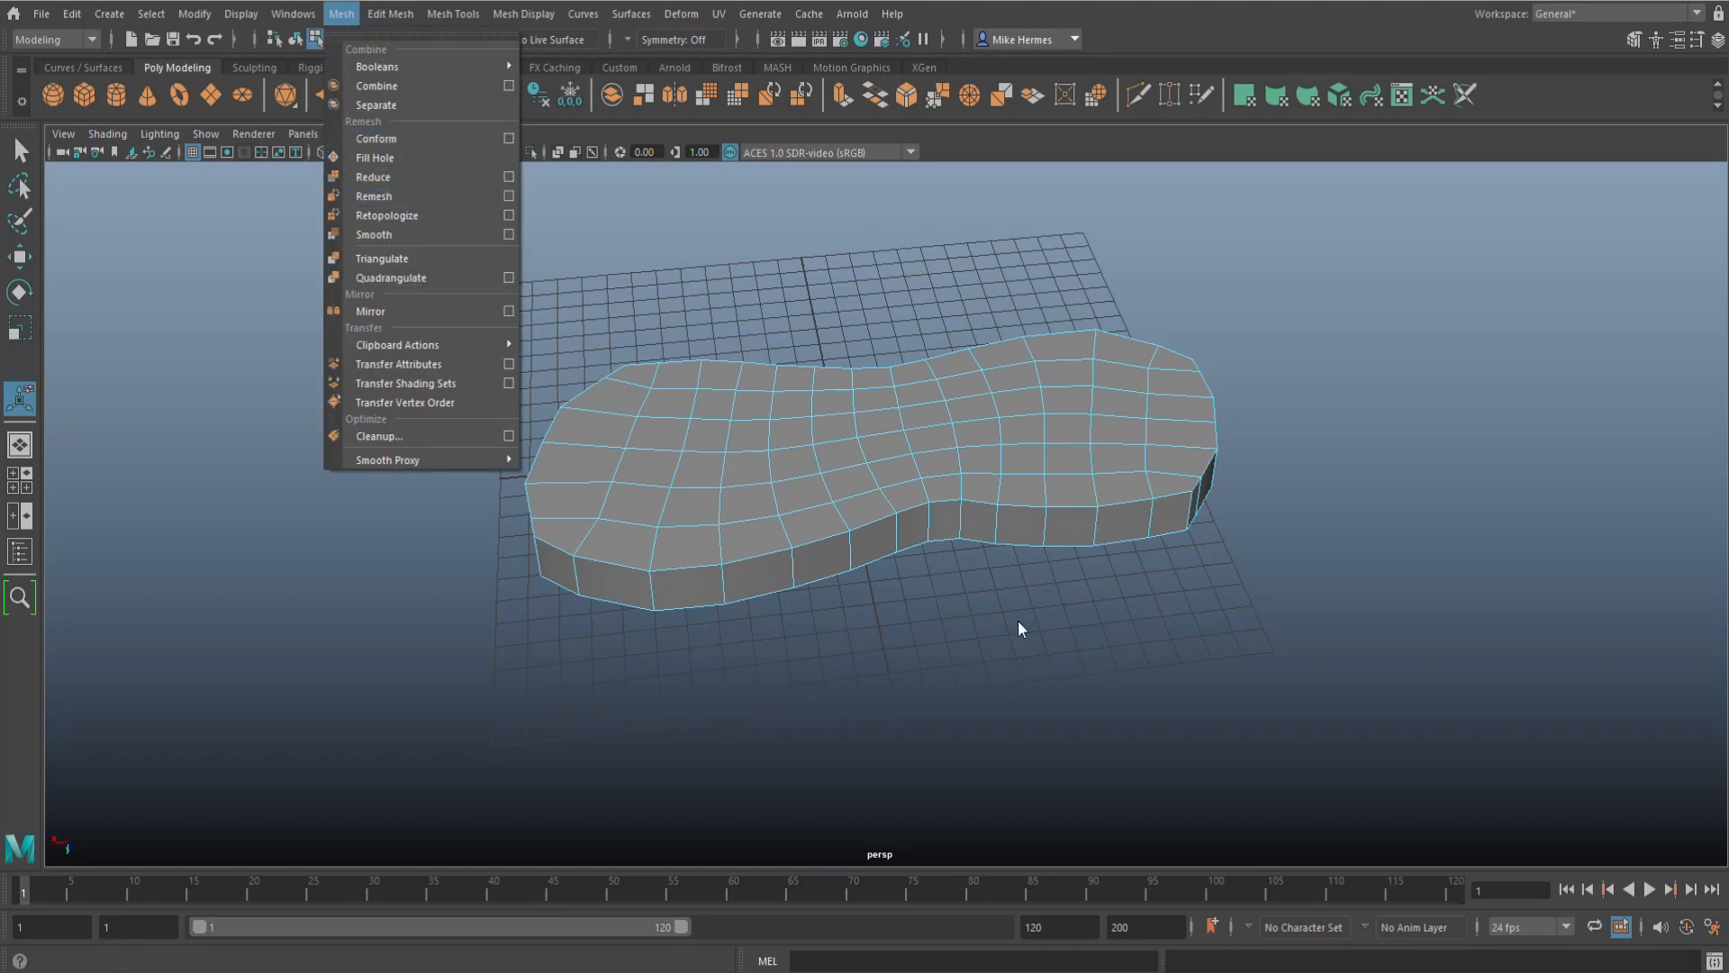
pyautogui.moveTo(1246, 643)
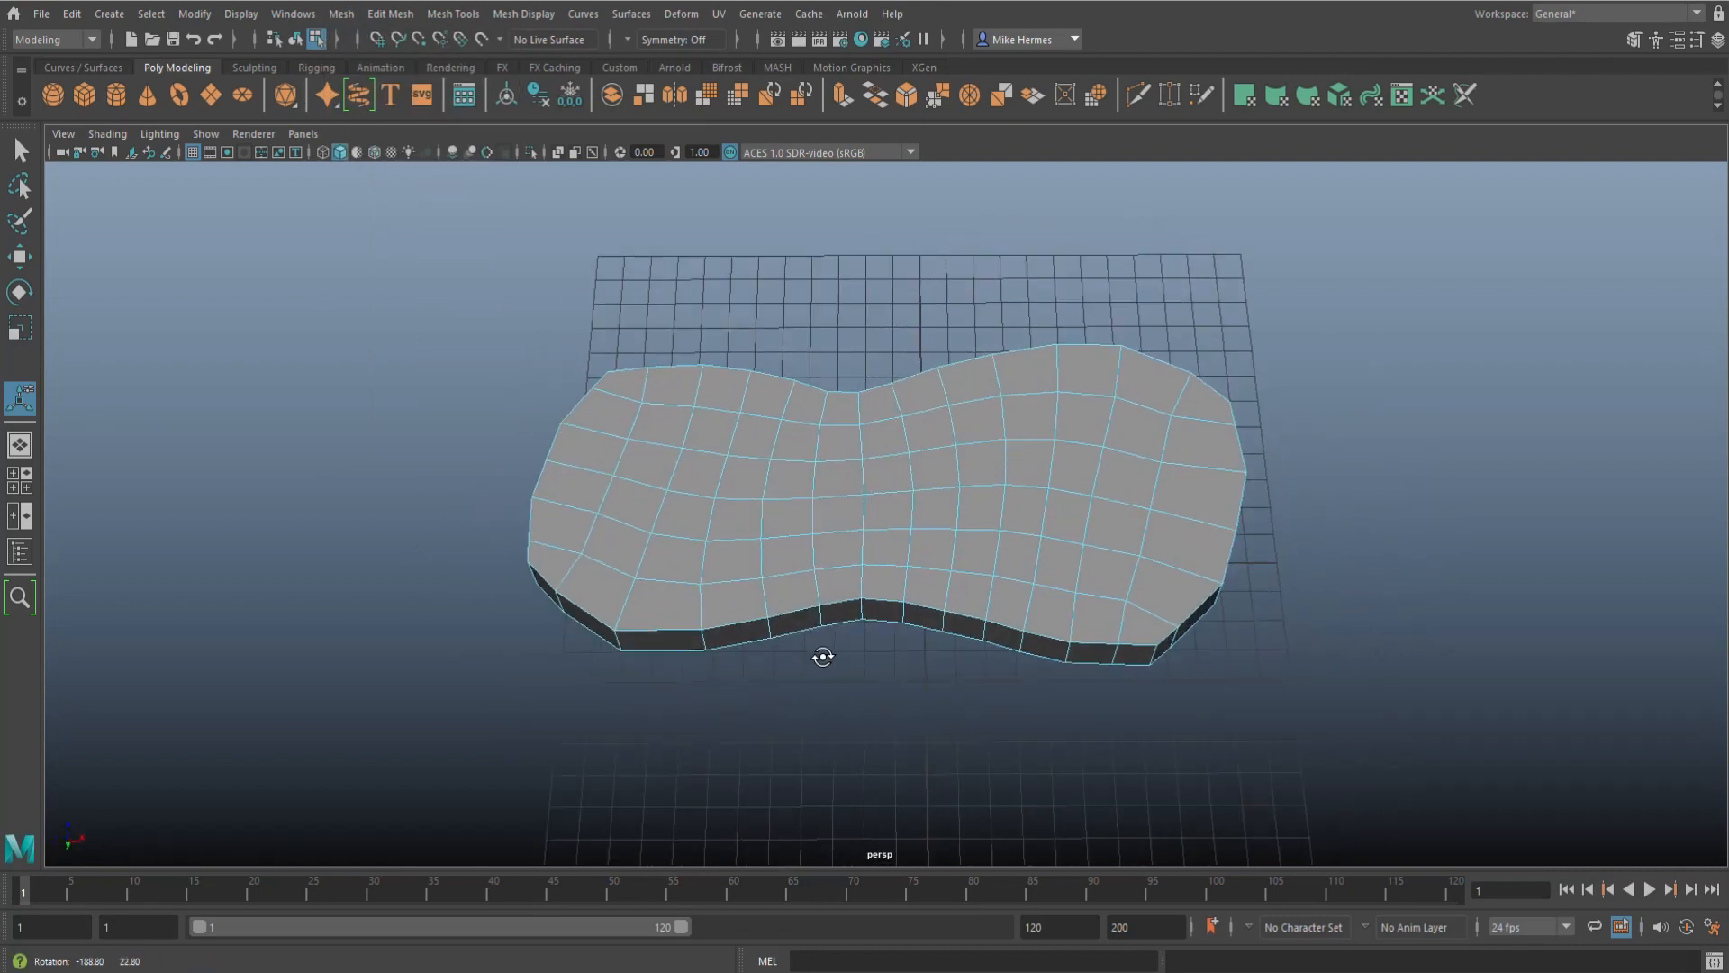
pyautogui.moveTo(824, 657); pyautogui.dragTo(876, 608)
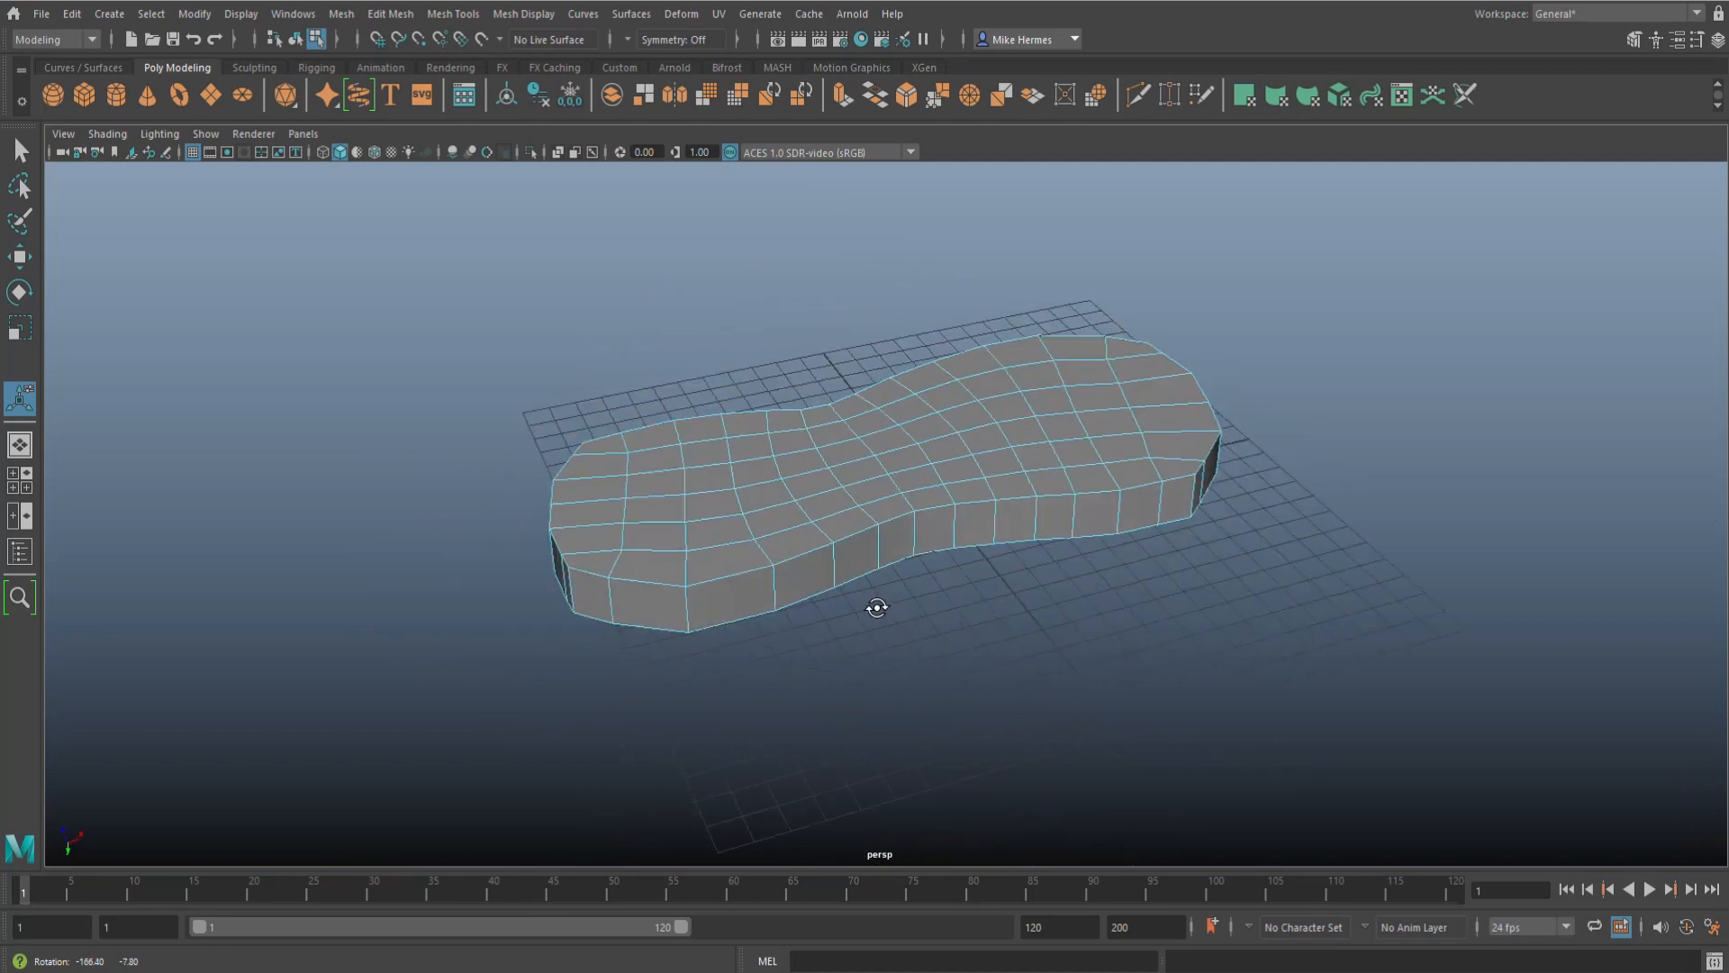
pyautogui.moveTo(876, 608); pyautogui.dragTo(1325, 599)
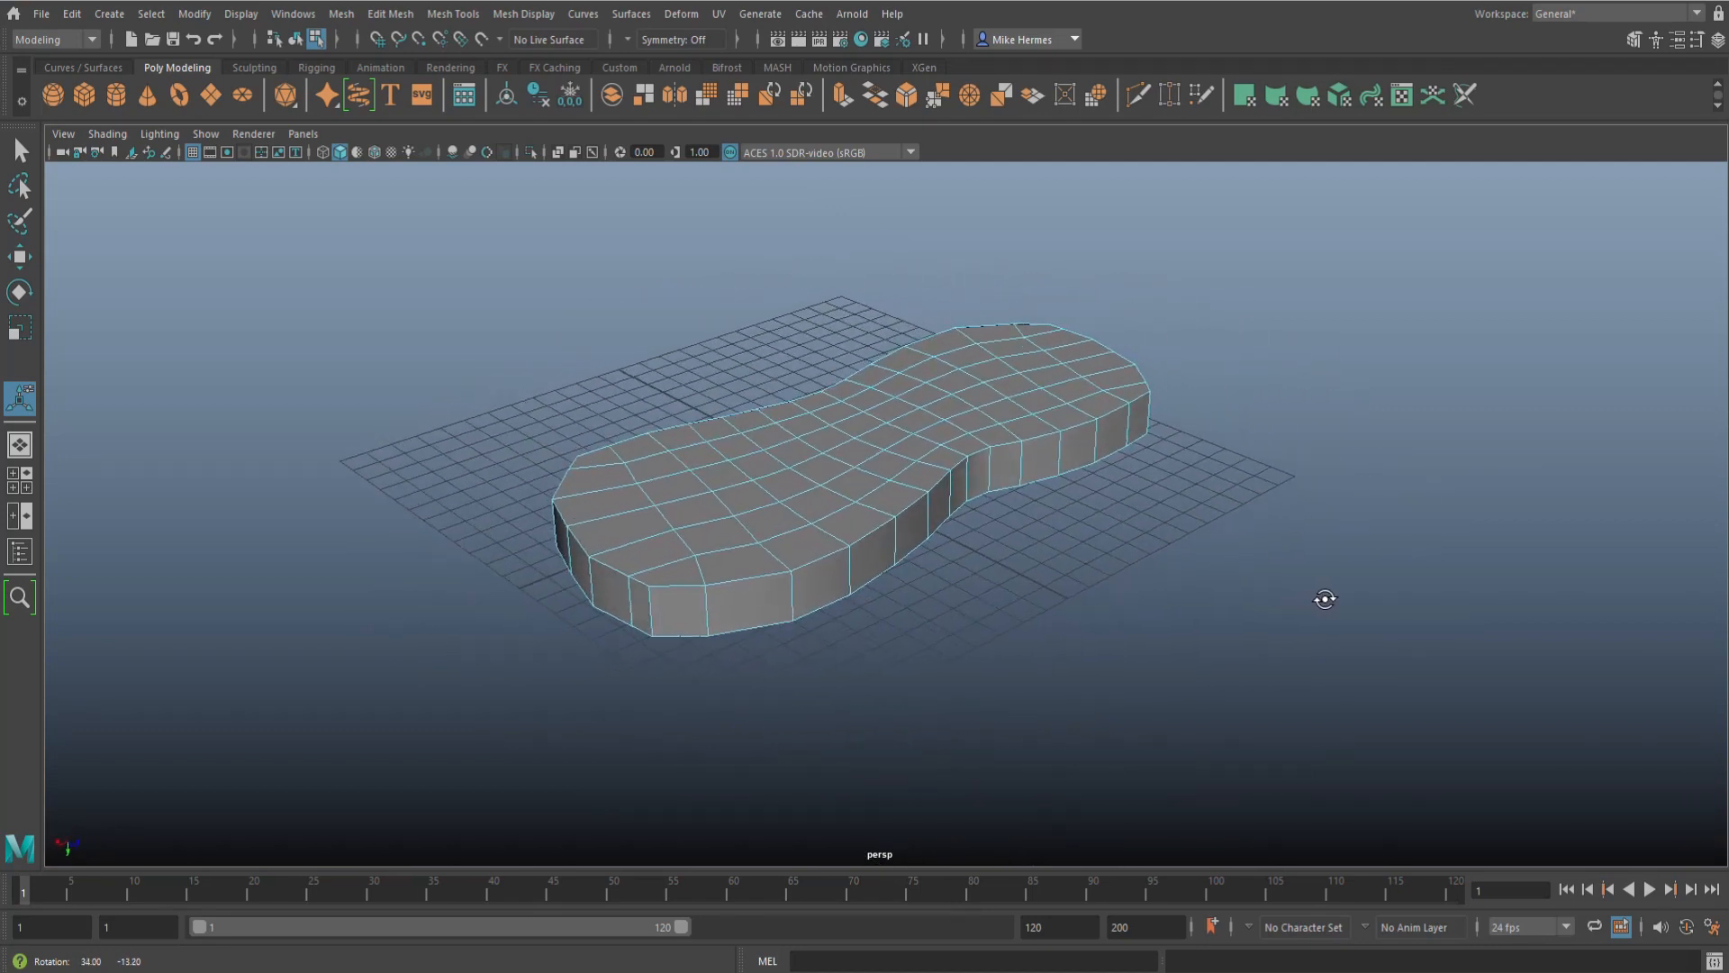
pyautogui.moveTo(1323, 599); pyautogui.dragTo(1381, 612)
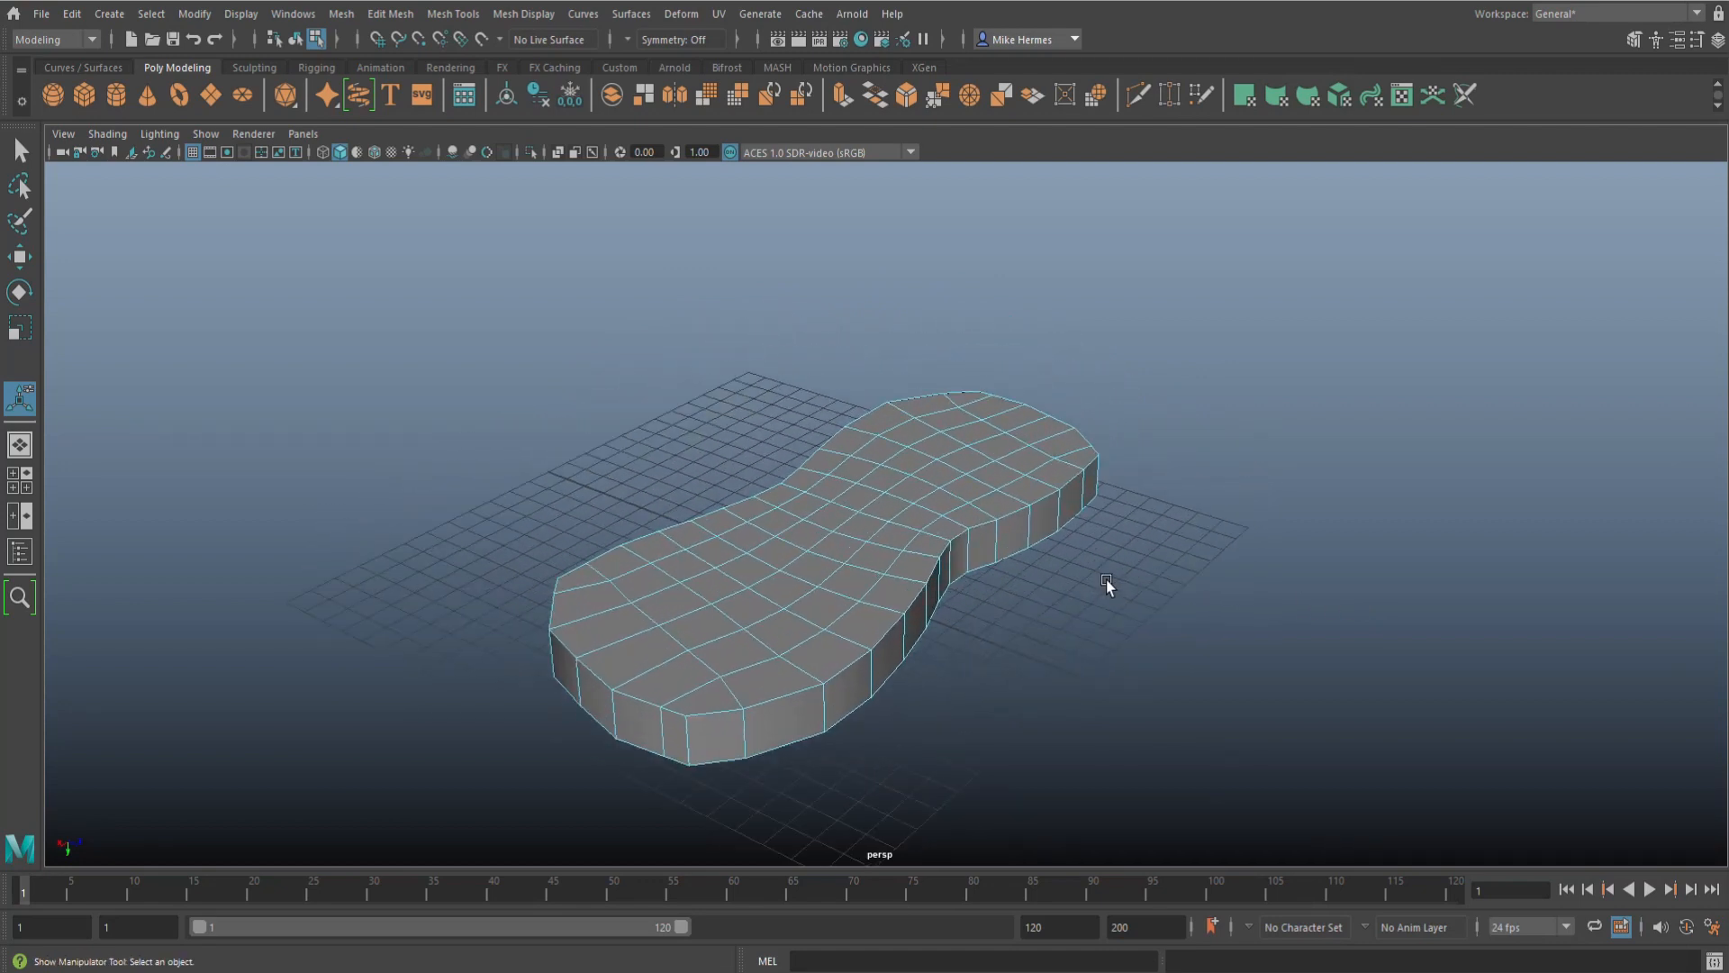
pyautogui.moveTo(1109, 584); pyautogui.dragTo(1090, 603)
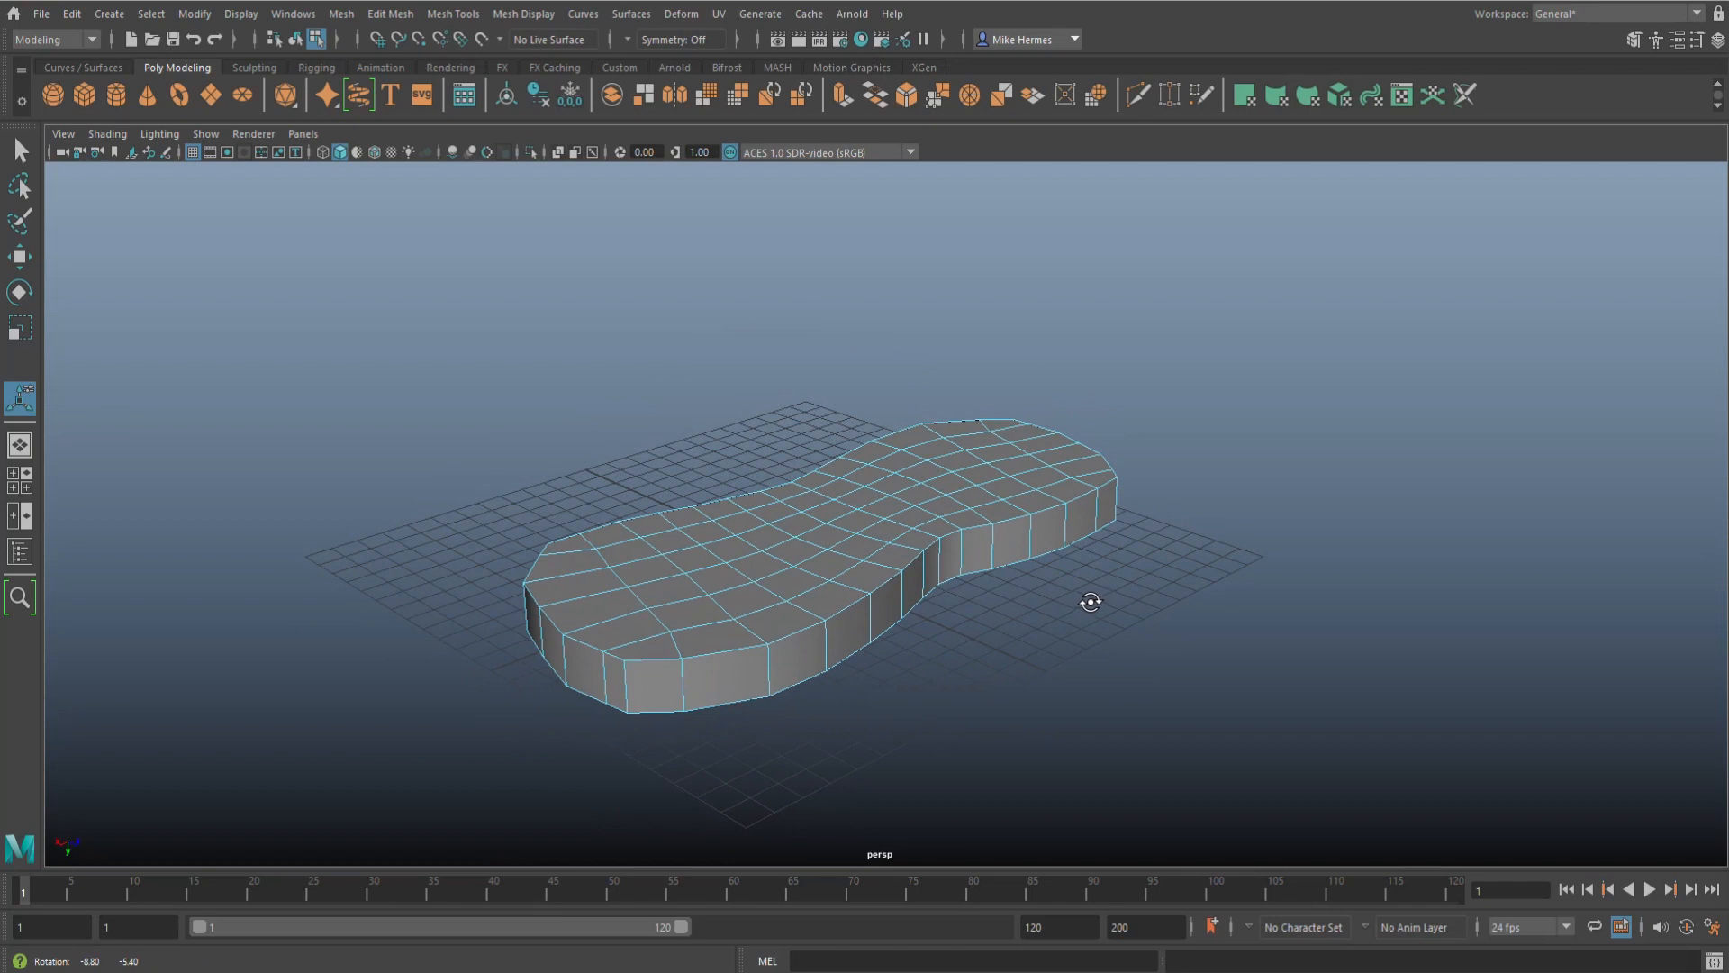